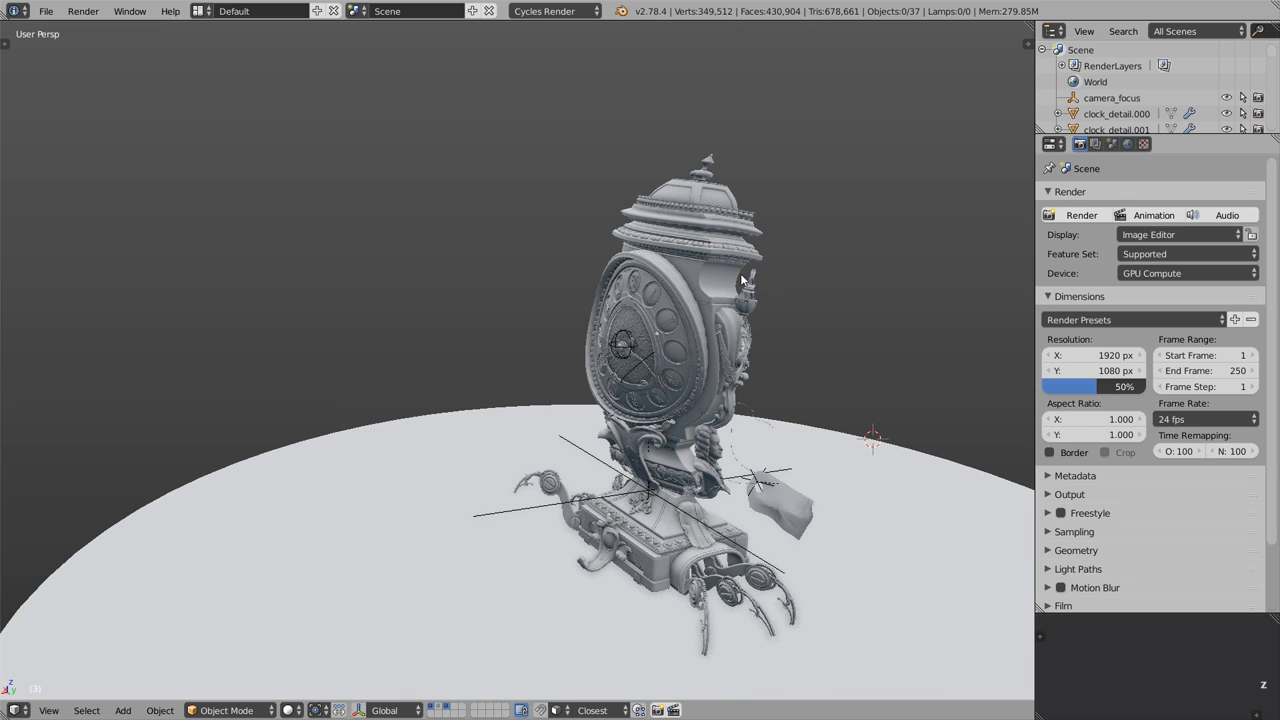
mouse_move(723, 313)
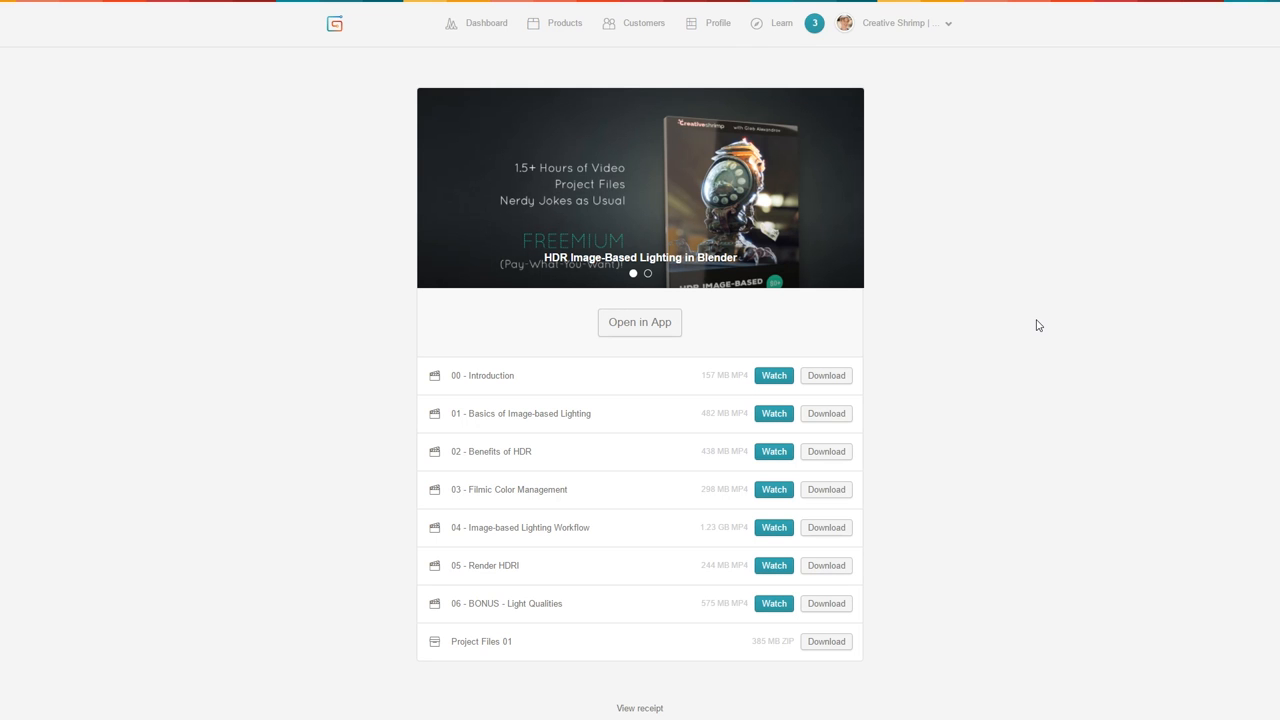
mouse_move(1000, 322)
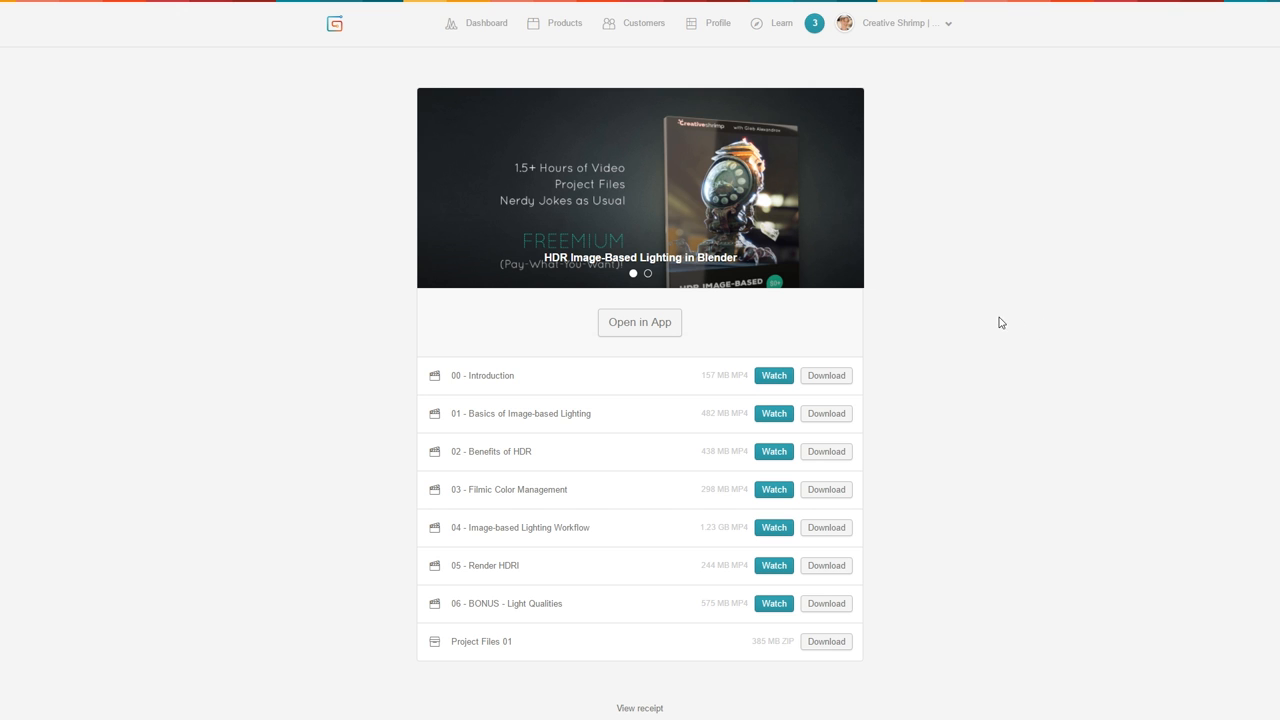
mouse_move(583, 273)
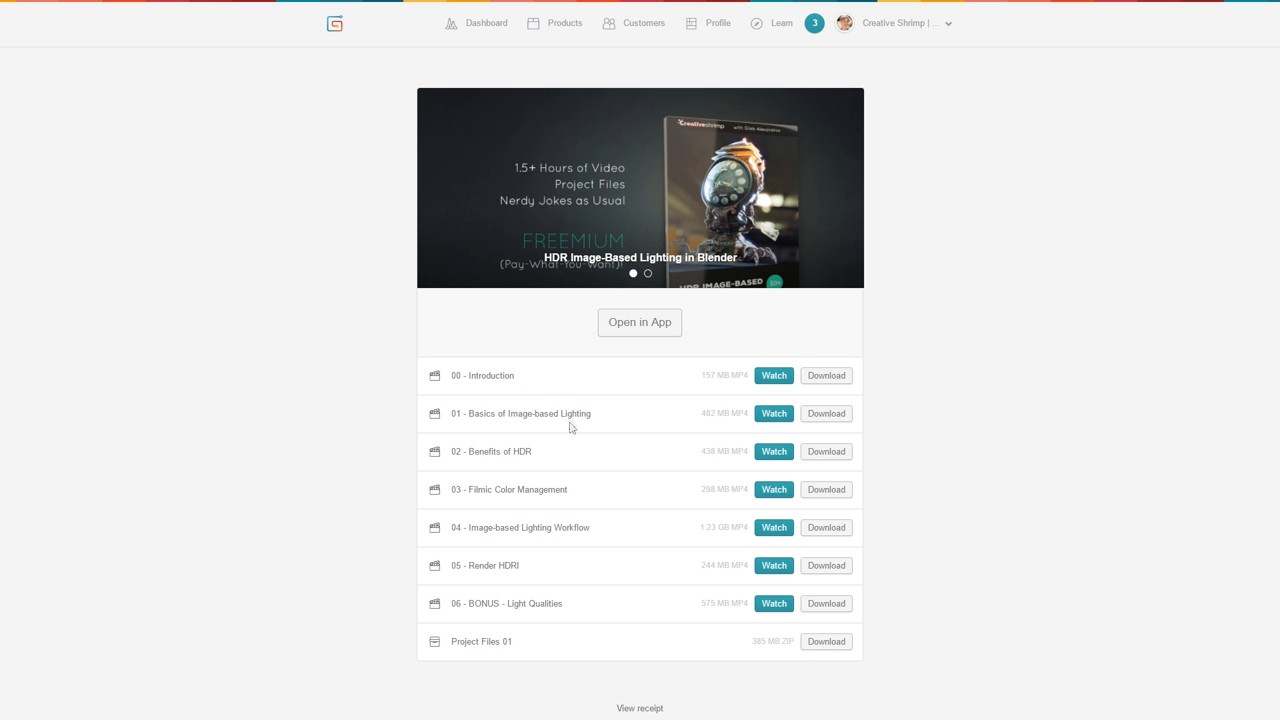
mouse_move(795, 653)
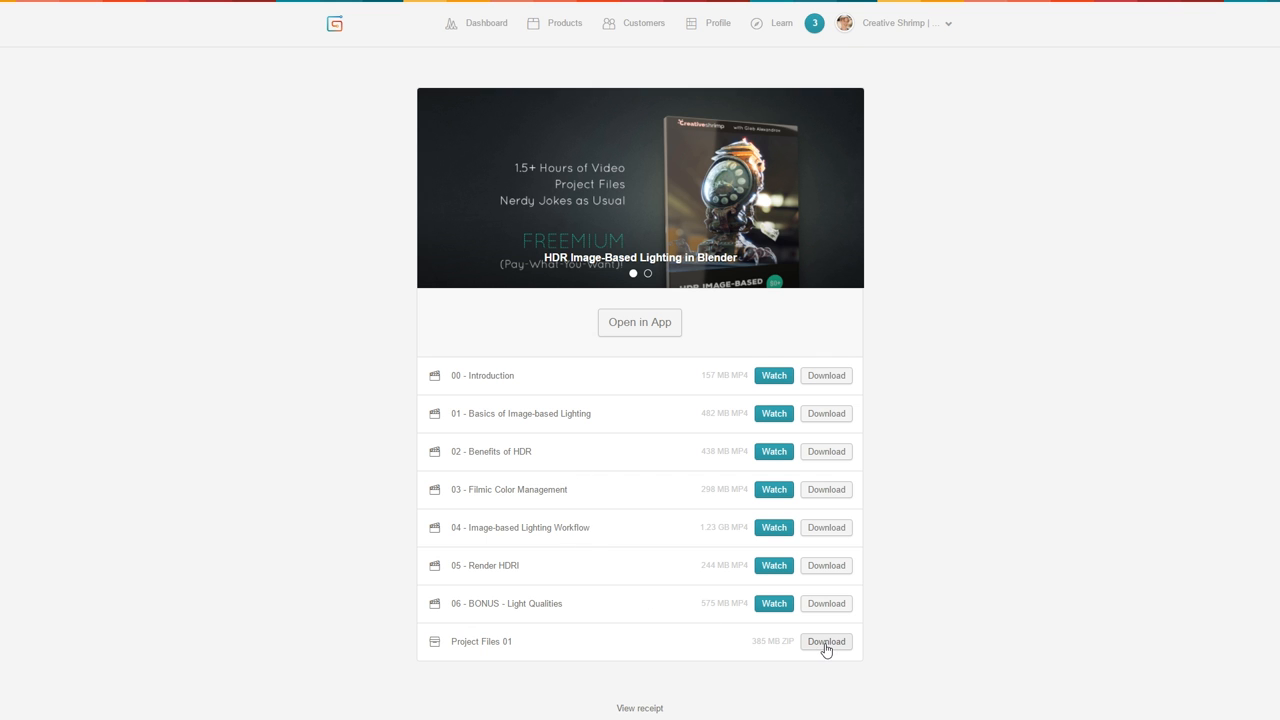
Step: Download the Project Files 01 archive (about 394 MB) from the Gumroad course page
click(825, 641)
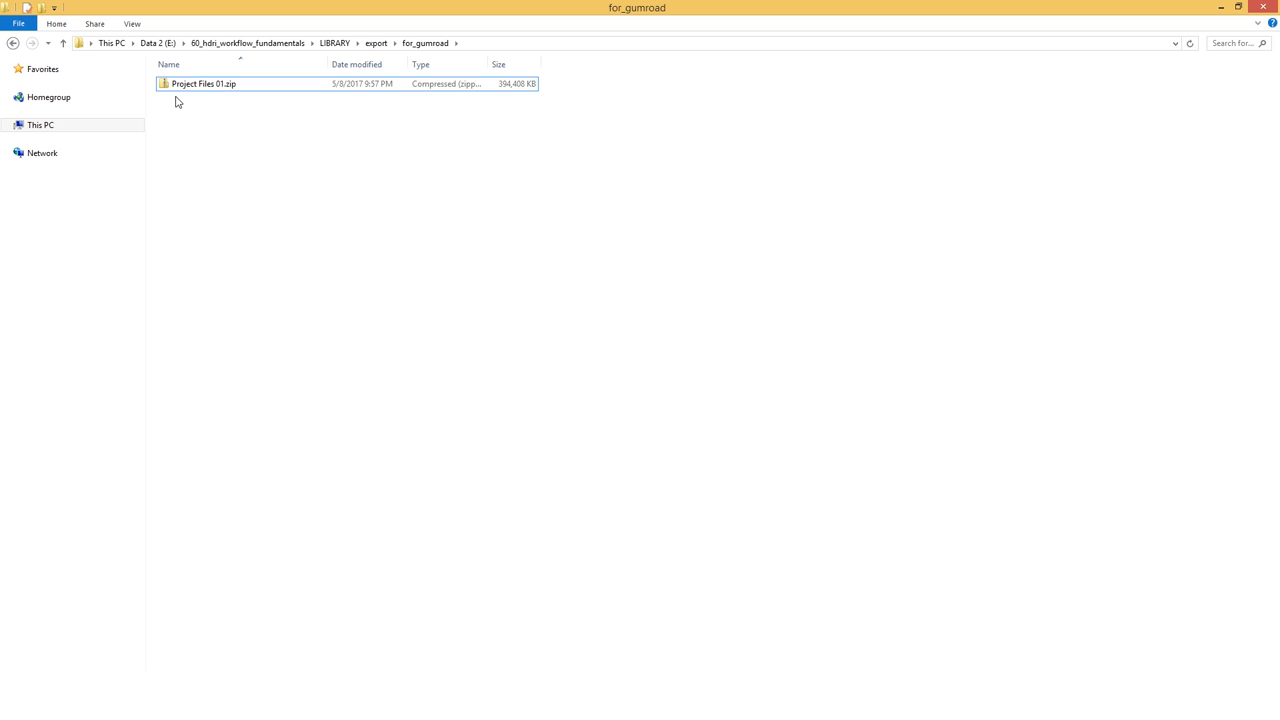
Step: Extract Project Files 01.zip into the for_gumroad folder with Extract Here
right_click(203, 83)
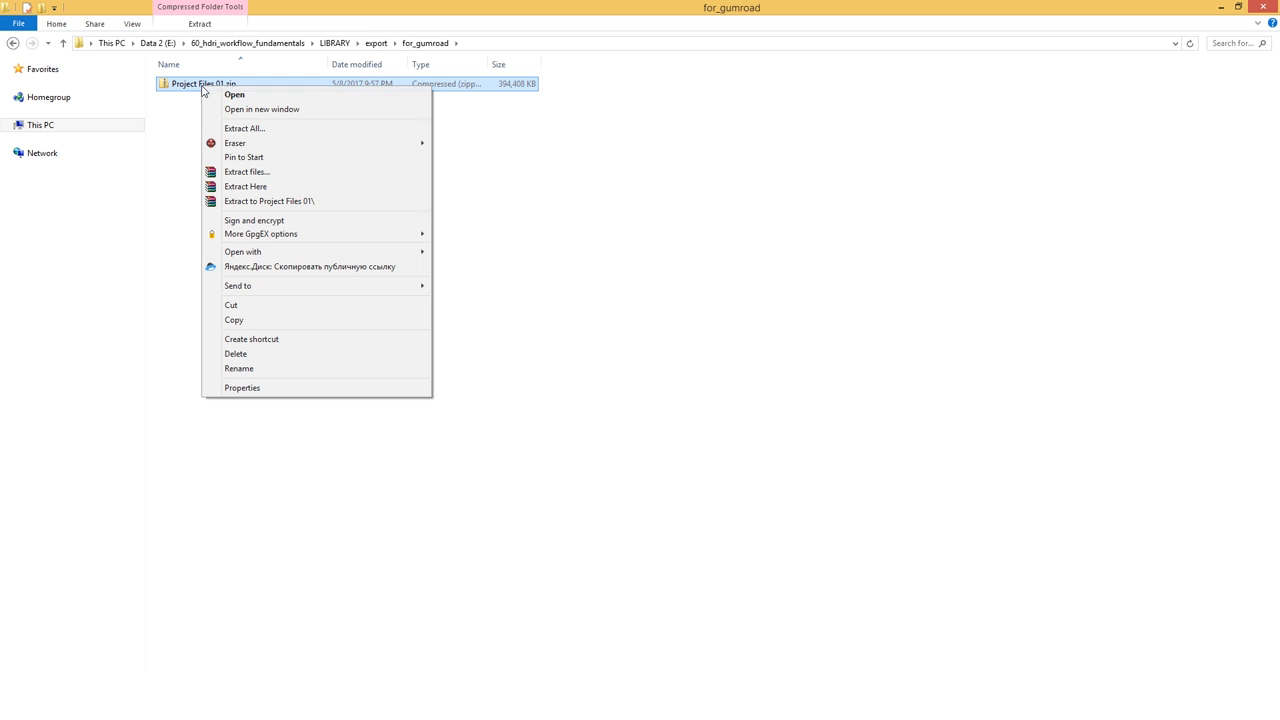
mouse_move(245, 187)
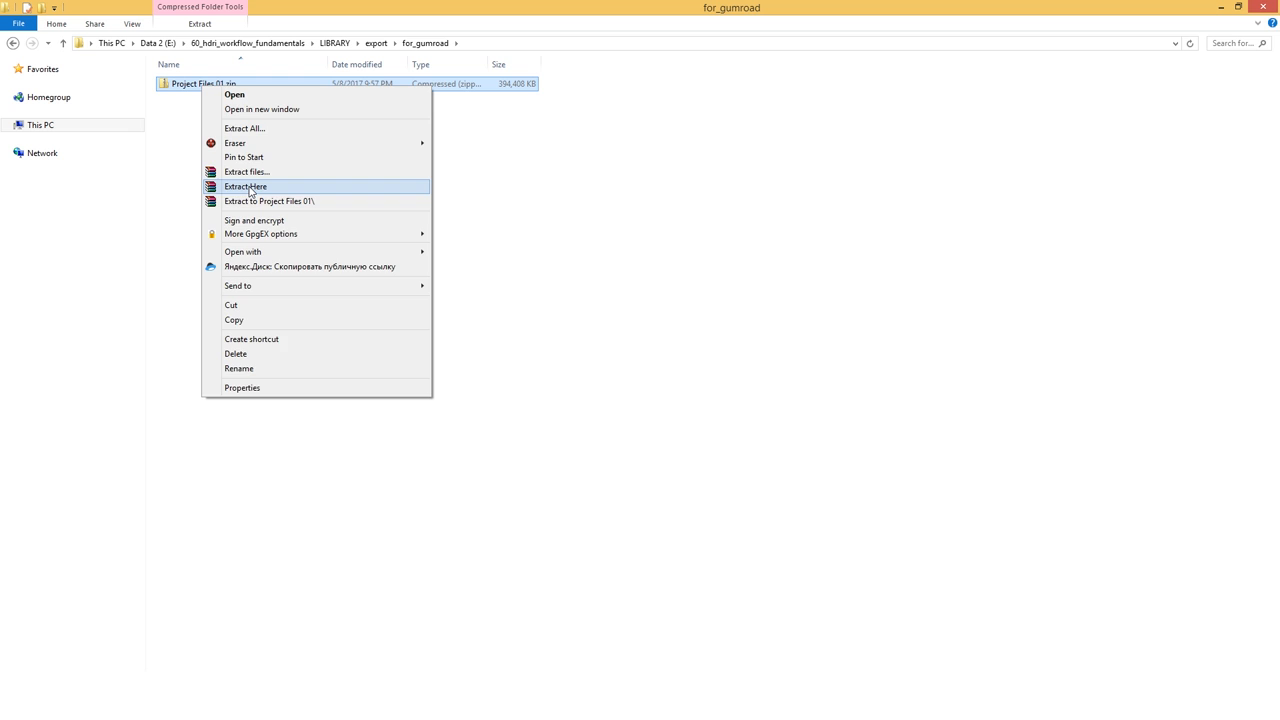
click(245, 187)
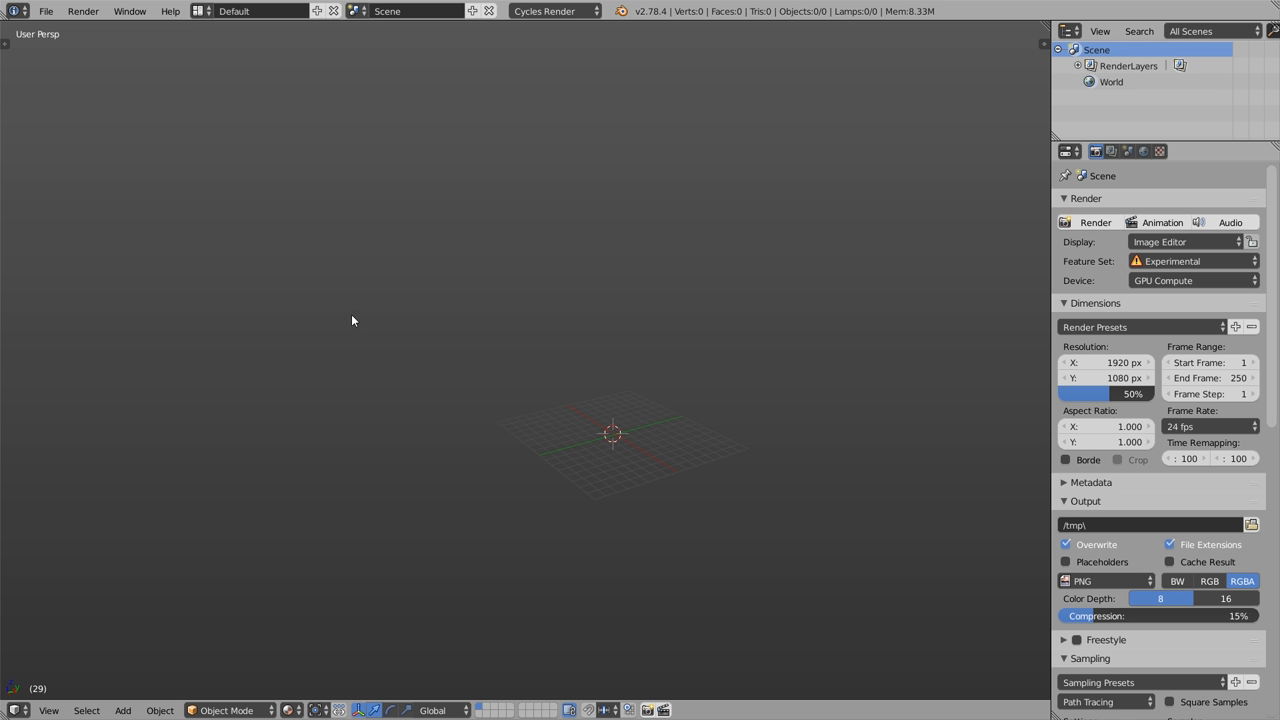
Step: Open Clock_Model_01A.blend from the export folder
click(46, 11)
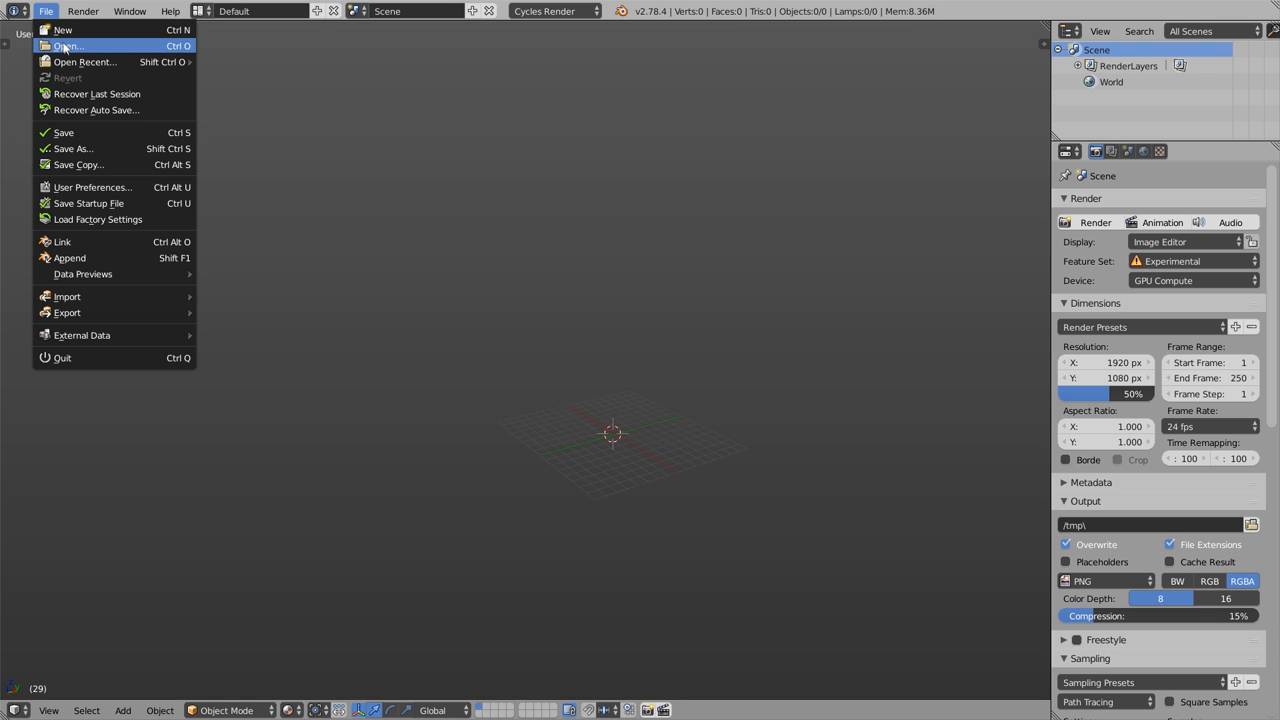
click(68, 46)
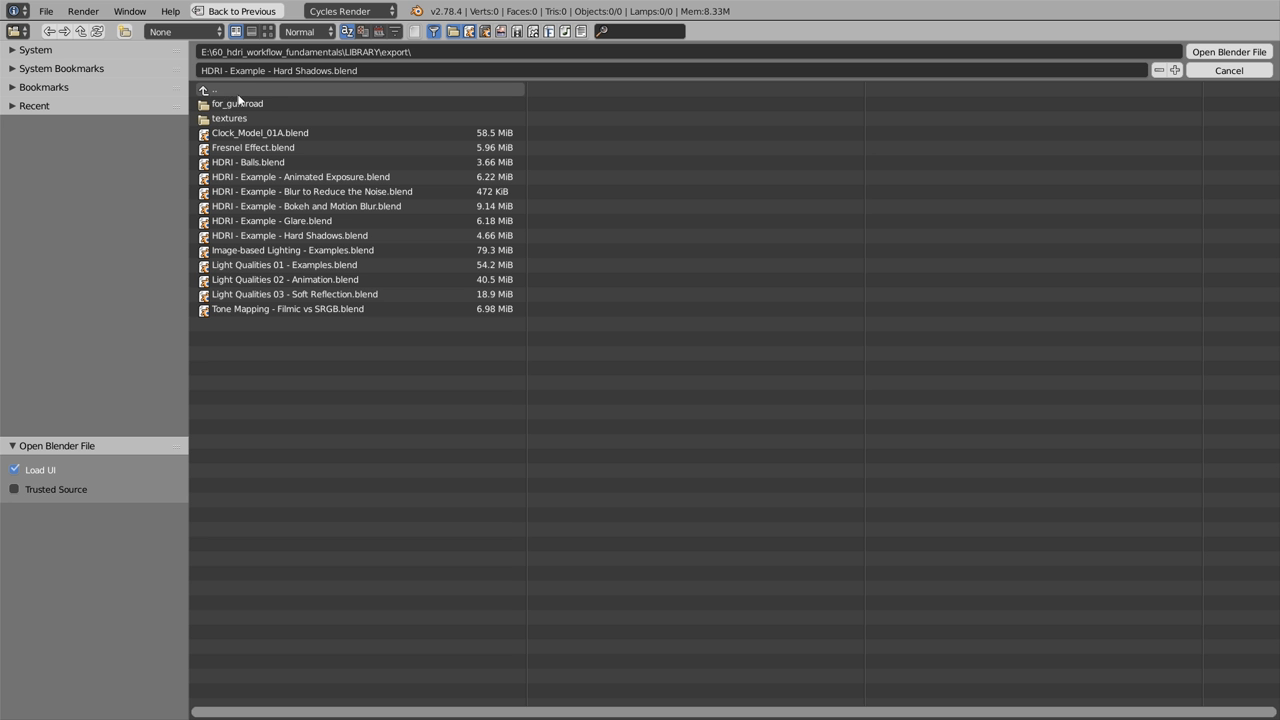
click(260, 132)
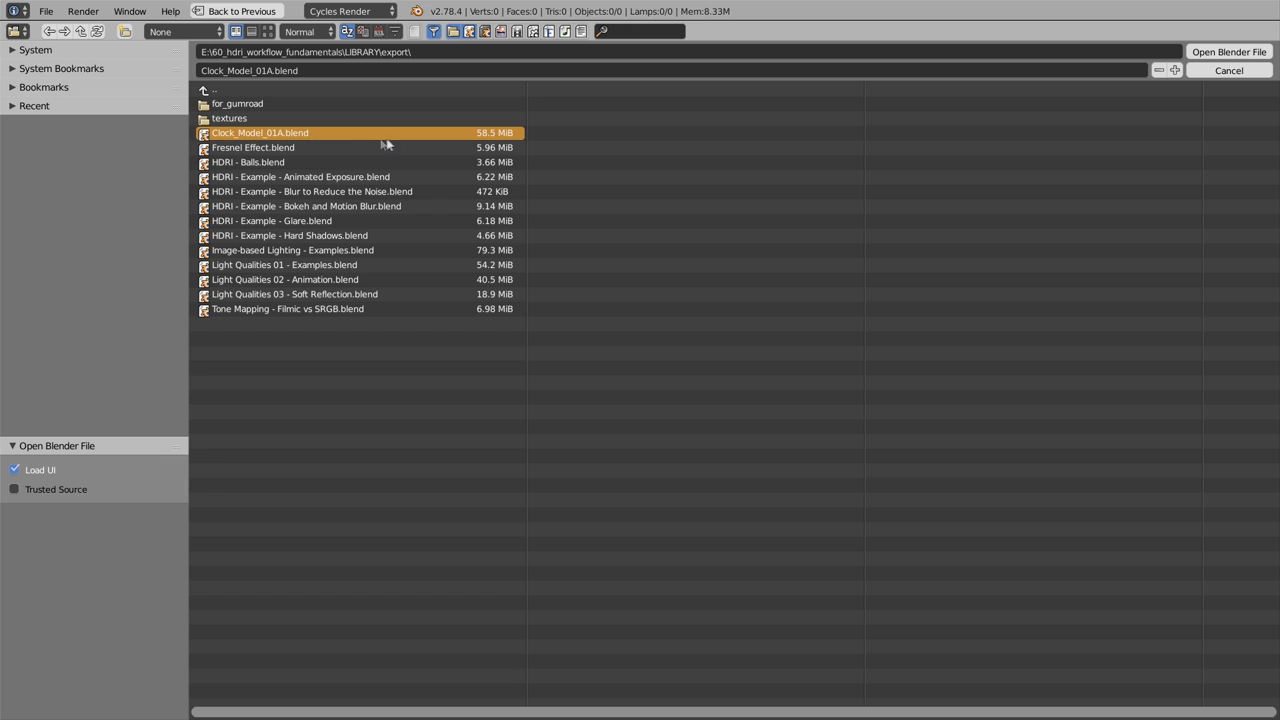
mouse_move(1229, 51)
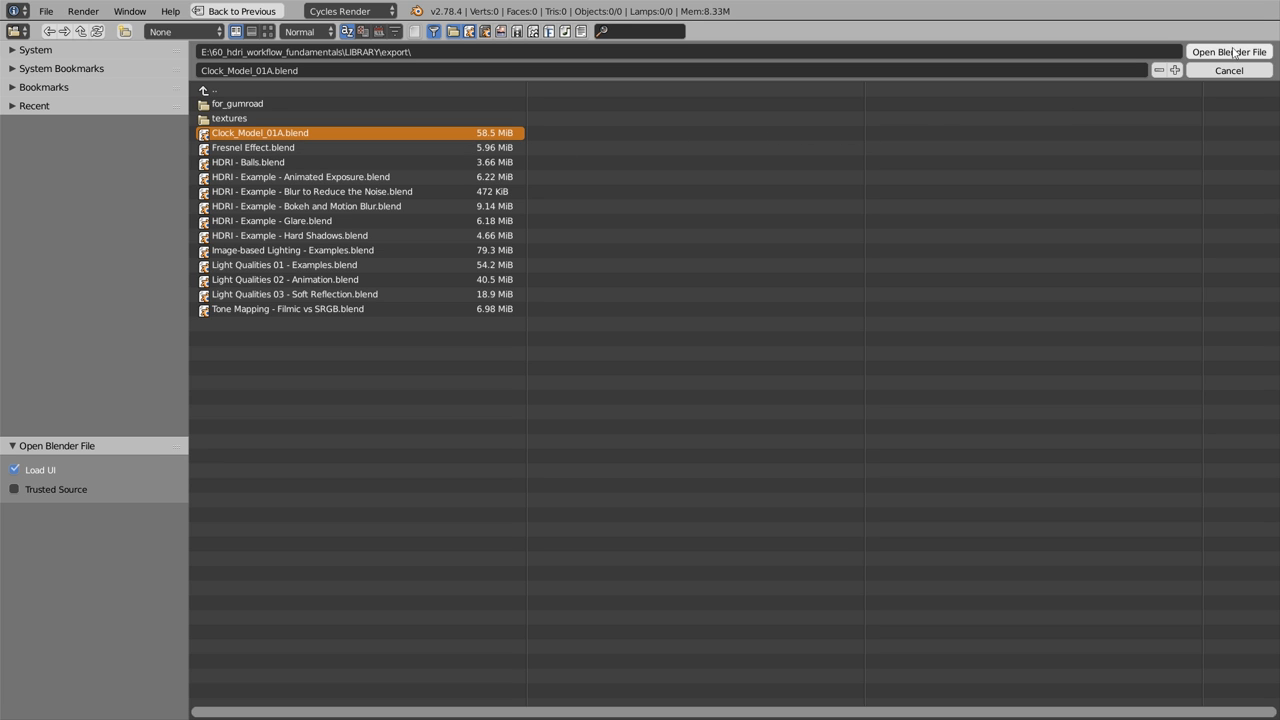
mouse_move(1229, 52)
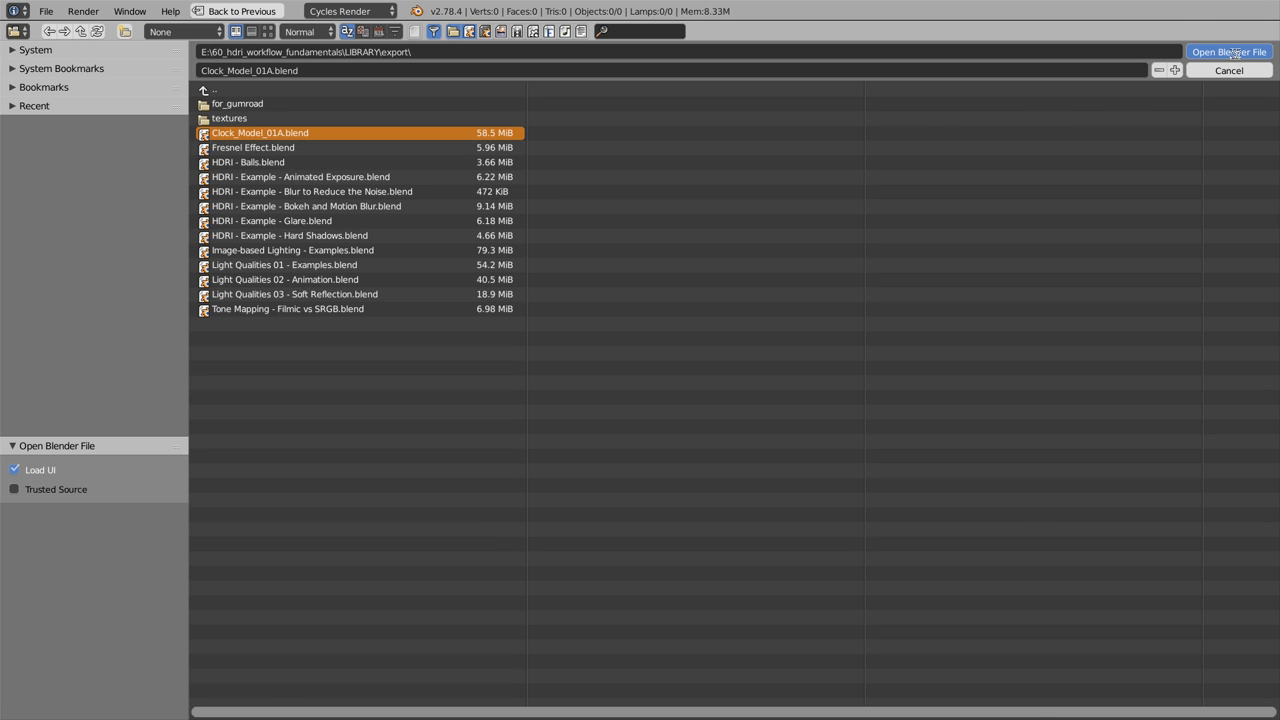
click(1229, 51)
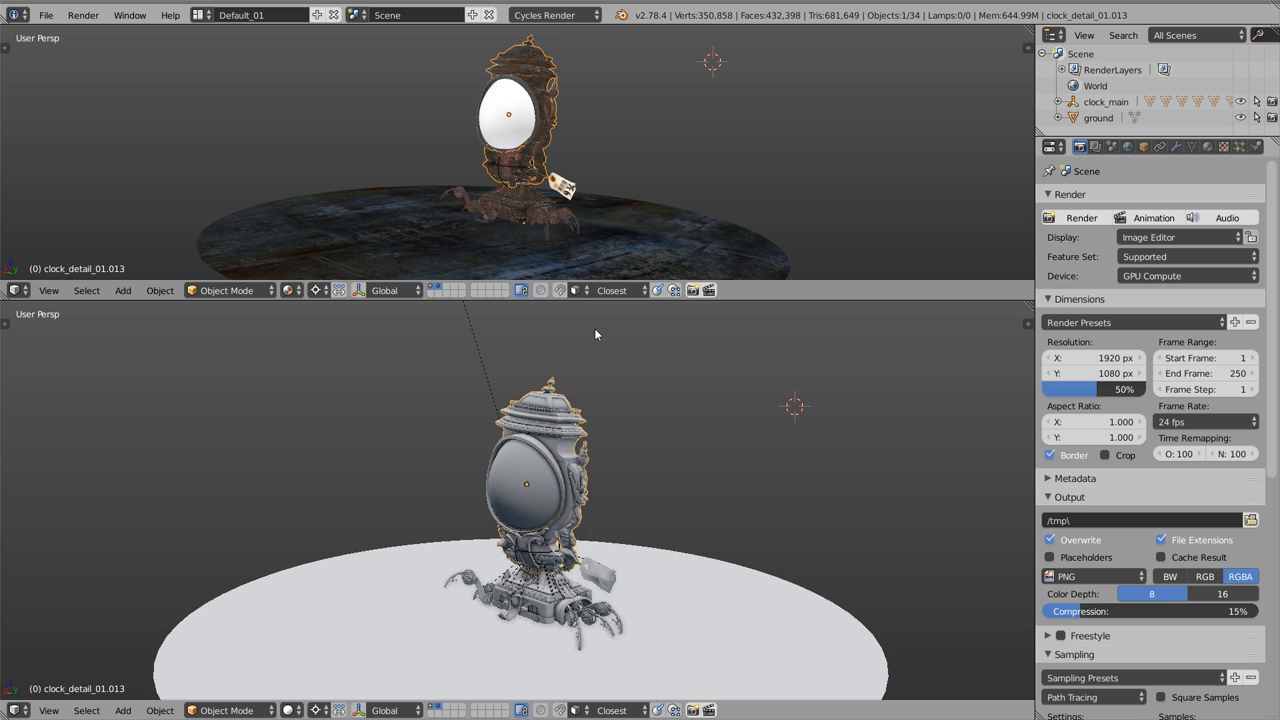
mouse_move(576, 386)
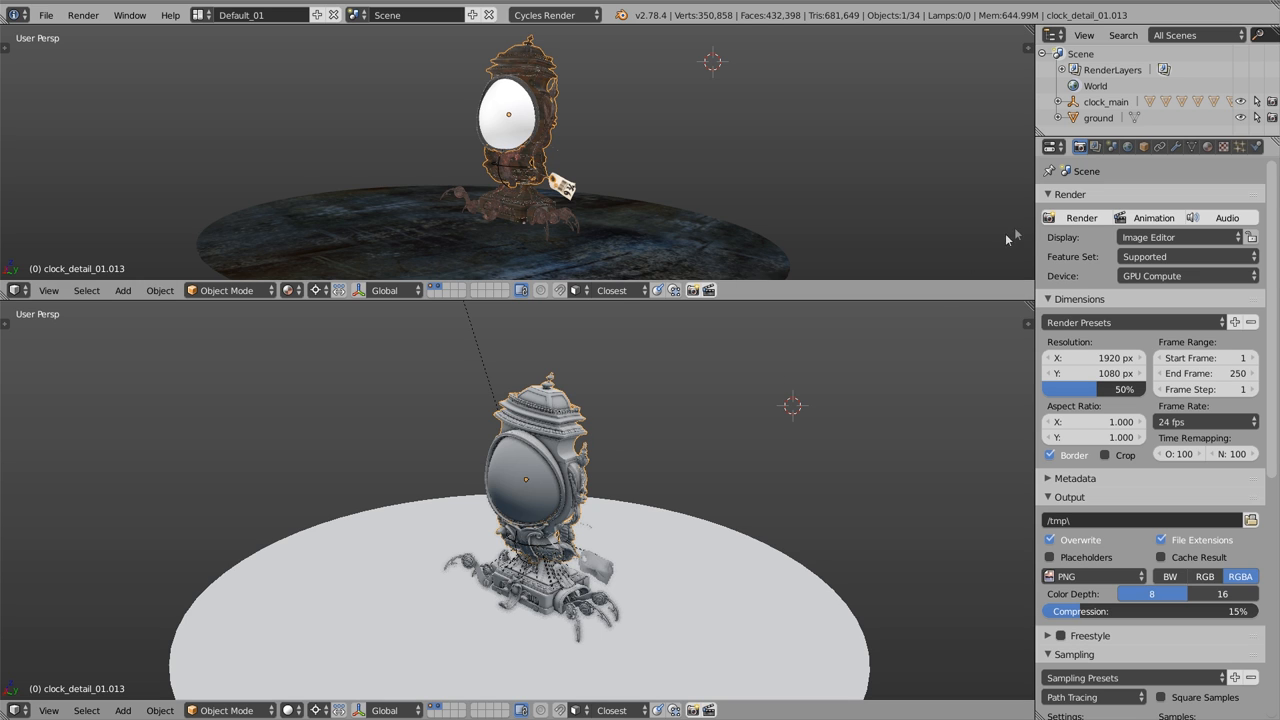
Step: Switch viewport shading to Texture and inspect clock_body_02's wood_01 material
click(1112, 147)
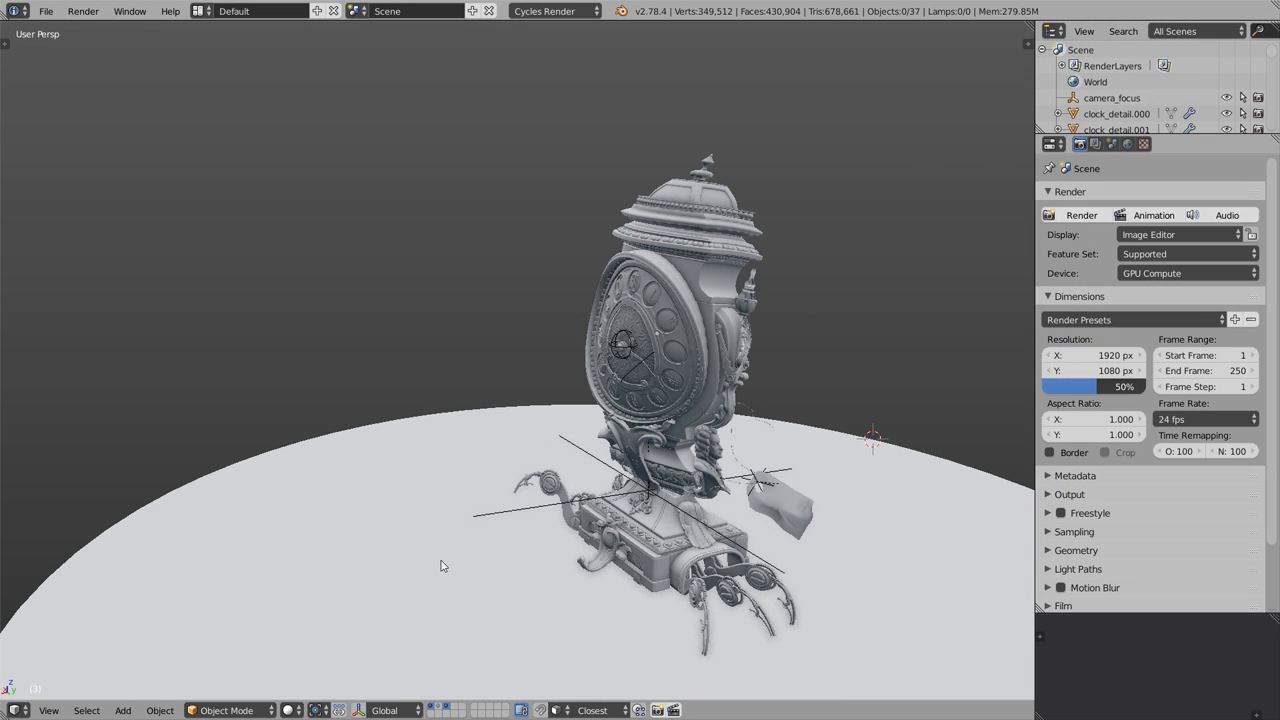
click(291, 710)
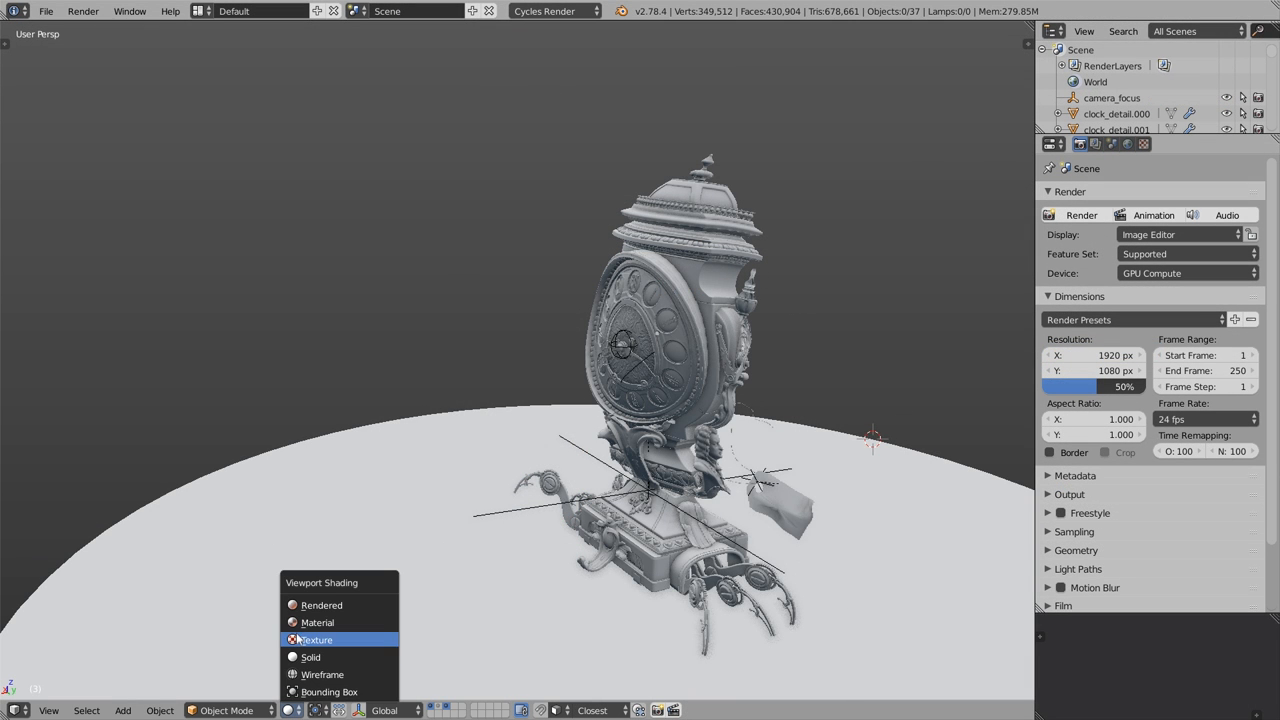
click(316, 639)
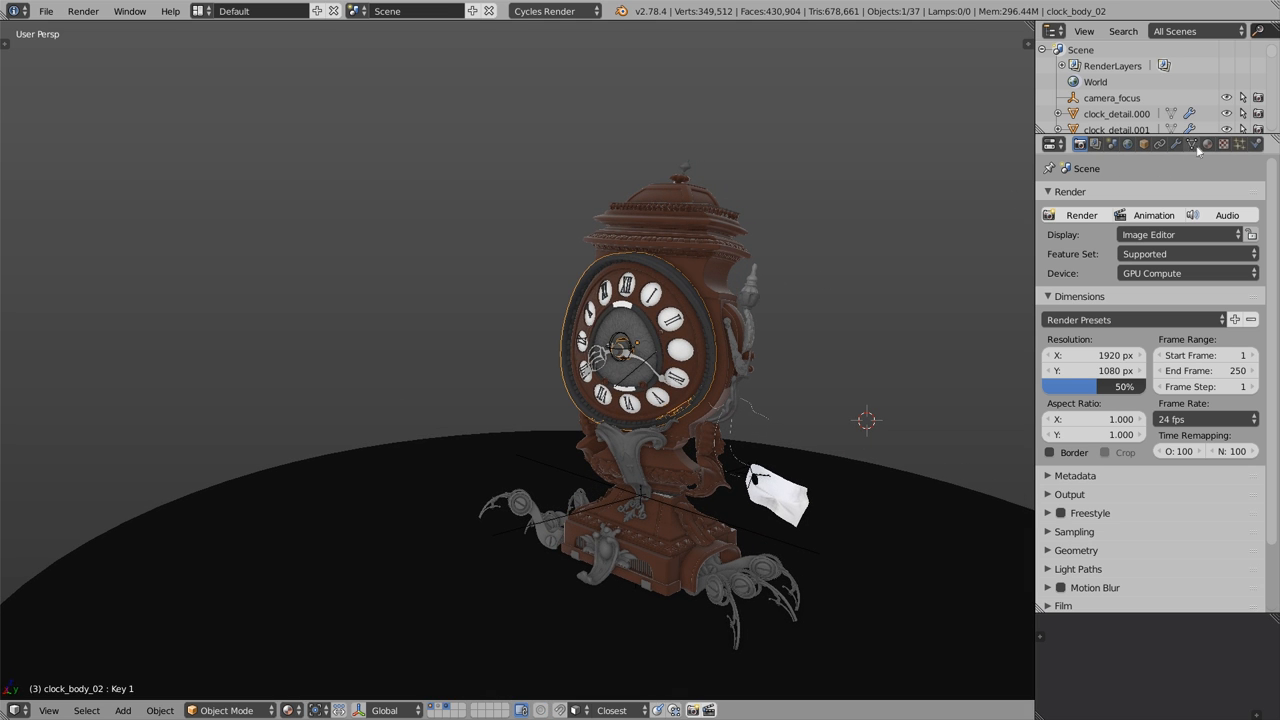
click(1207, 144)
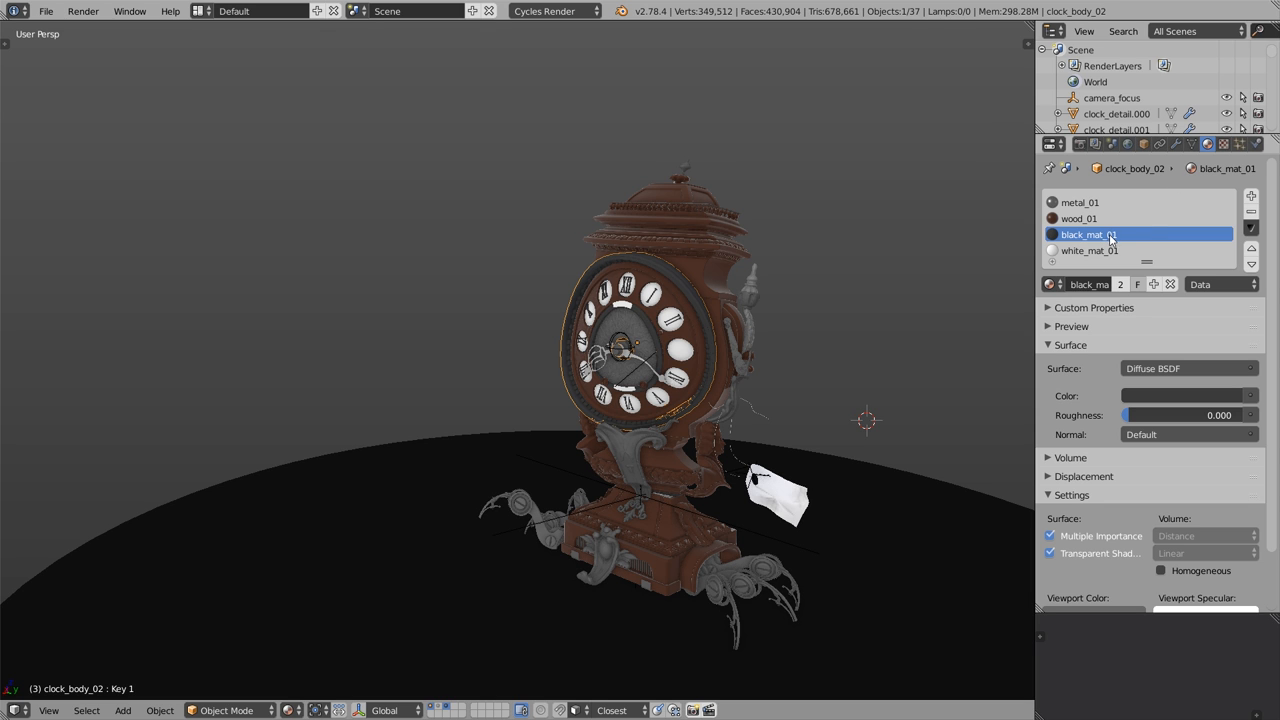
click(1080, 218)
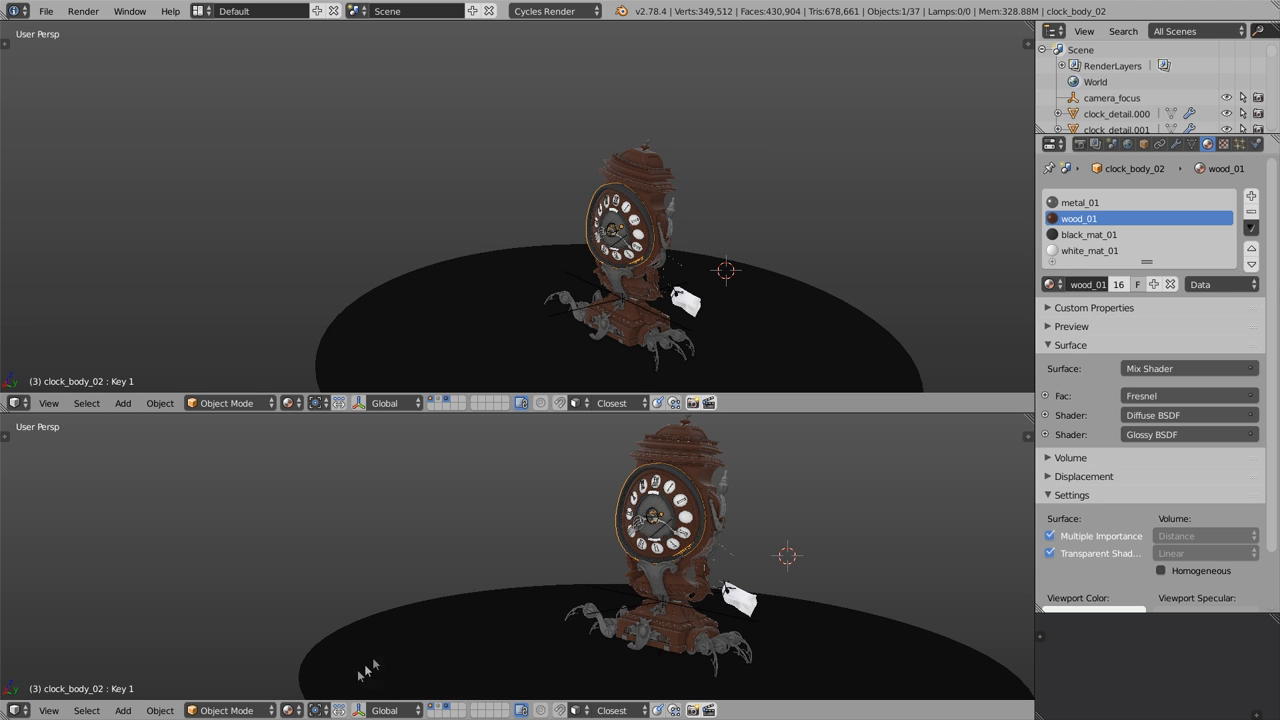
Step: Show a Rendered preview in the lower viewport and display the World settings
click(291, 710)
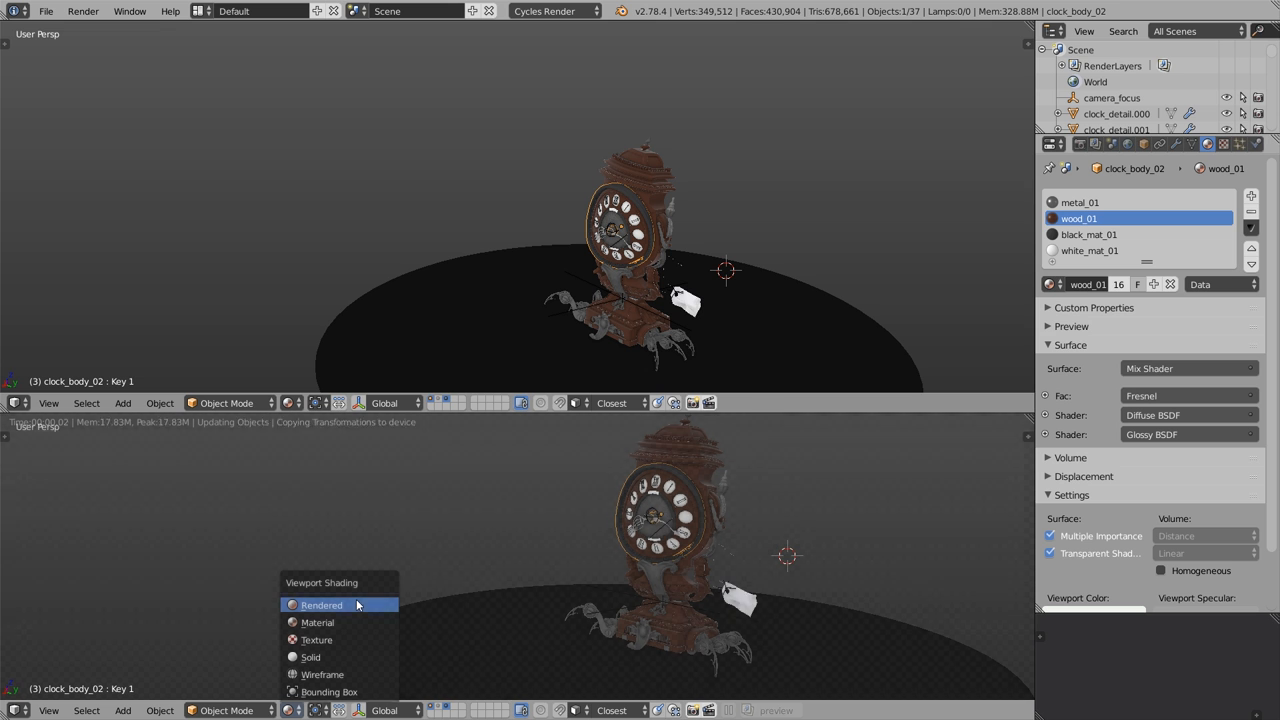
click(321, 604)
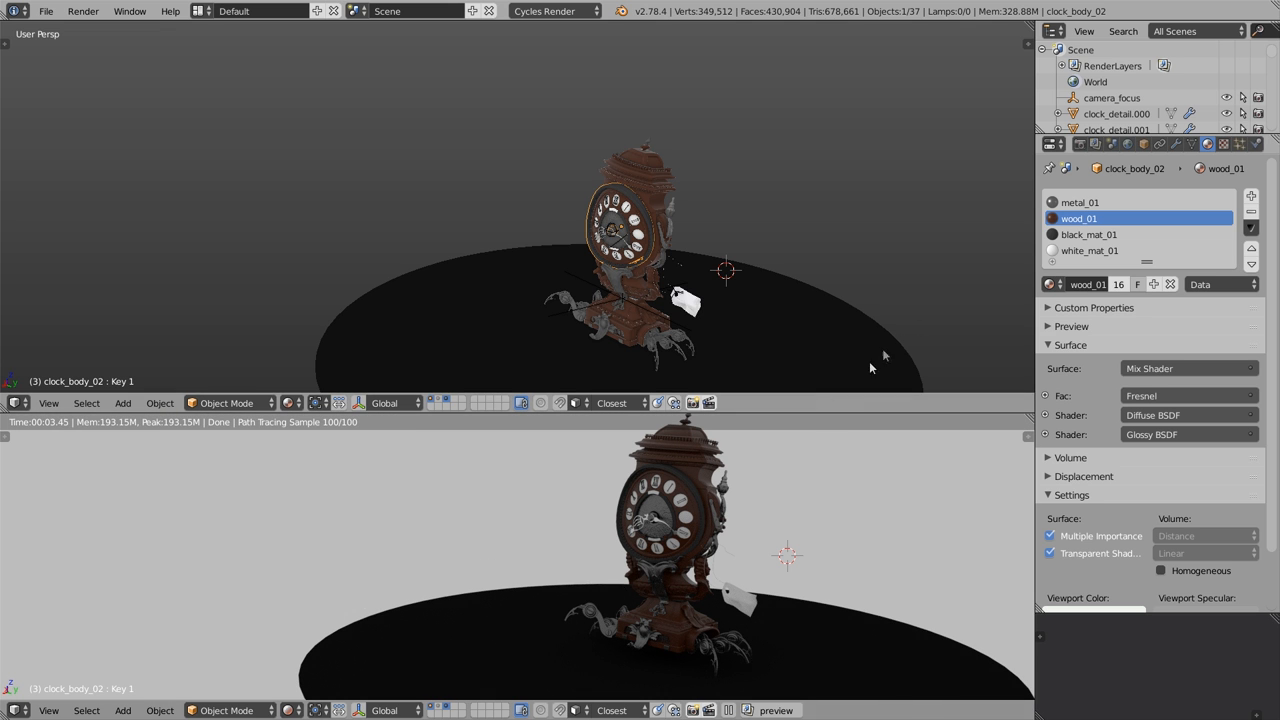
click(1079, 143)
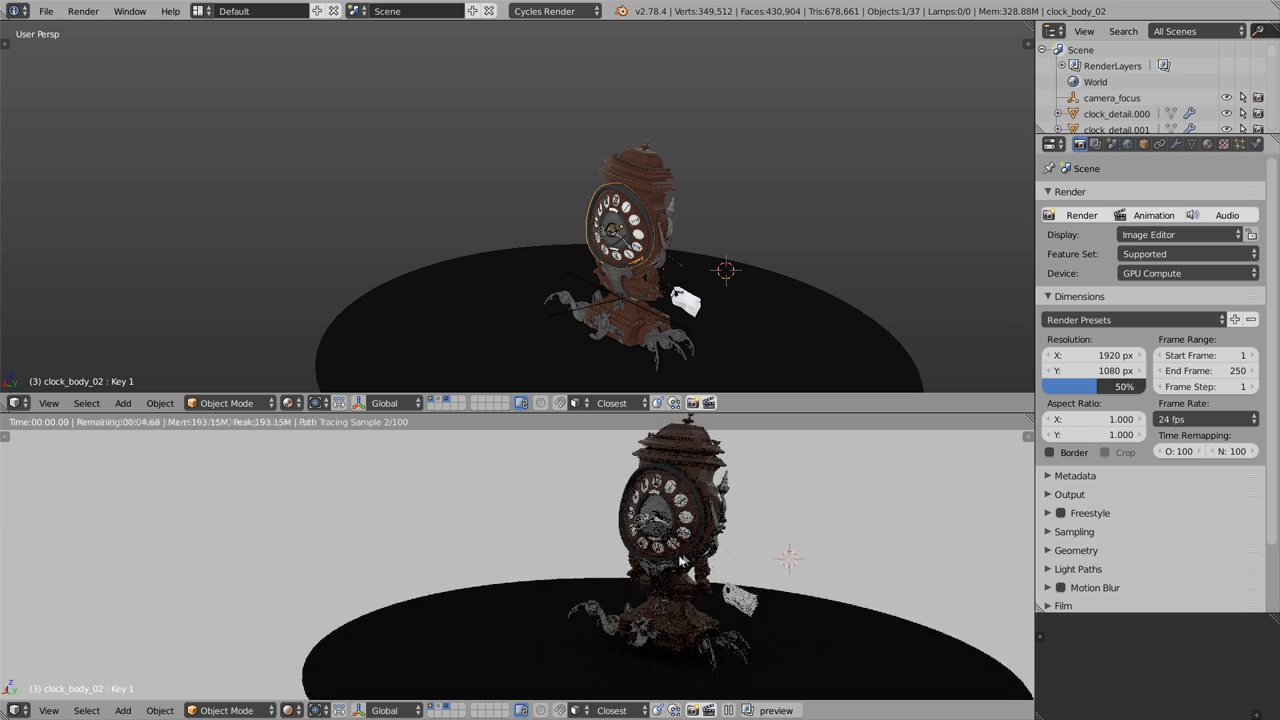
click(1128, 144)
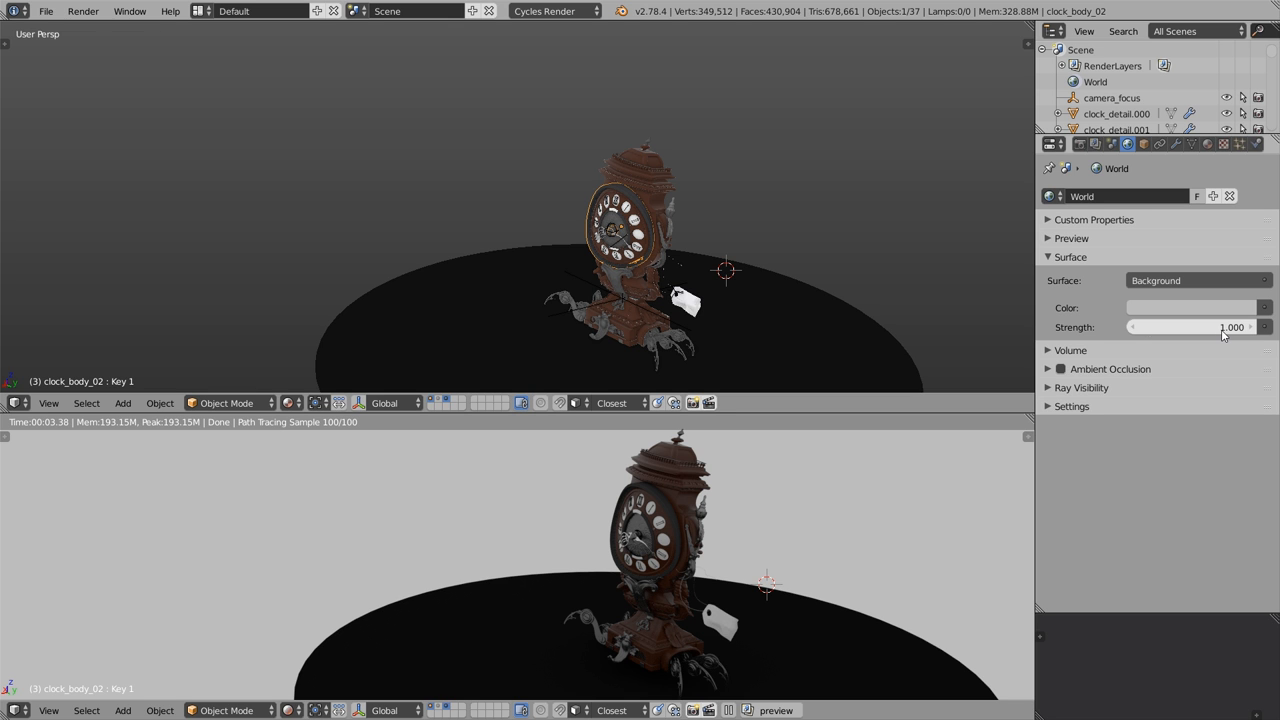
Step: Lower the World background strength to 0.100 so the clock is nearly dark
drag(1260, 327, 1160, 327)
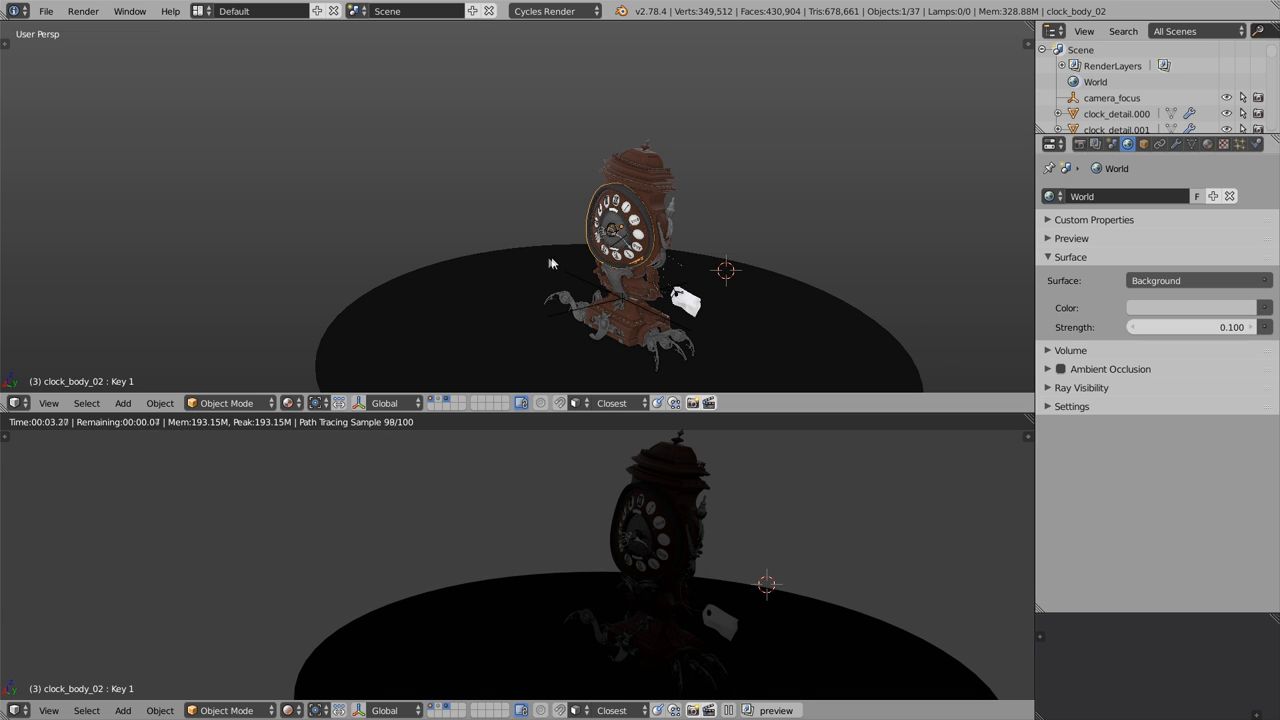
click(123, 403)
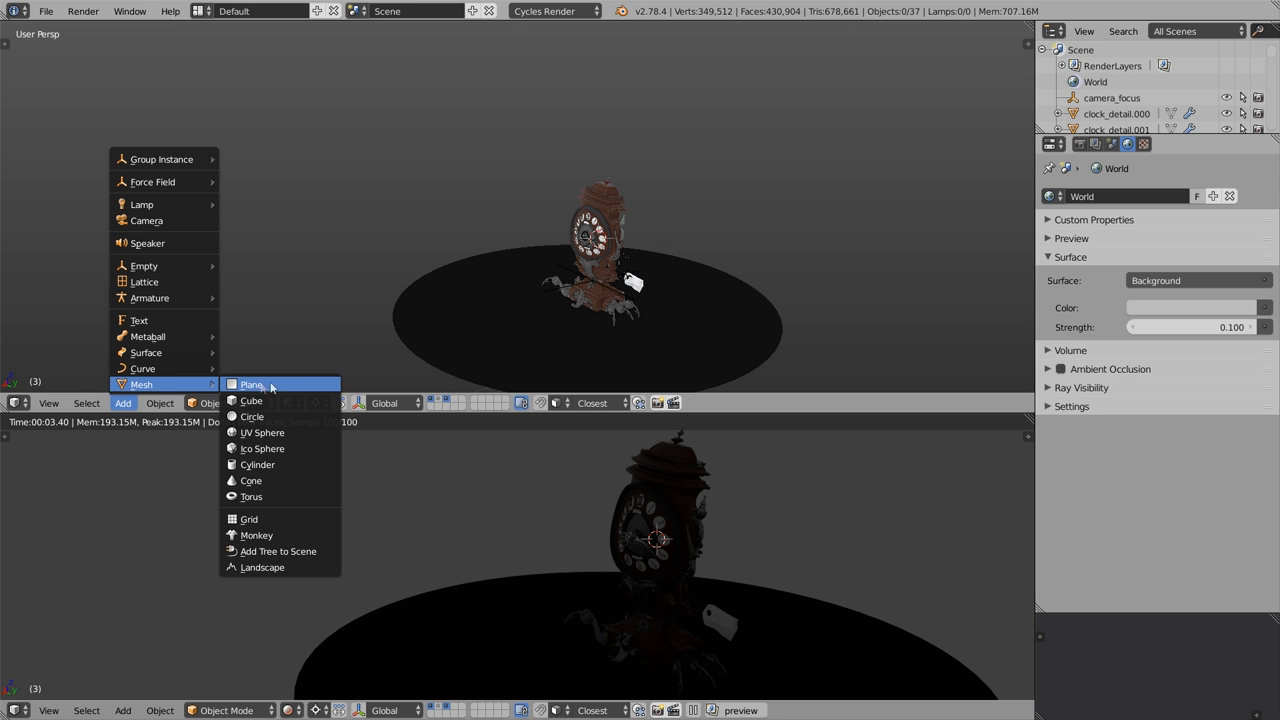
Step: Add a plane, then scale and rotate it upright beside the clock as a light panel
click(251, 384)
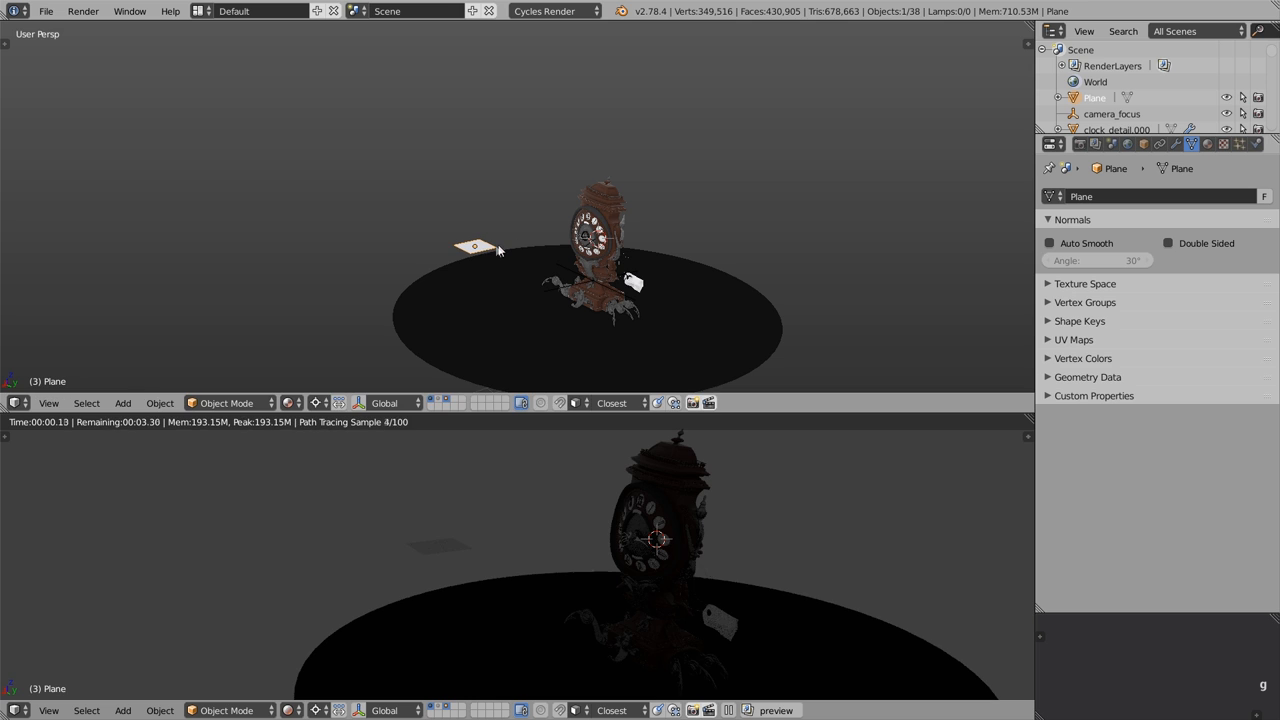
click(319, 402)
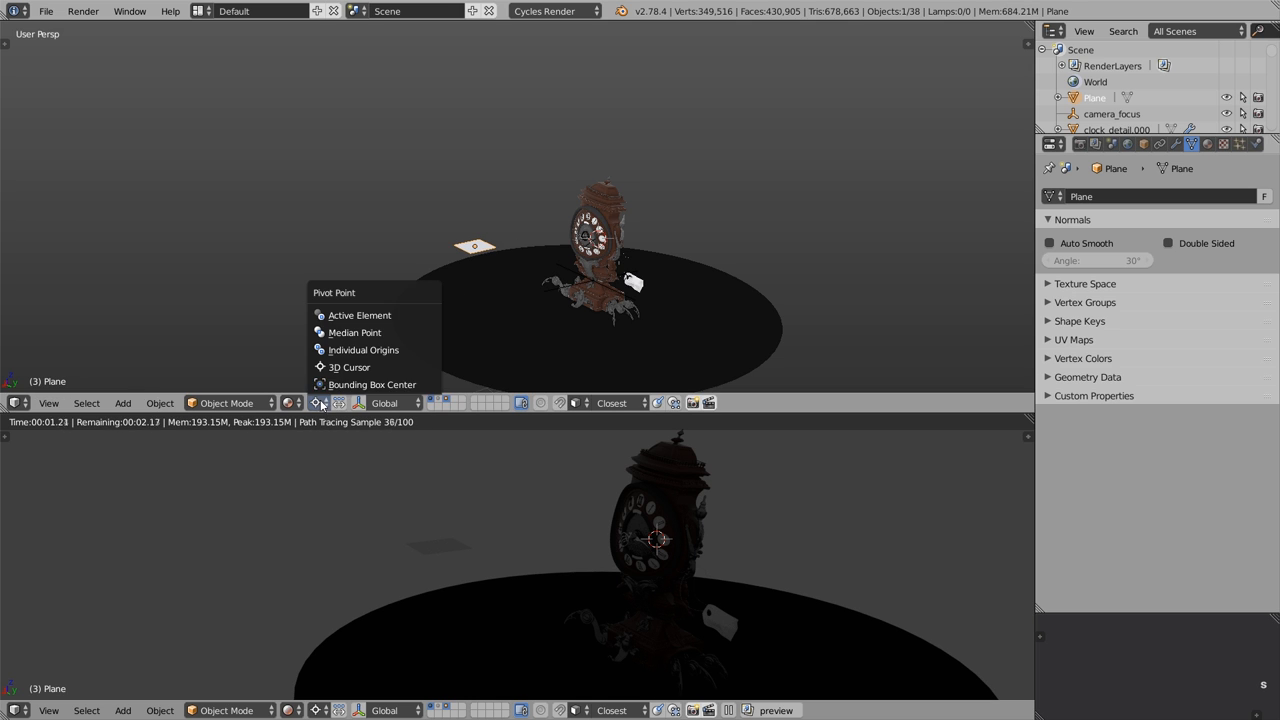
mouse_move(359, 315)
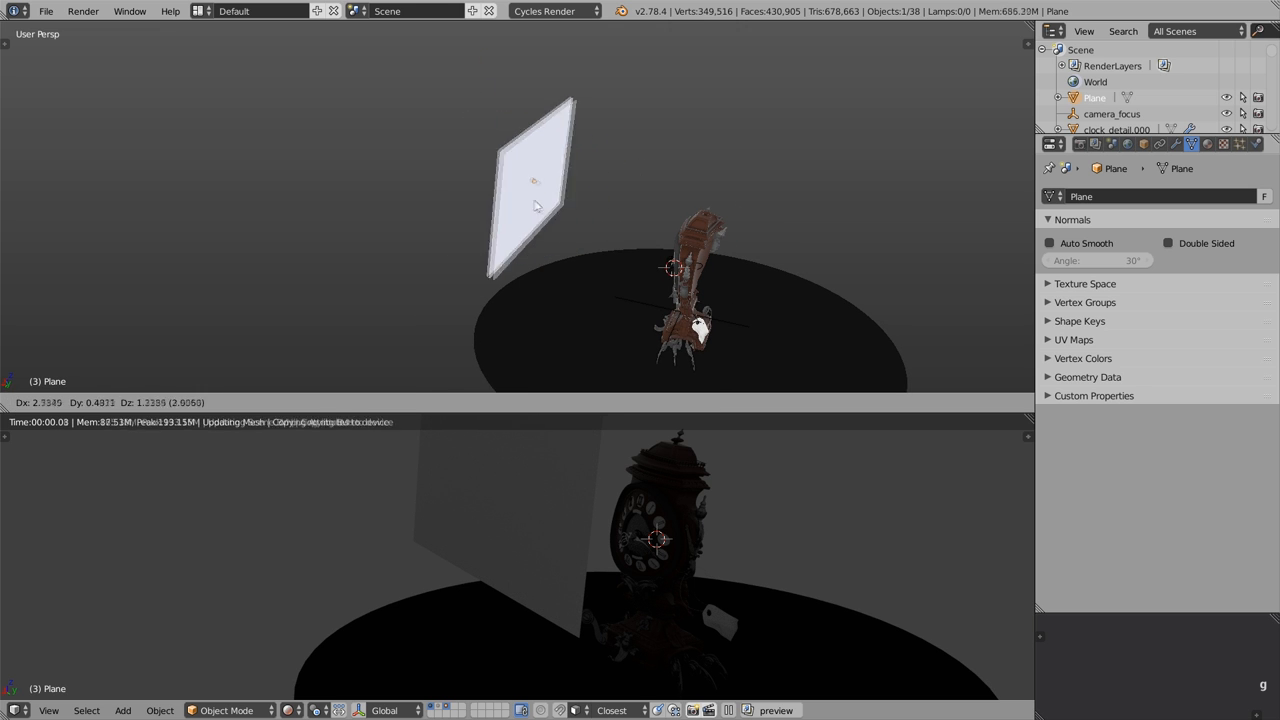
click(1207, 143)
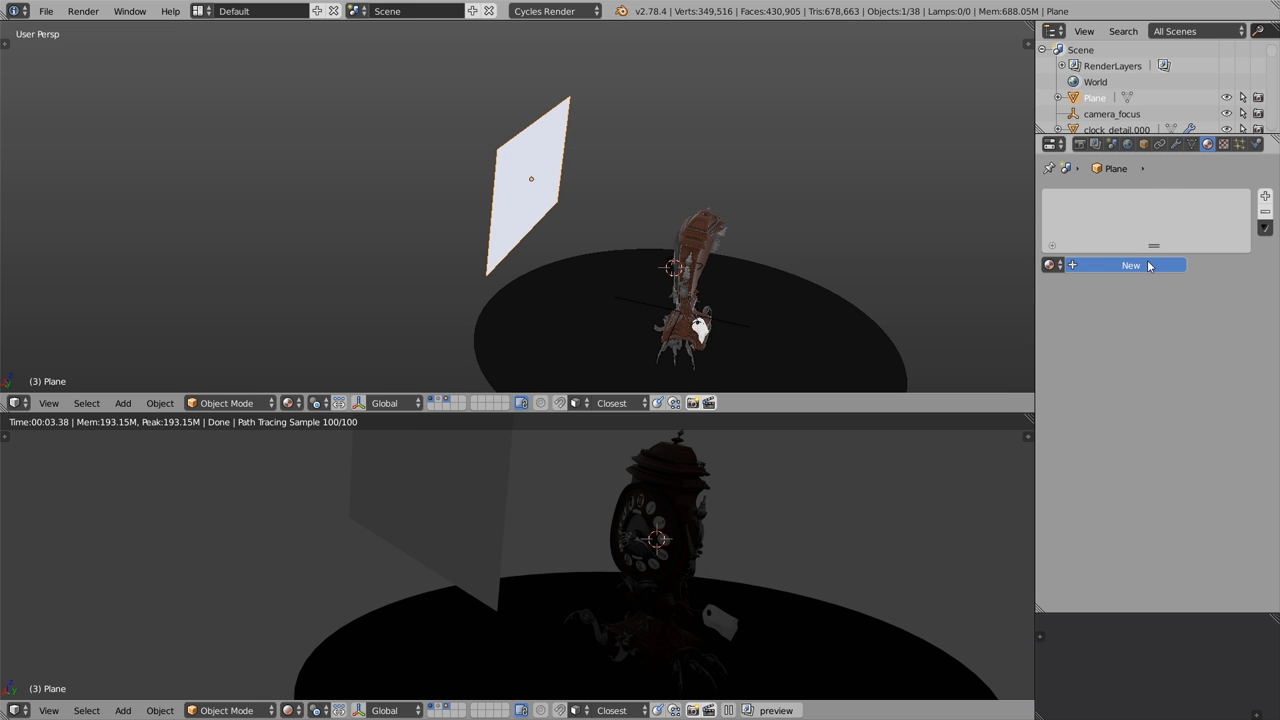
Step: Give the plane a new light_texture material and view its nodes in a Node Editor
click(1130, 265)
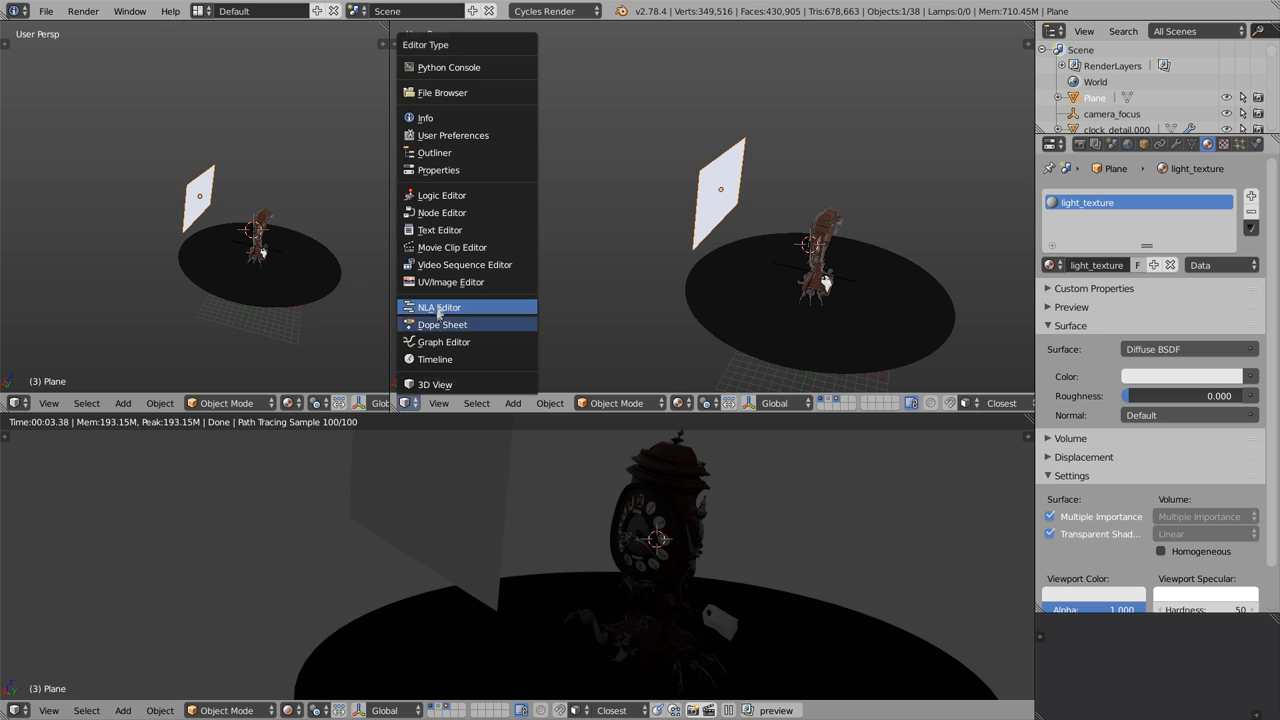
mouse_move(476, 212)
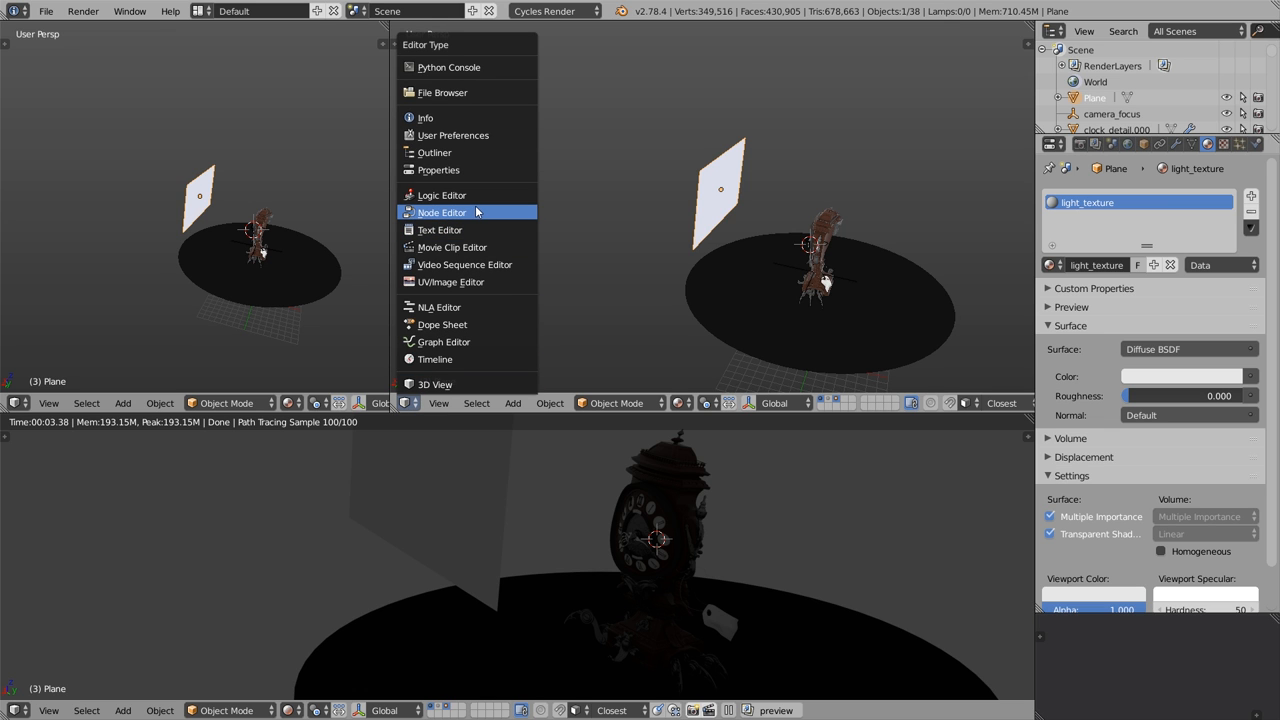
click(442, 212)
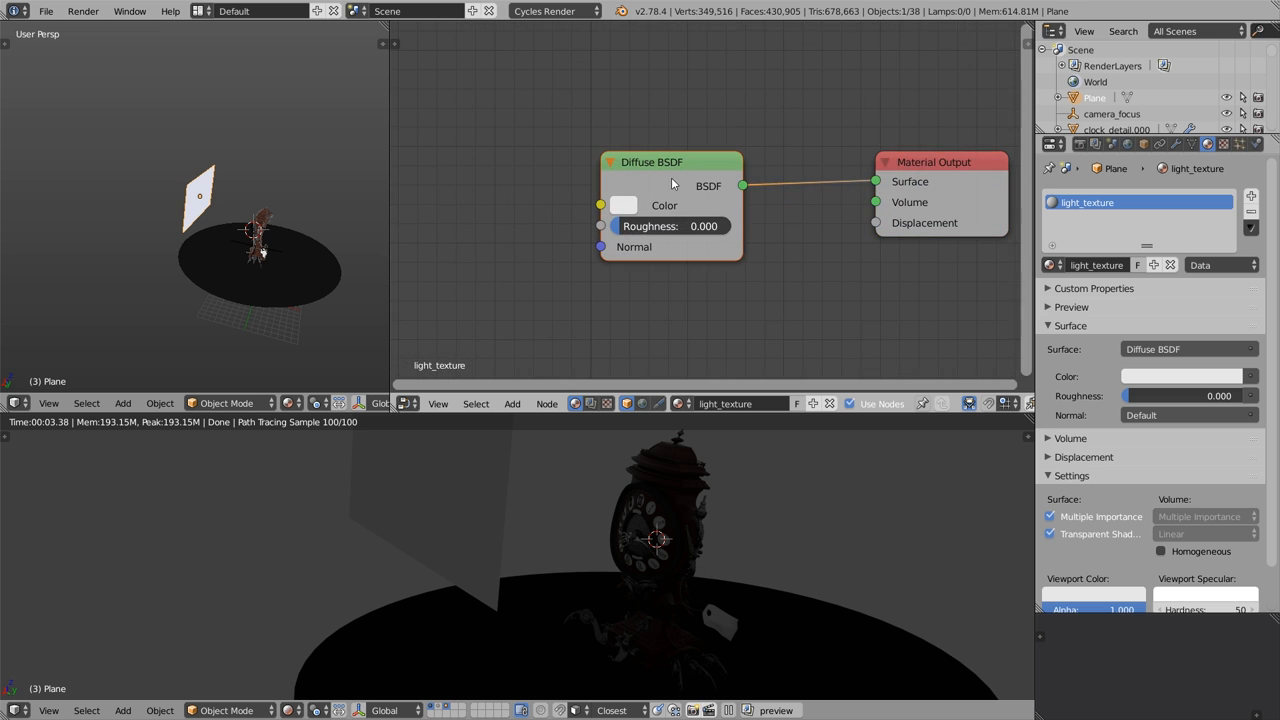
Step: Replace the Diffuse BSDF with an Emission shader and add an Image Texture node
click(512, 403)
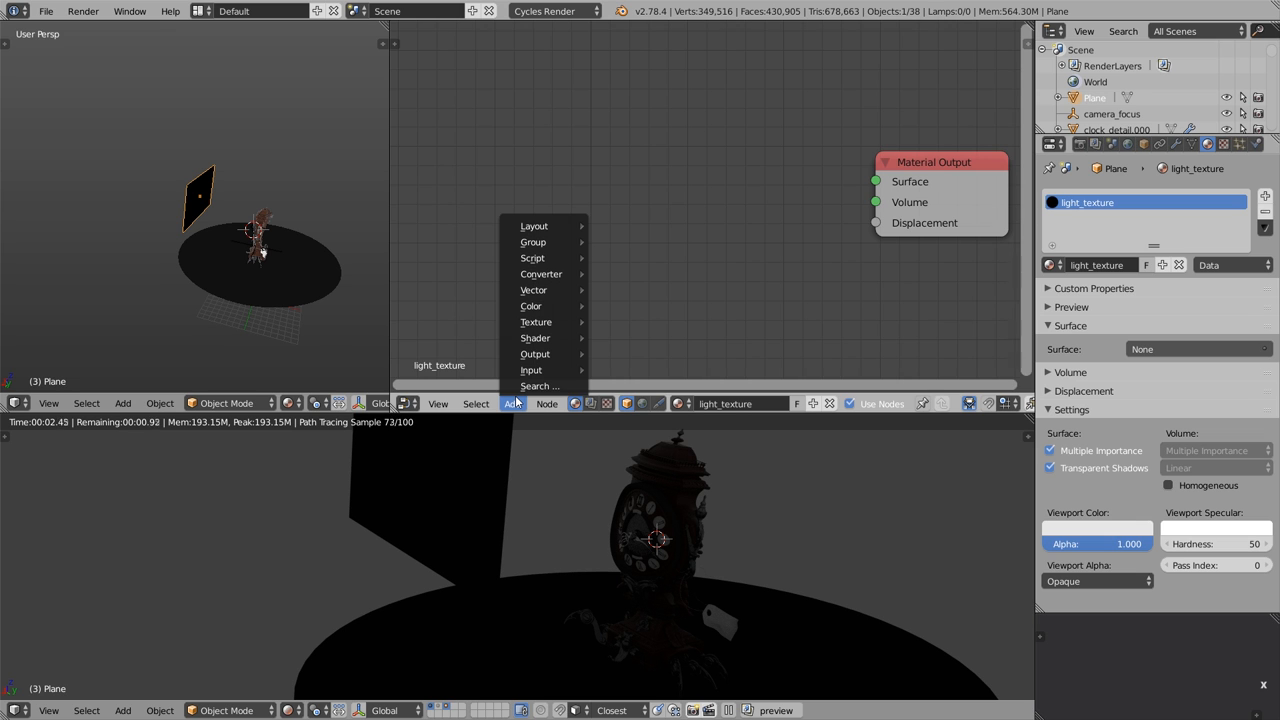
mouse_move(535, 337)
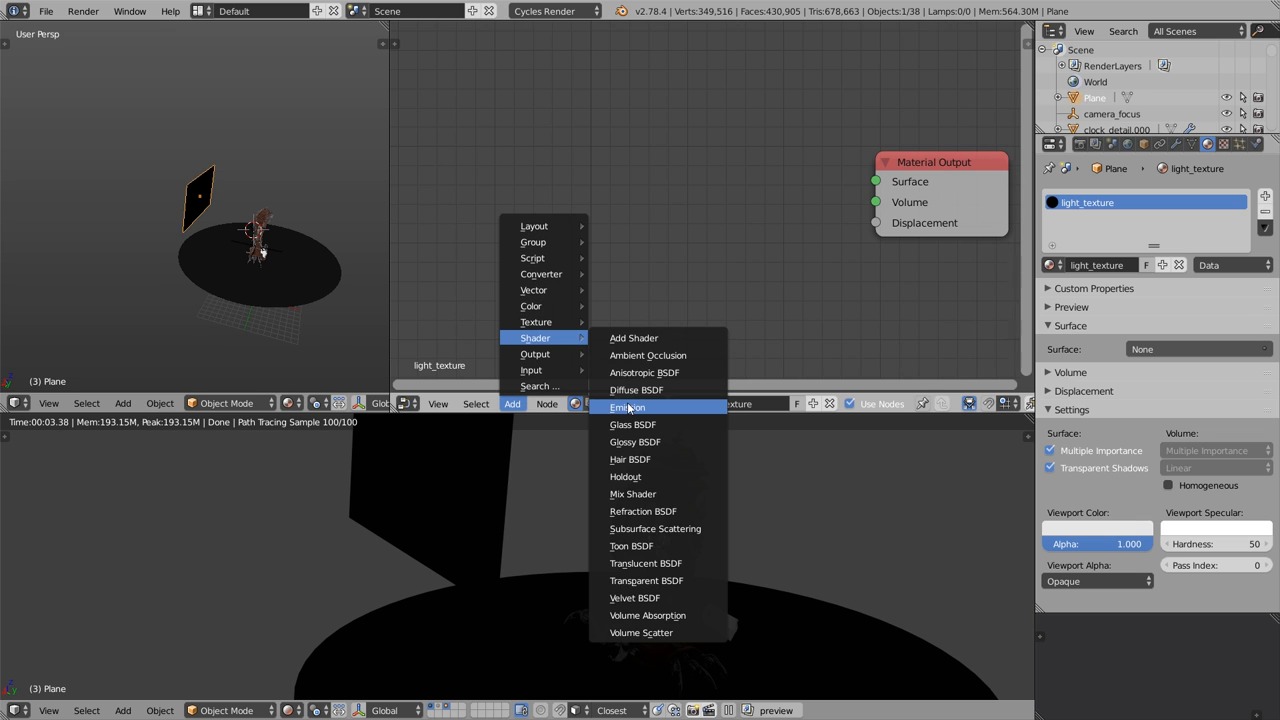
click(627, 407)
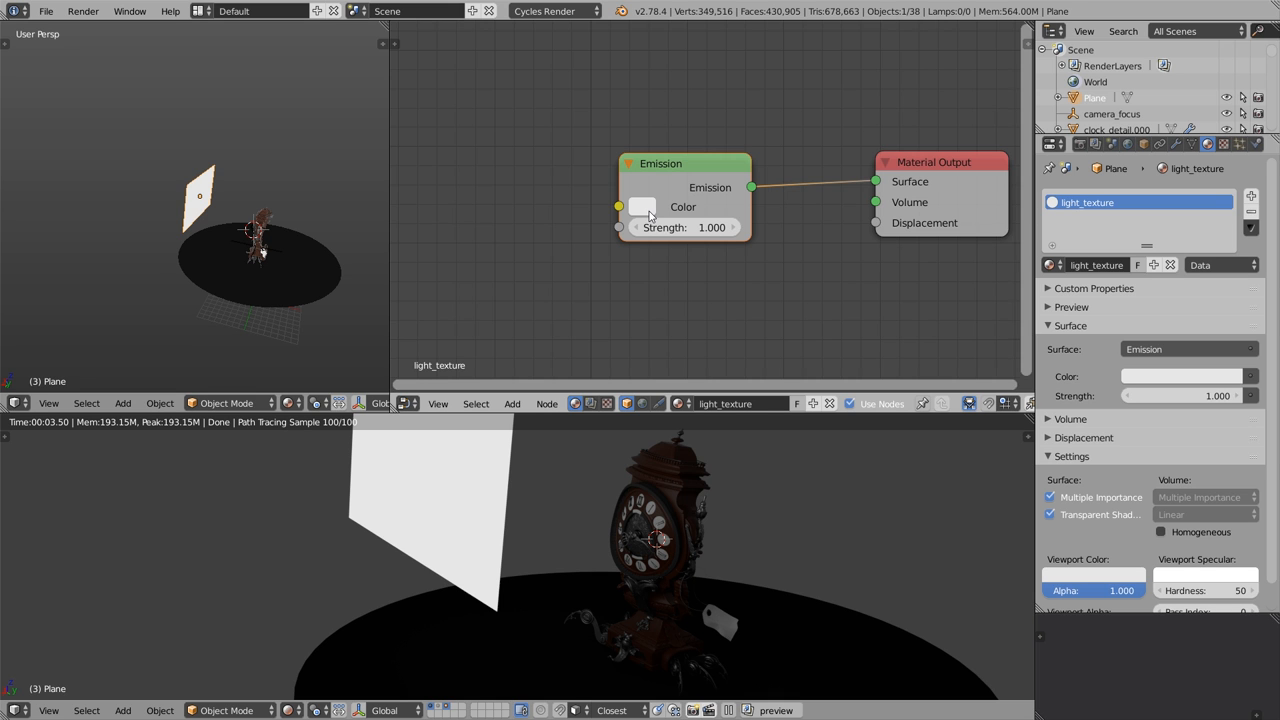
key(shift+a)
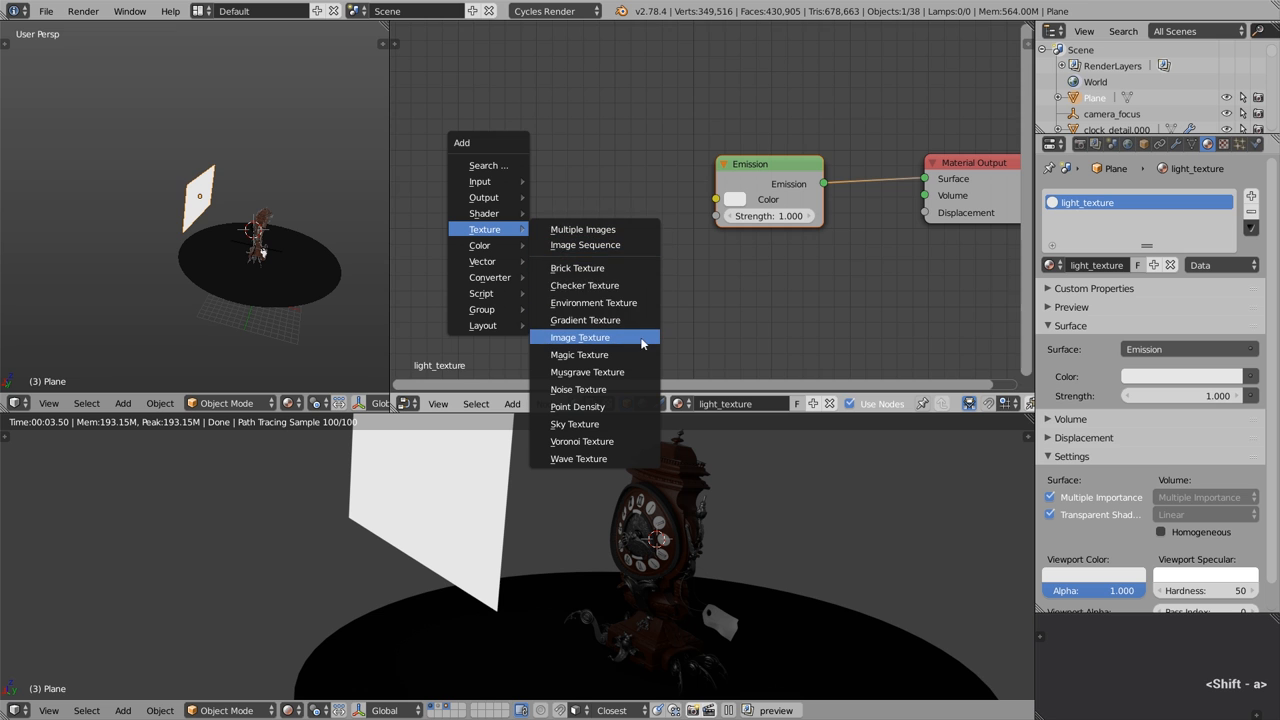
click(579, 337)
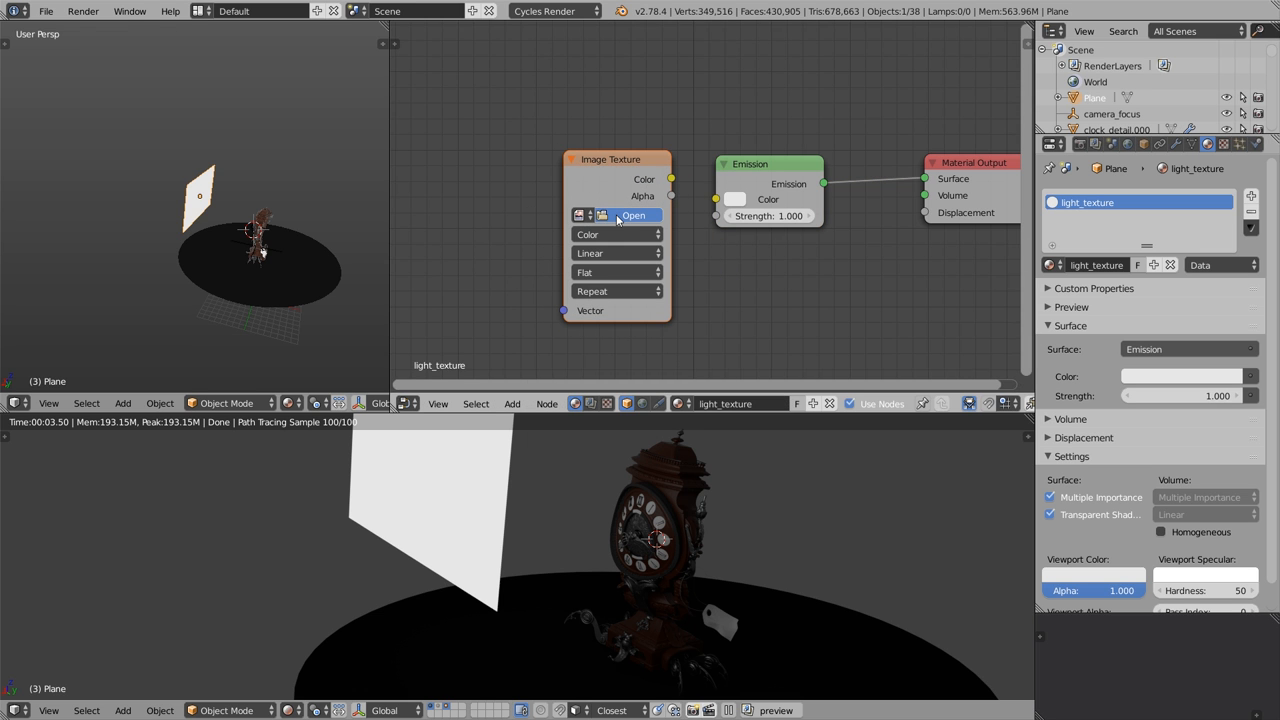
Step: Load light_texture_01.jpg into the Image Texture node driving the Emission color
click(633, 215)
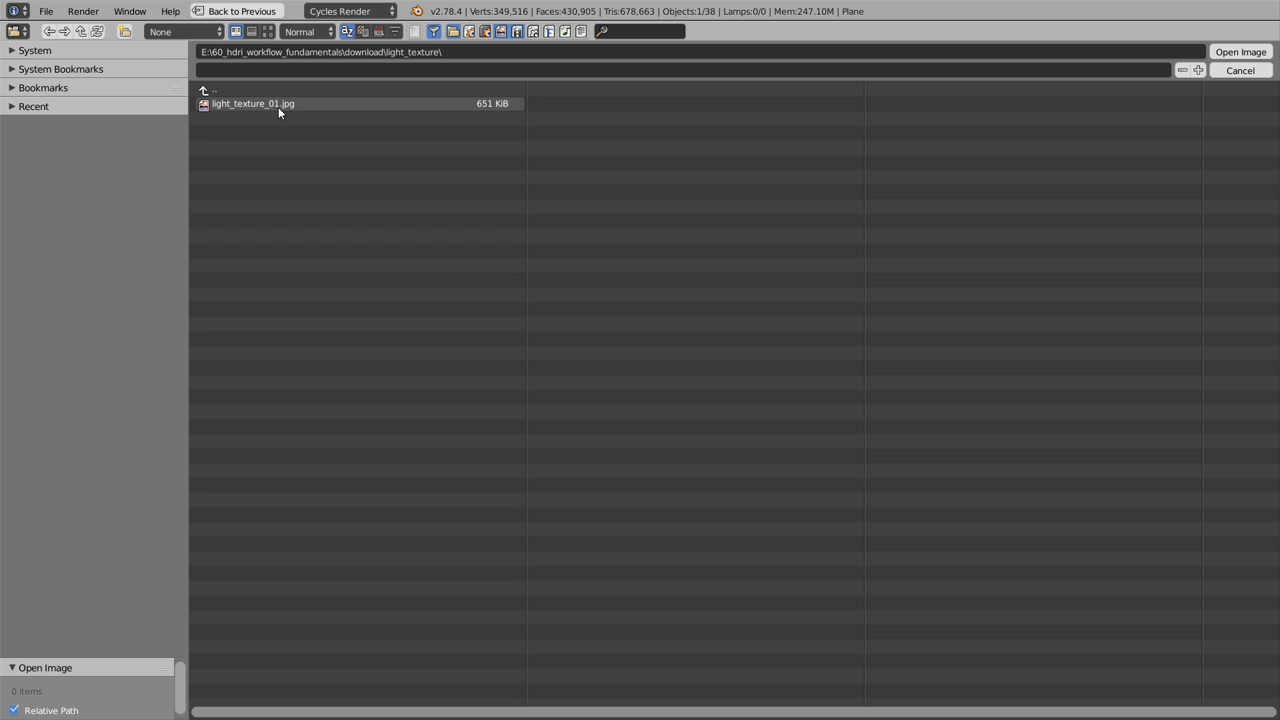
click(267, 31)
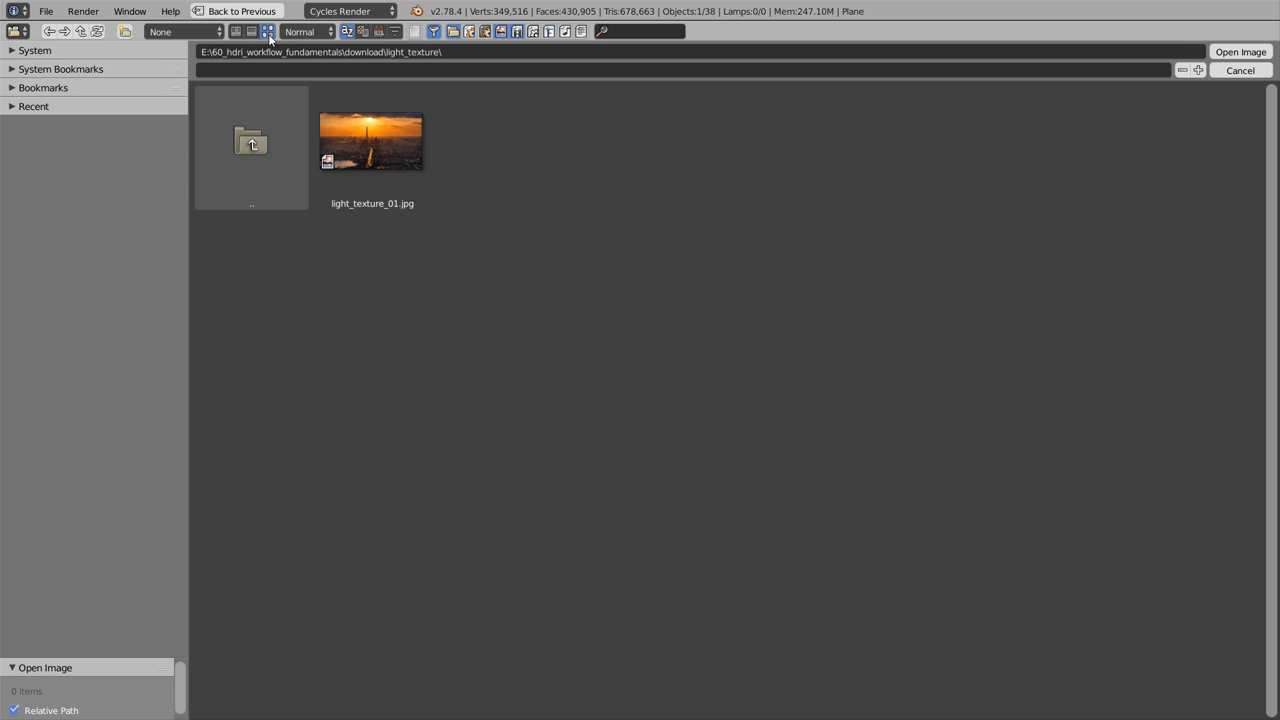
click(371, 140)
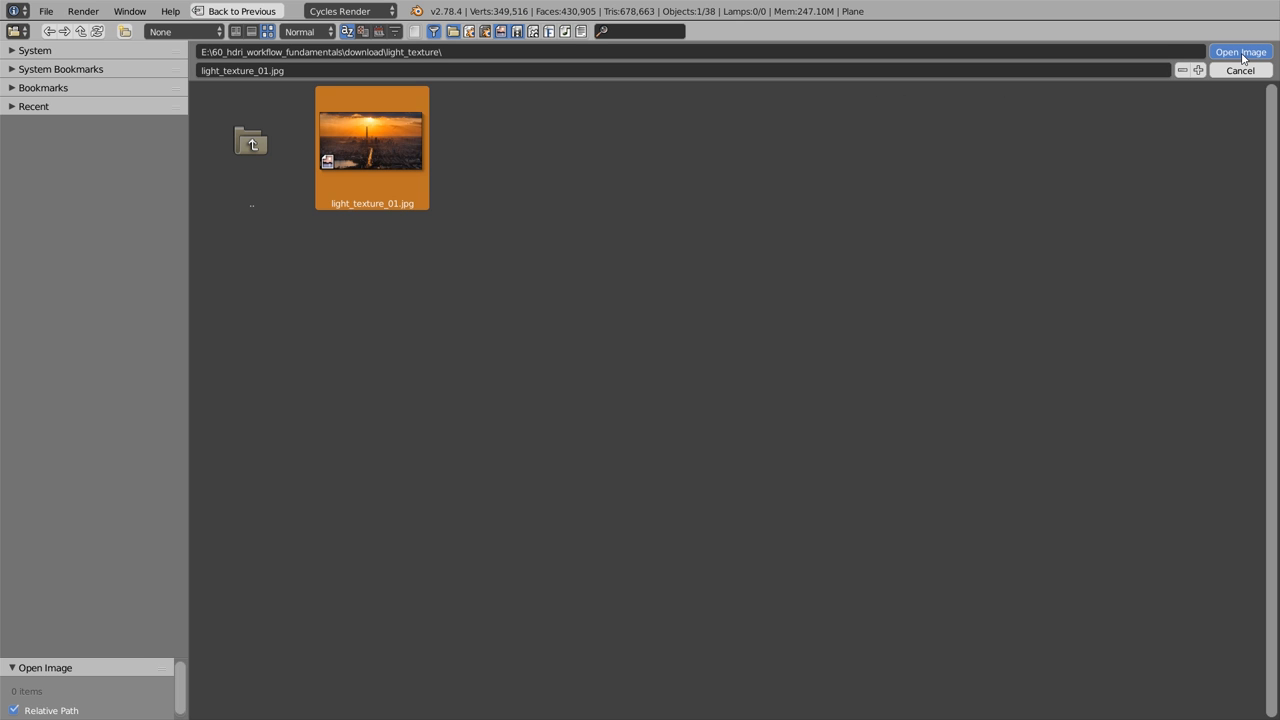
click(1240, 52)
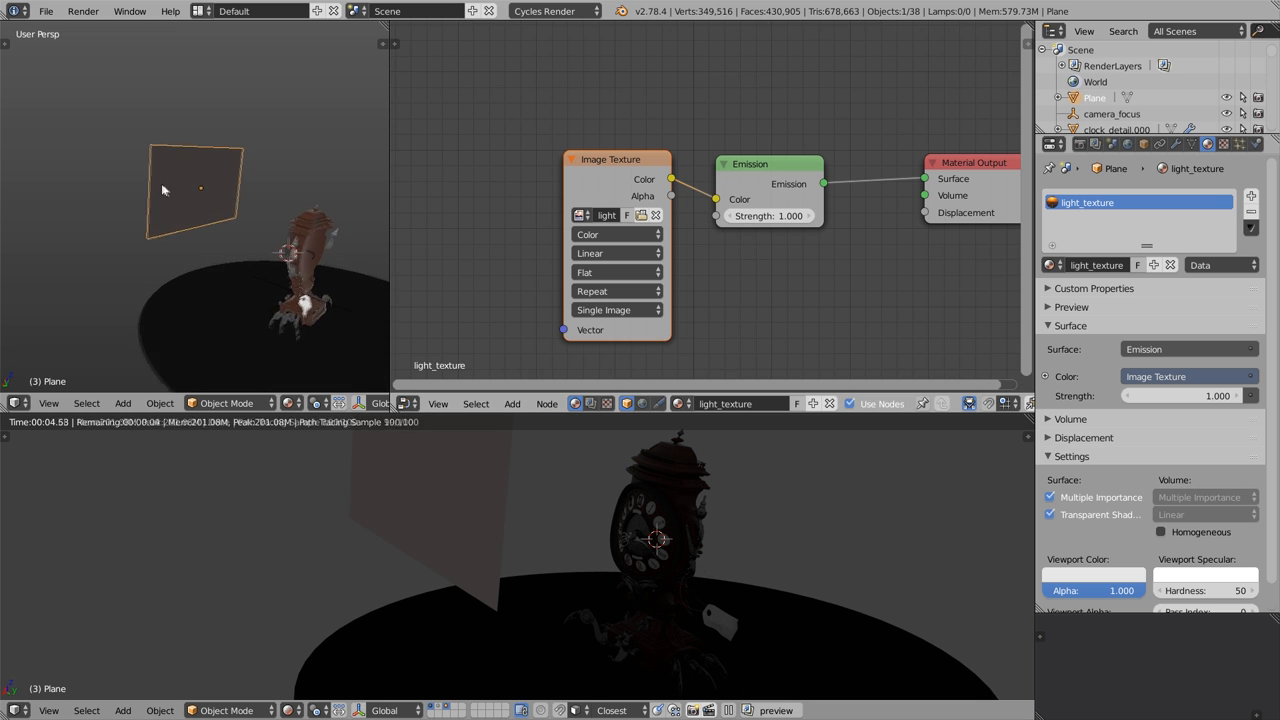
Step: UV-unwrap the plane and display light_texture_01.jpg in the UV/Image Editor
key(Tab)
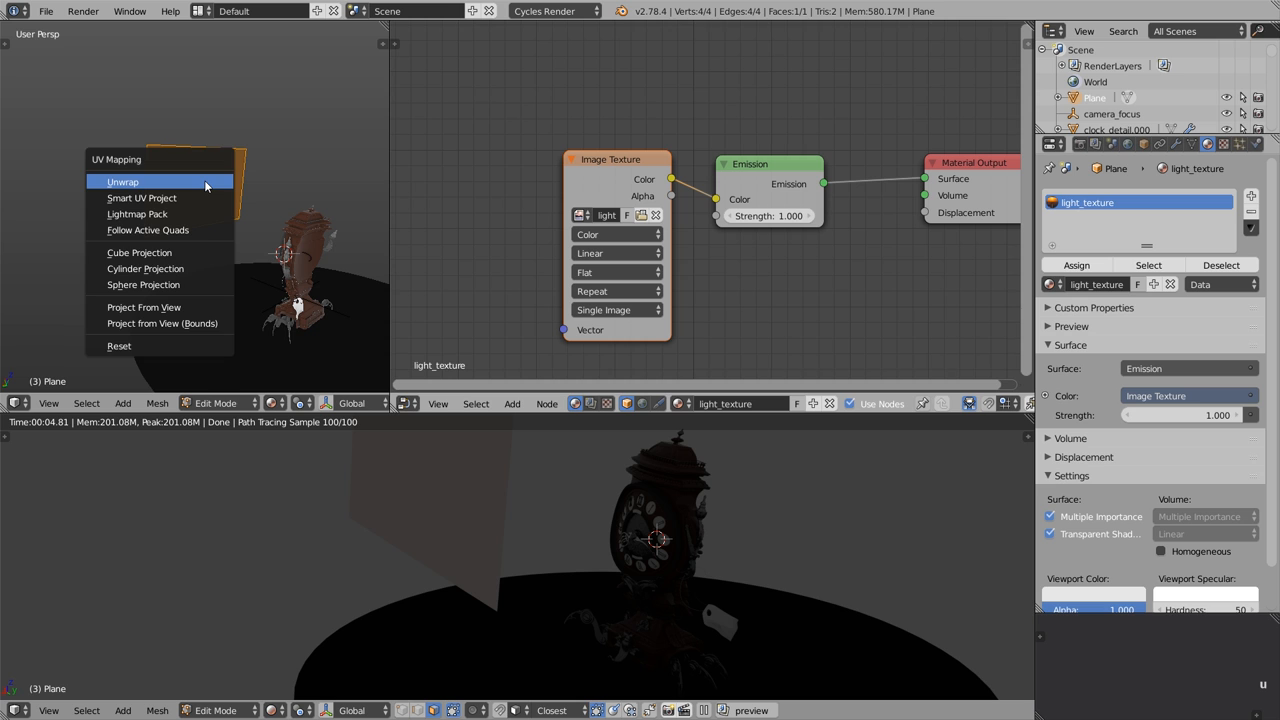
click(122, 181)
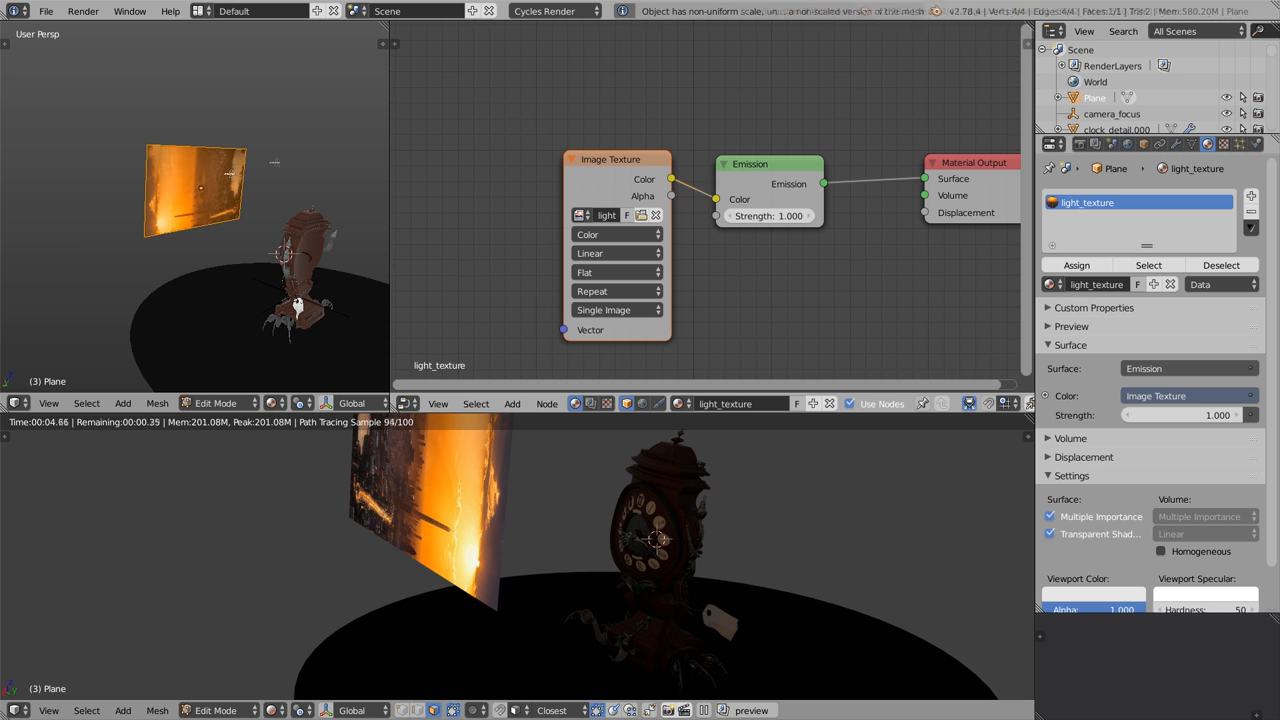
click(408, 403)
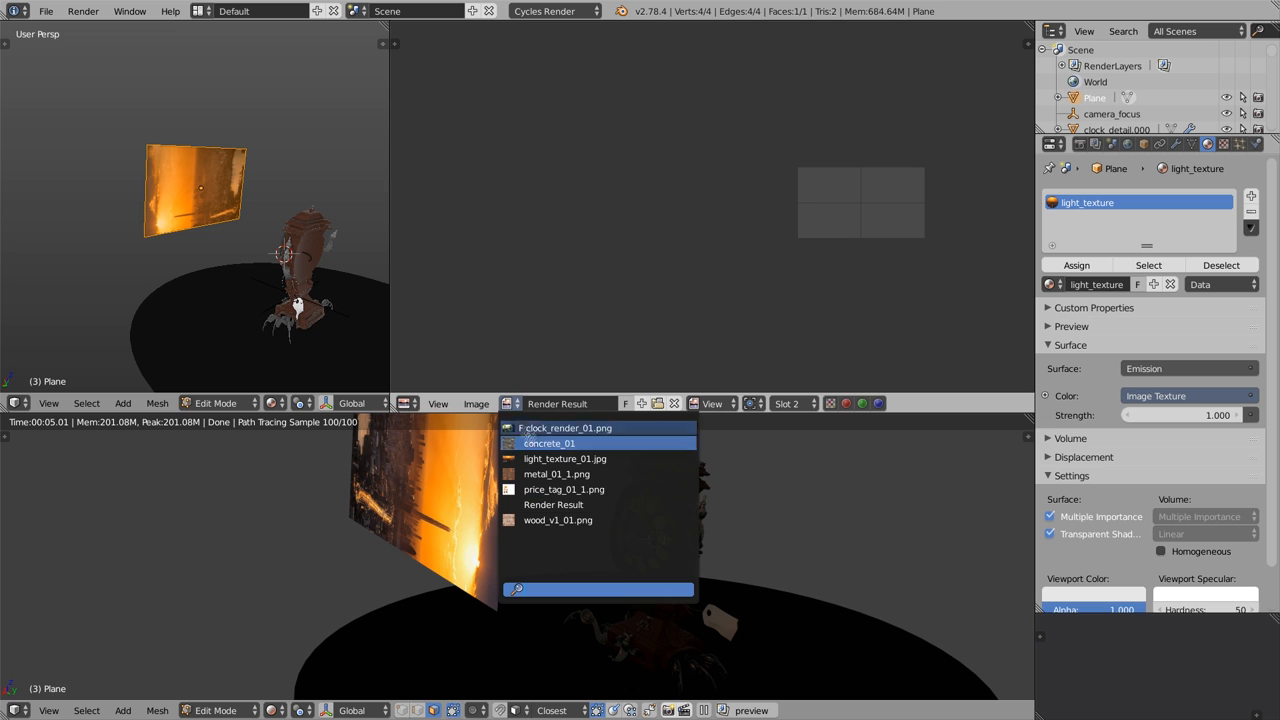
click(565, 458)
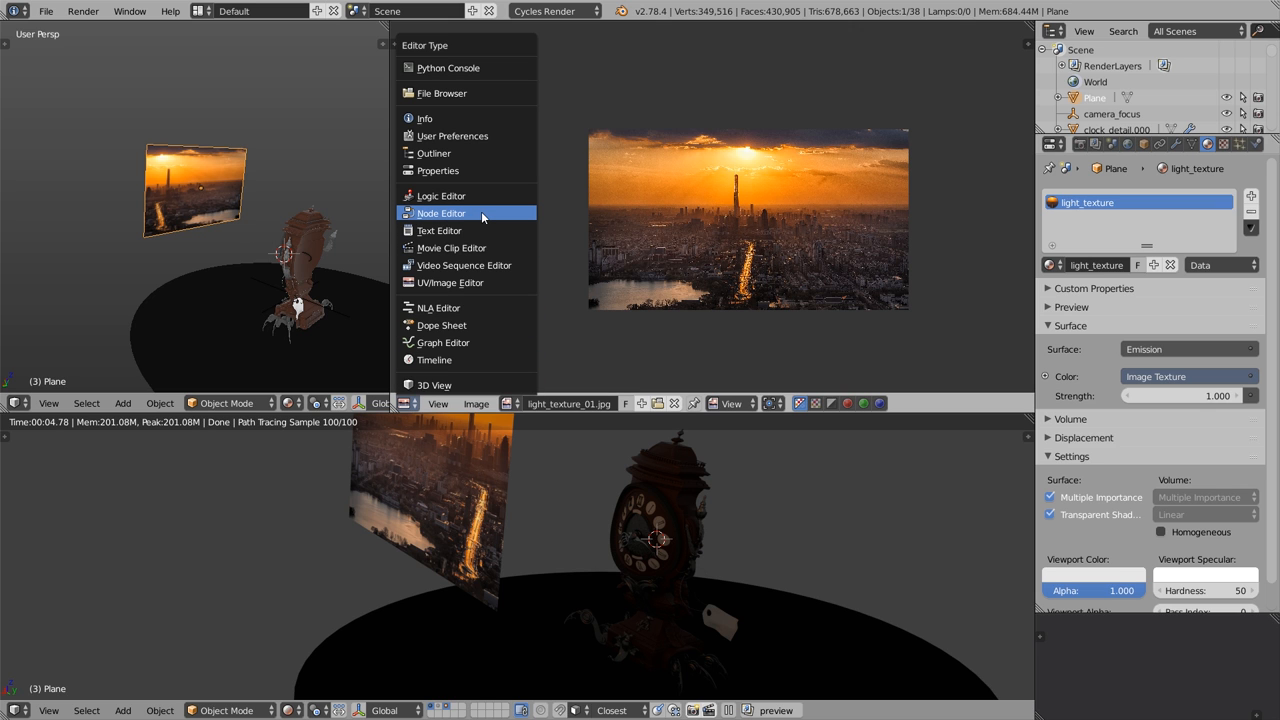
Step: Set the light_texture plane's Emission Strength to 10 in the Node Editor
click(441, 213)
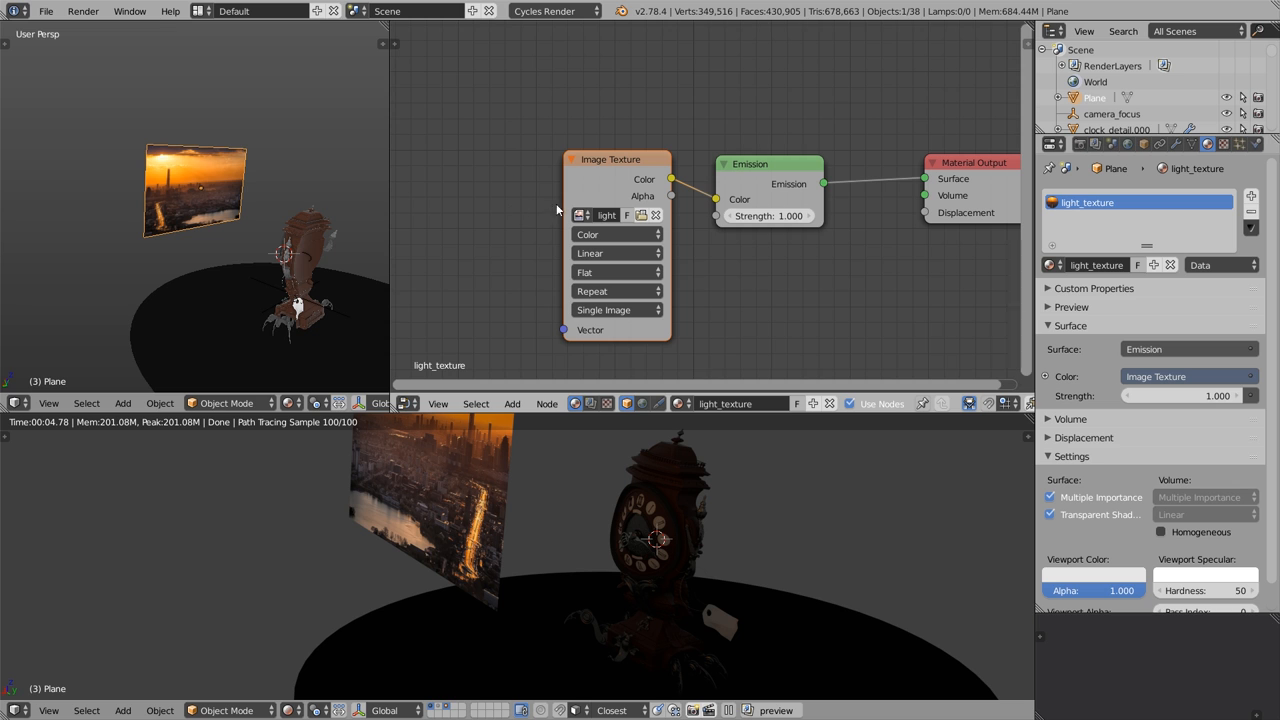
click(769, 216)
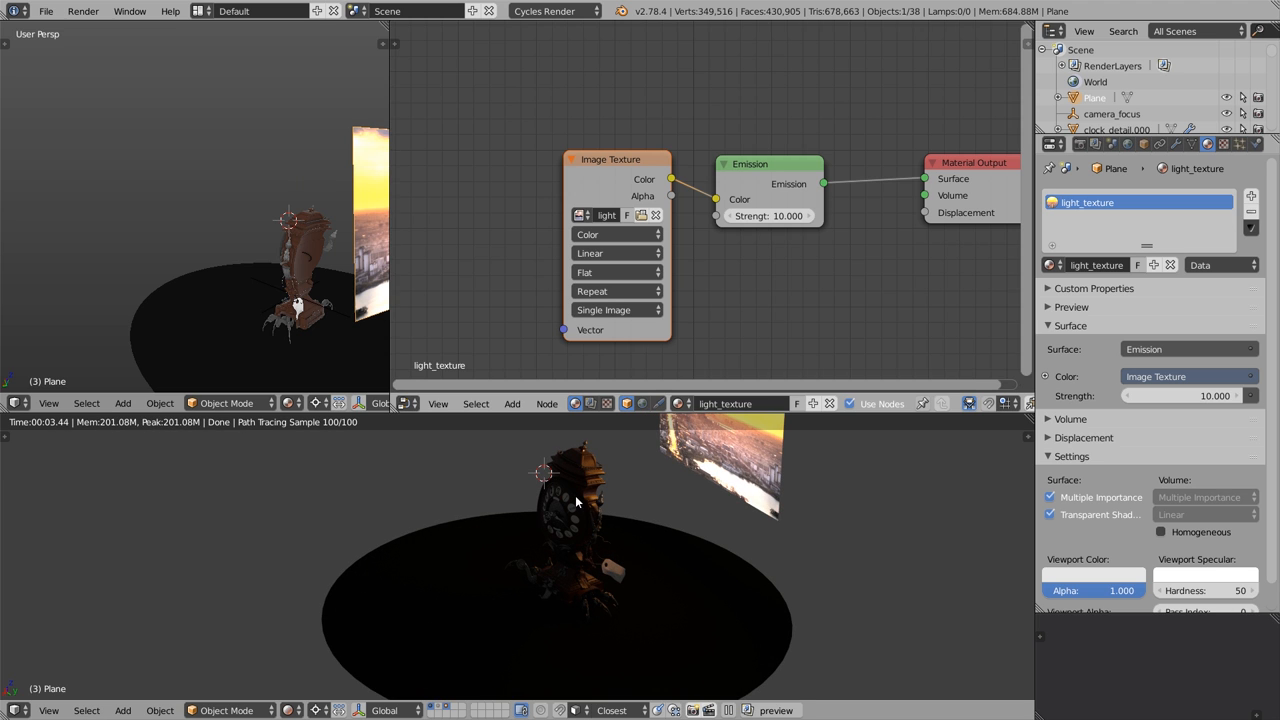
mouse_move(628, 496)
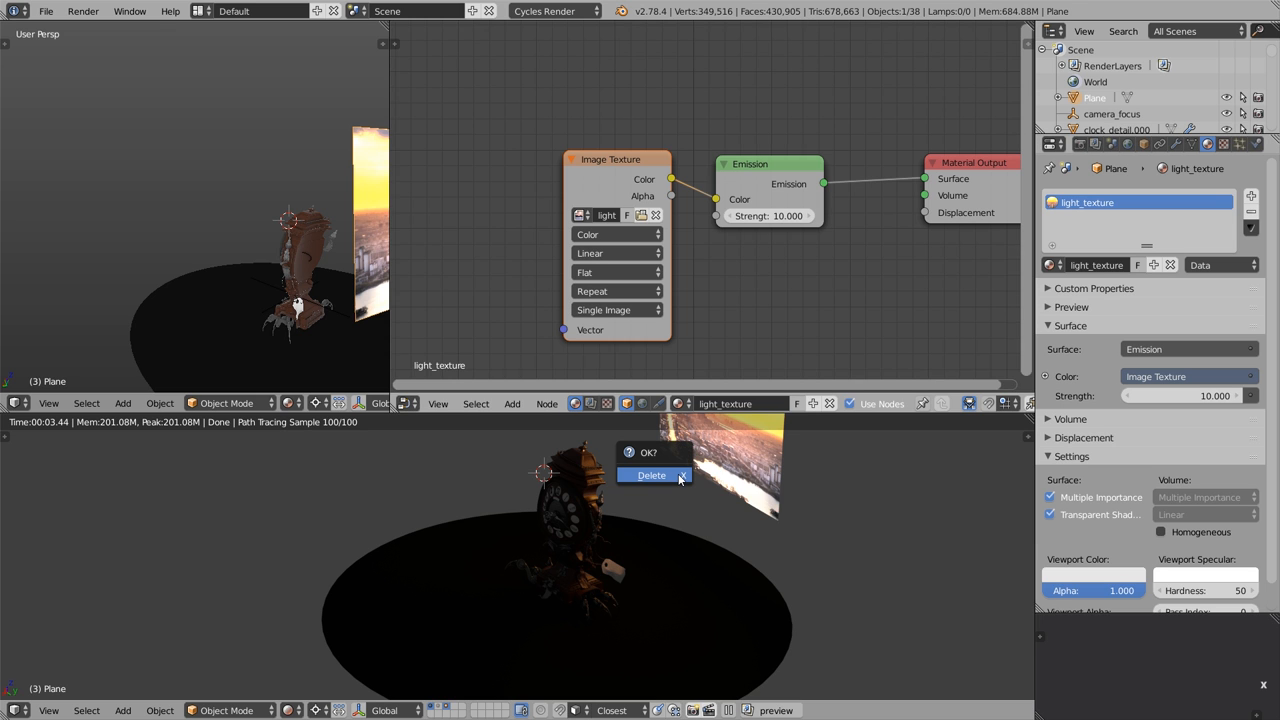
Step: Delete the emissive plane and add a spot lamp with strength 10000
click(650, 475)
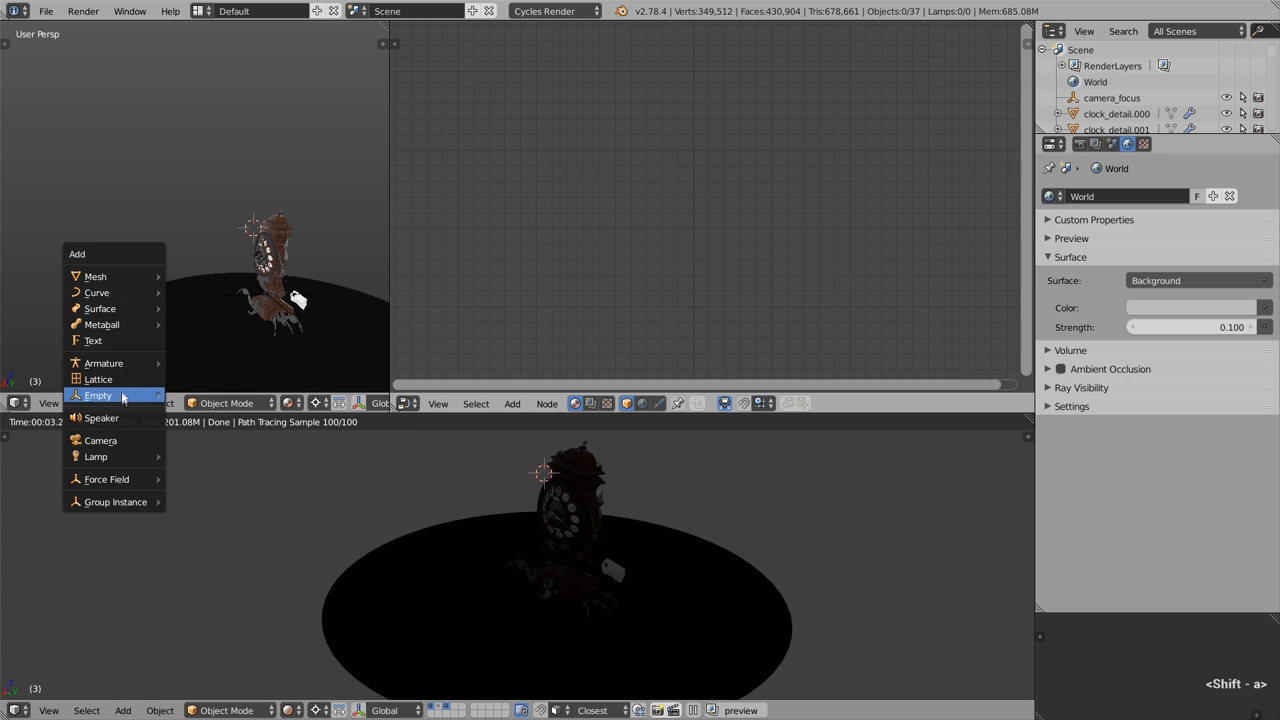
mouse_move(96, 456)
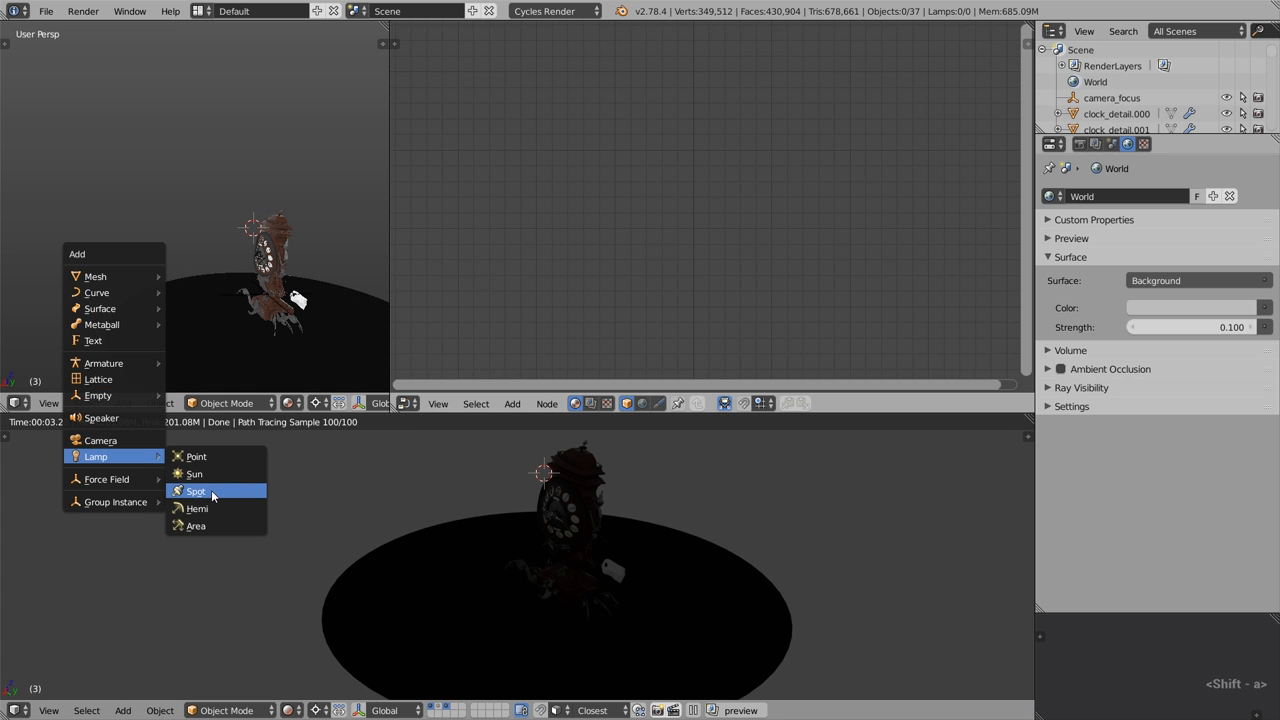
click(196, 491)
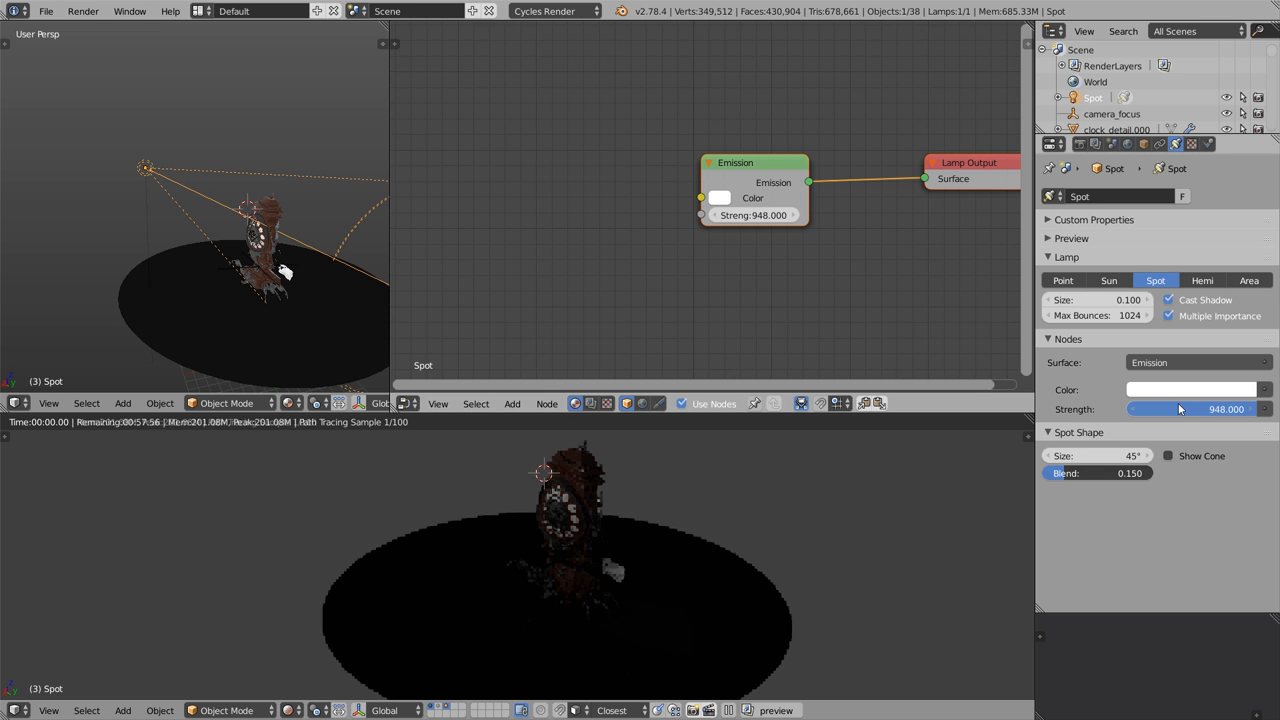
text(9000.001)
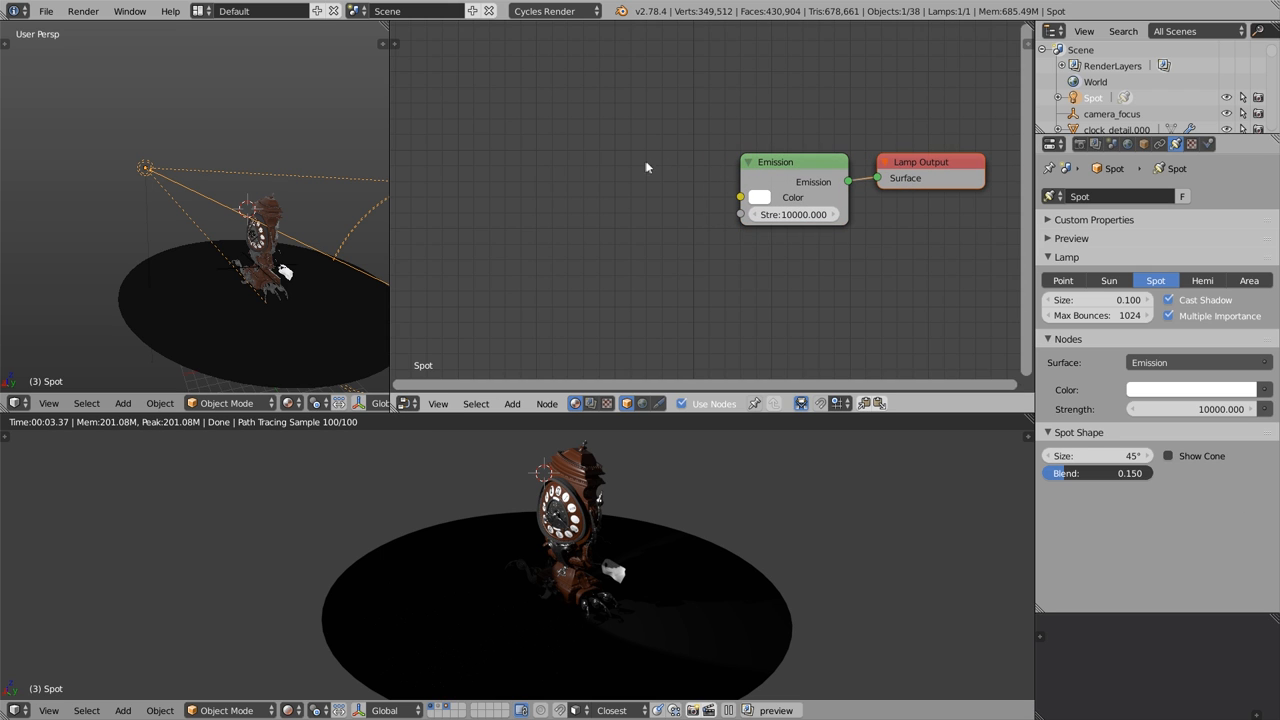
Step: Add an Image Texture node to the spot lamp using light_texture_01.jpg
key(shift+a)
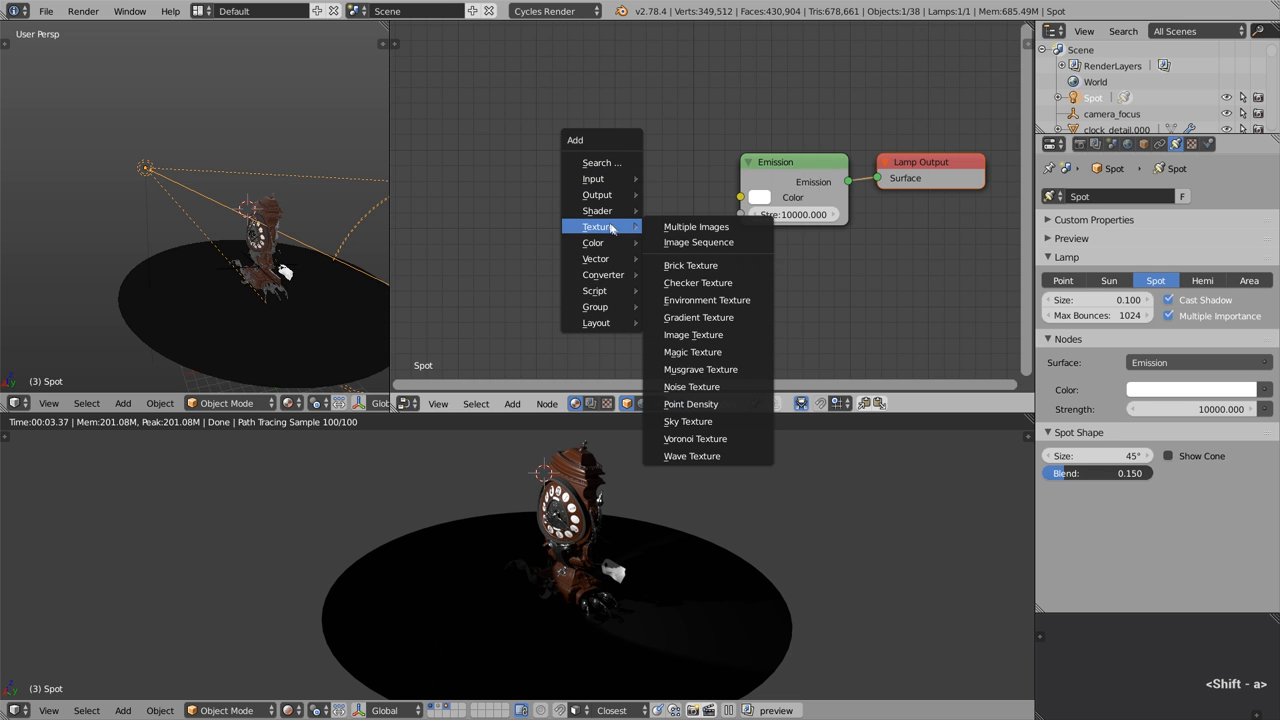
click(693, 334)
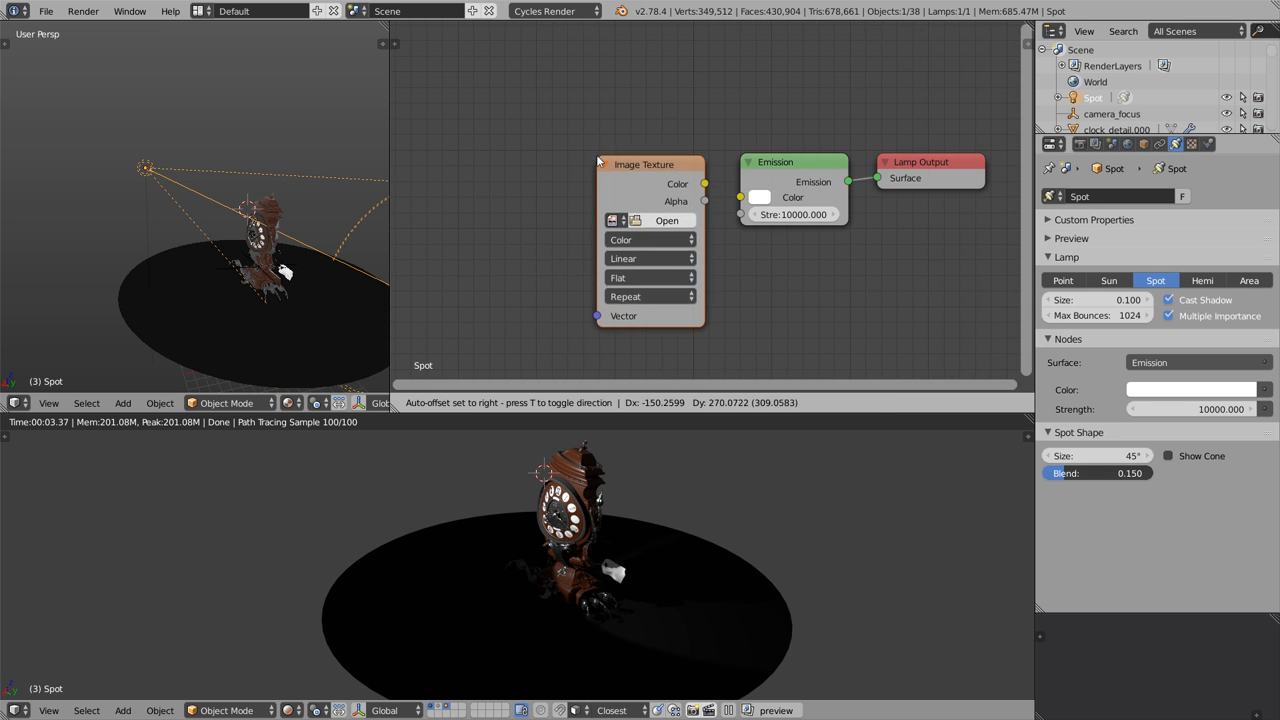
click(620, 218)
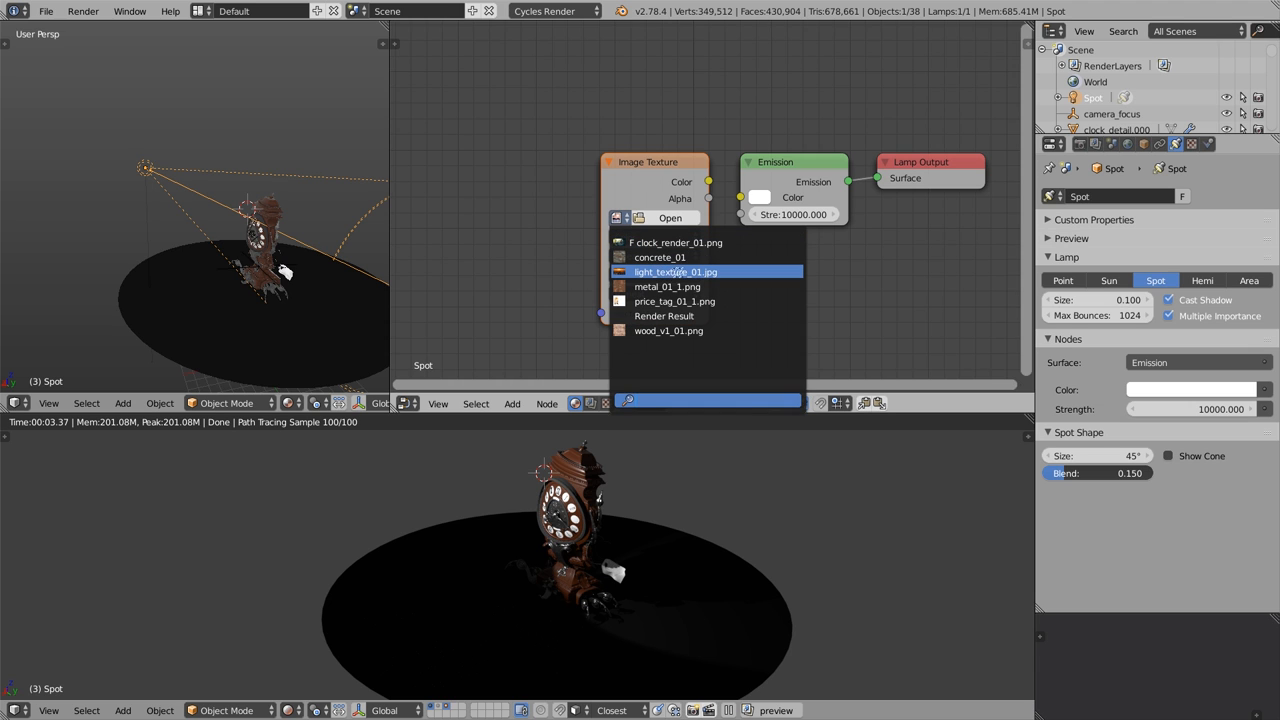
click(675, 271)
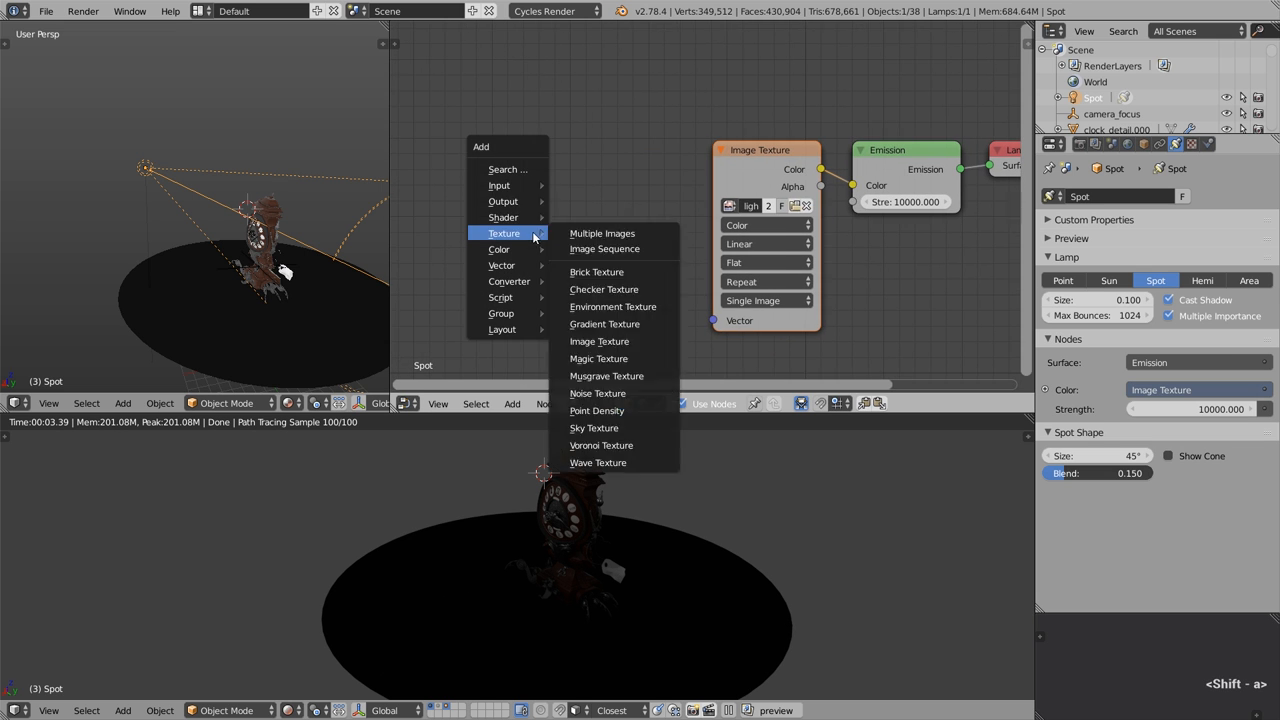
mouse_move(498, 185)
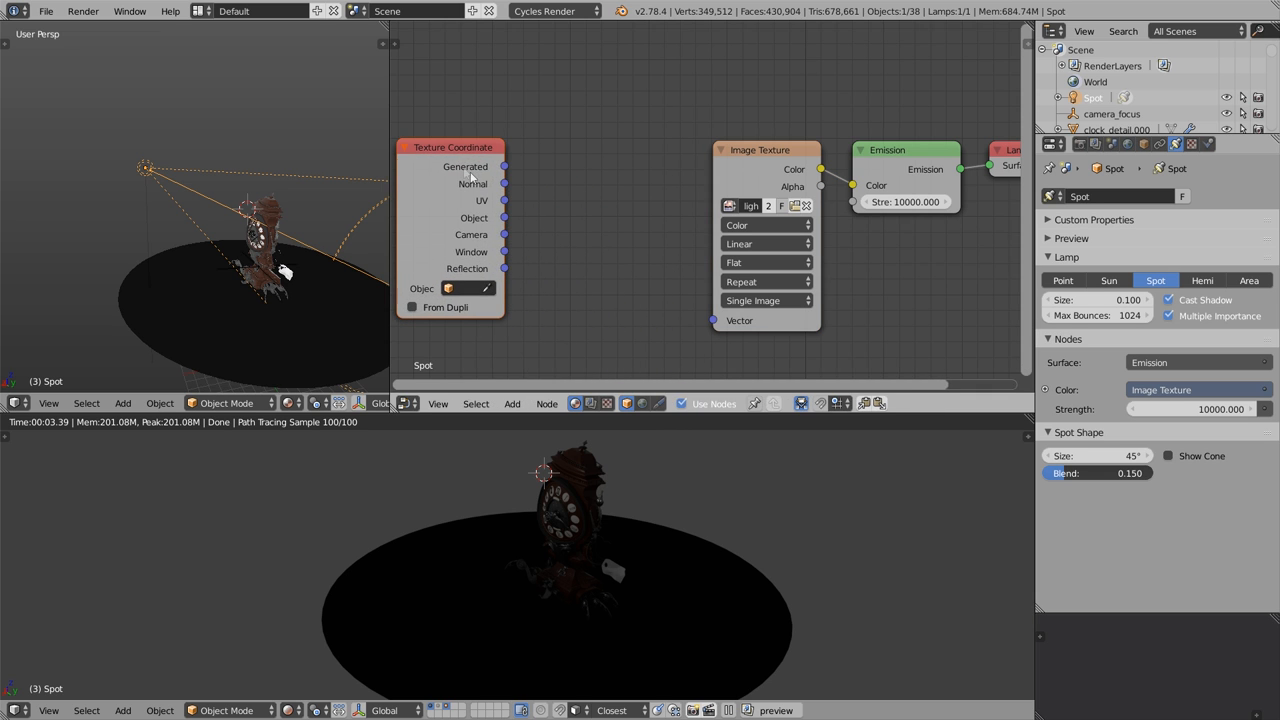
Step: Drive the image through Texture Coordinate and Mapping nodes scaled 2.777
drag(504, 184, 715, 320)
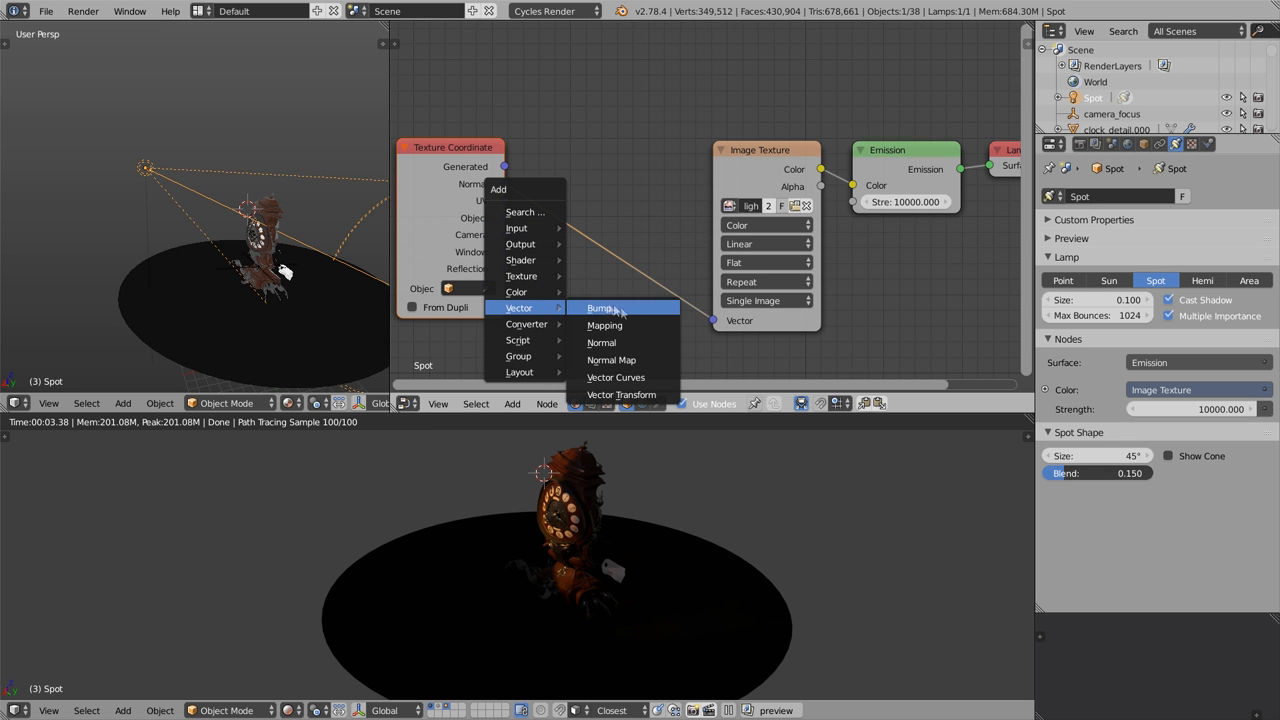
click(604, 325)
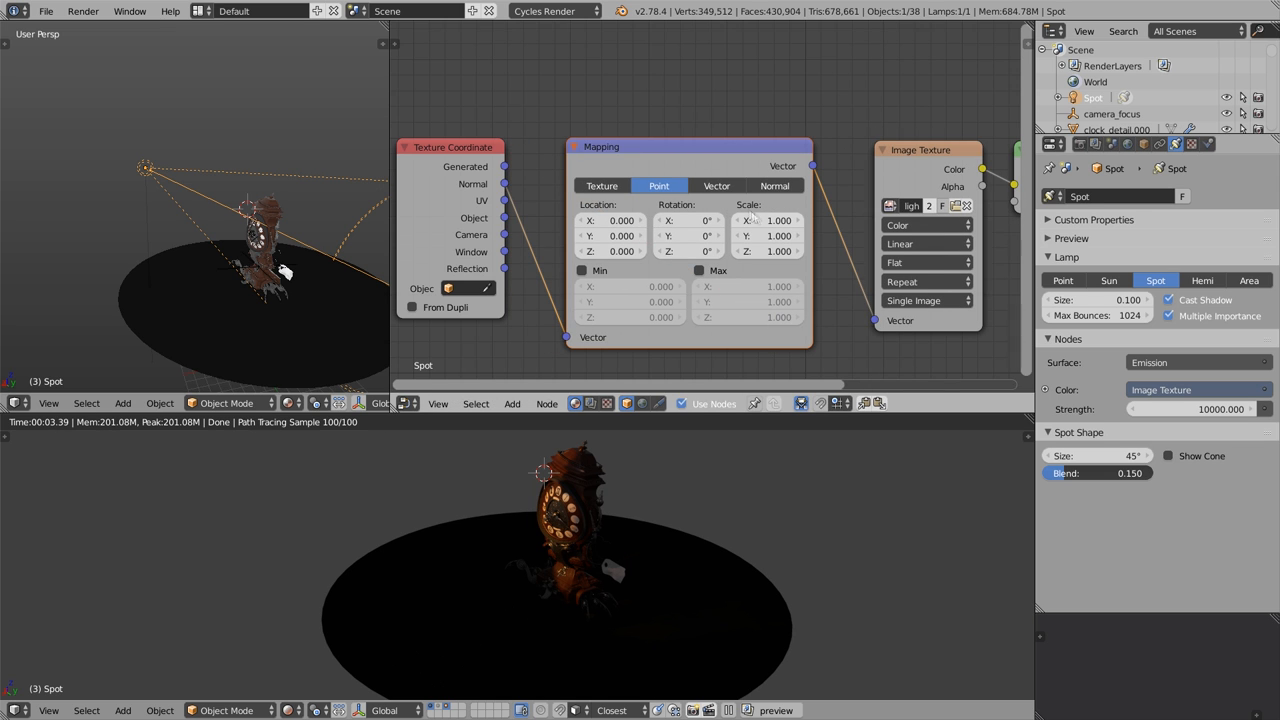
click(770, 235)
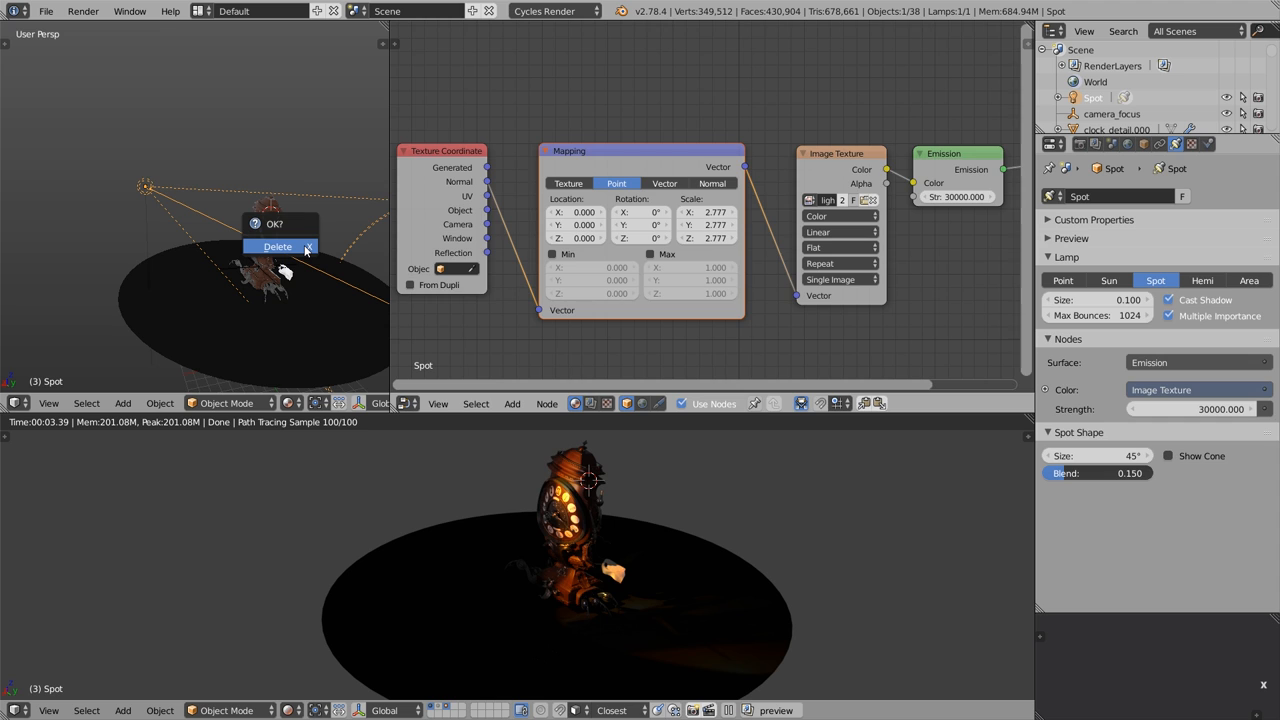
Step: Delete the spot lamp and show the World's Background and Output nodes
click(277, 246)
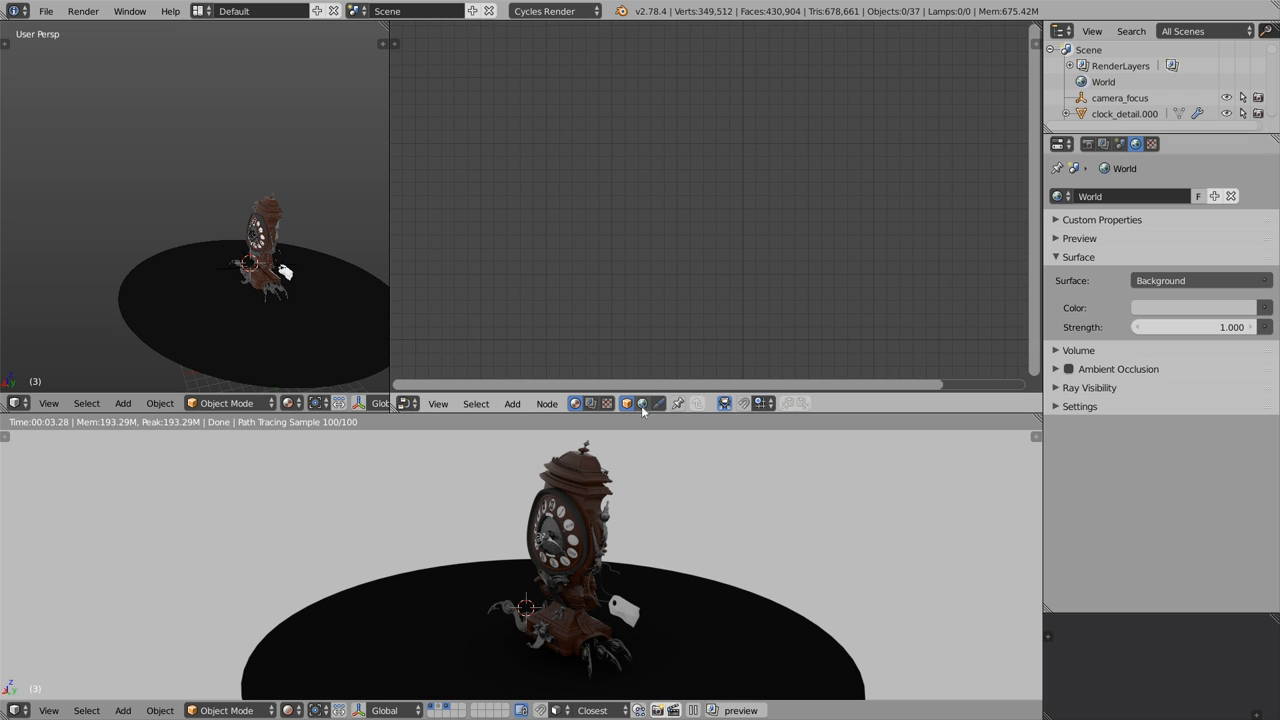
click(643, 403)
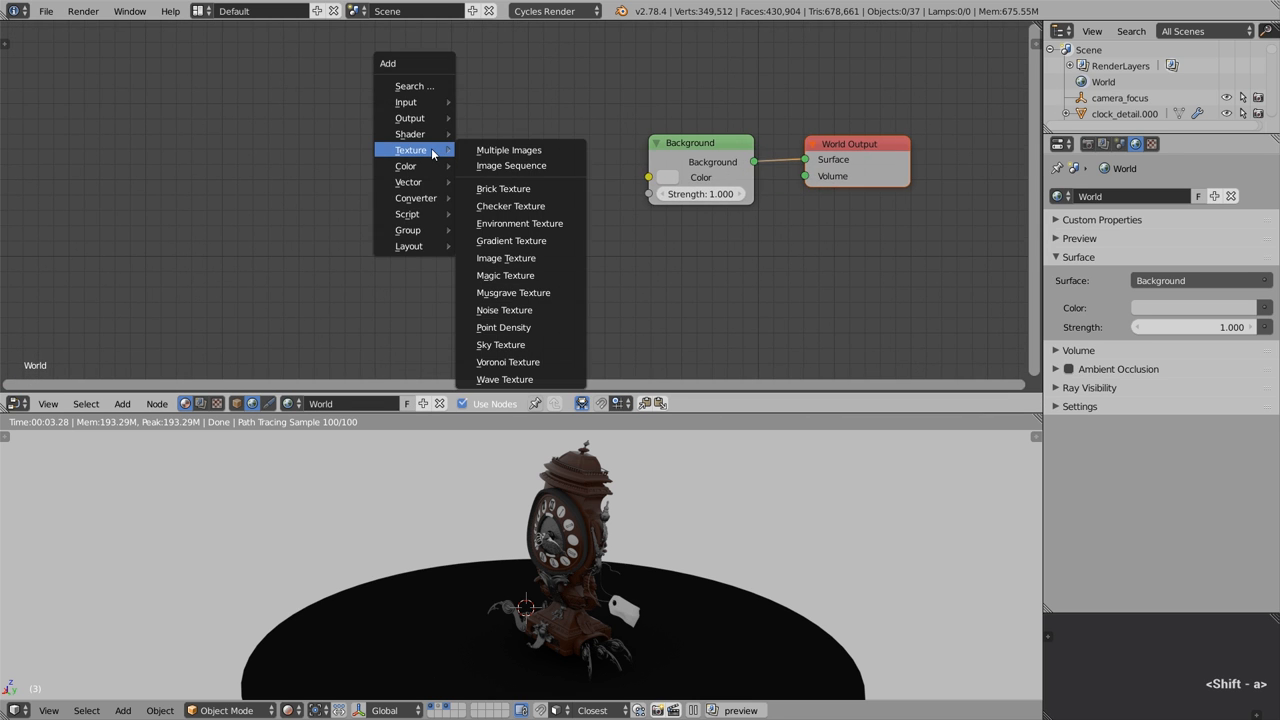
mouse_move(519, 223)
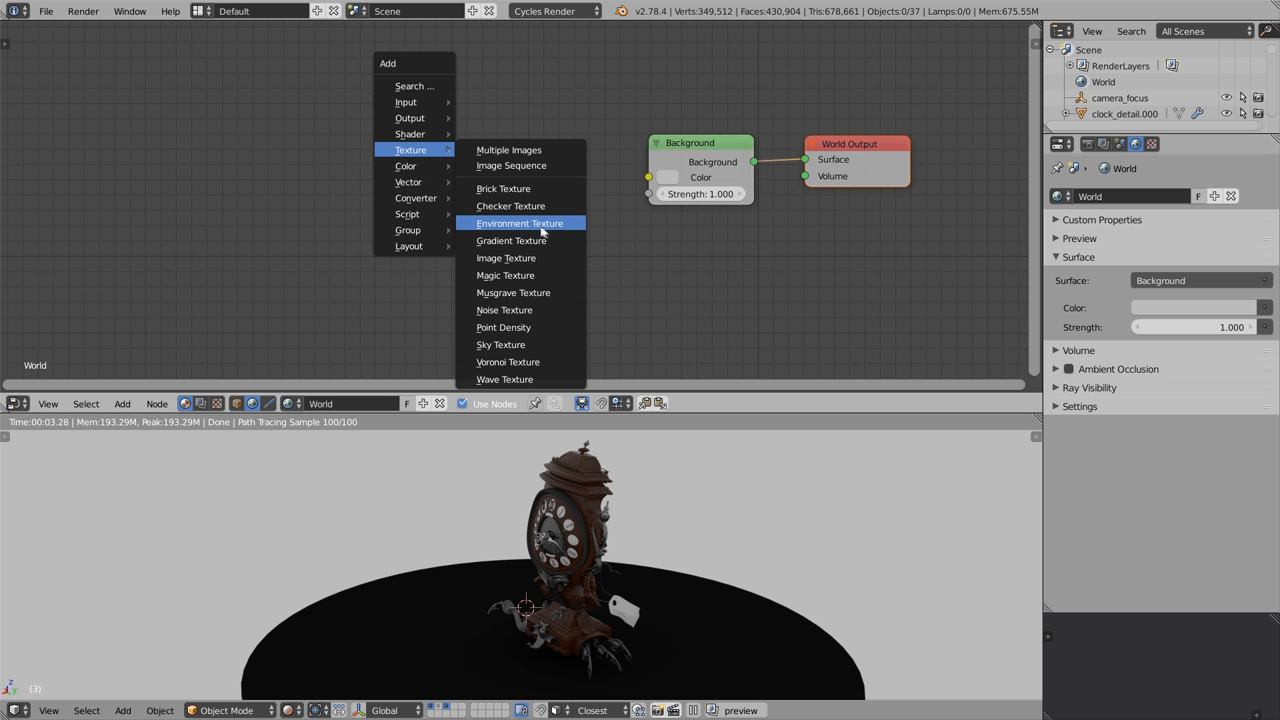
Step: Add an Equirectangular Environment Texture node left of Background and browse for an image
click(519, 223)
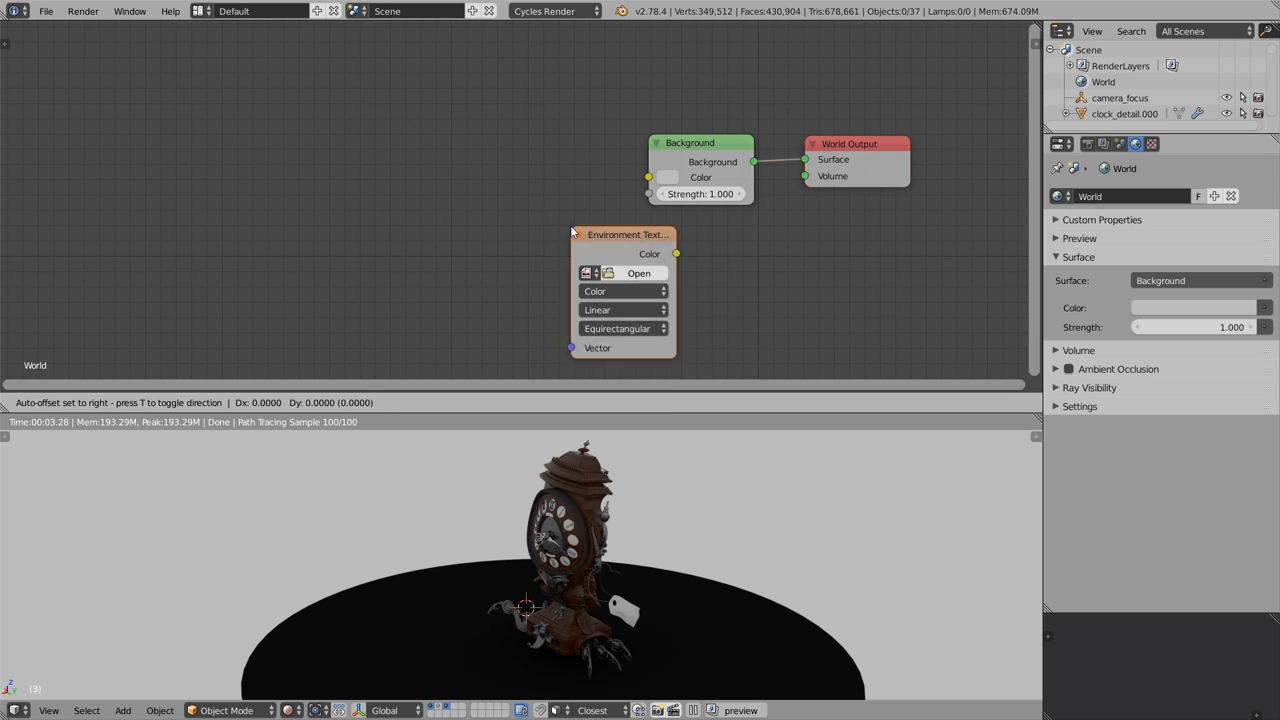
drag(620, 234, 515, 140)
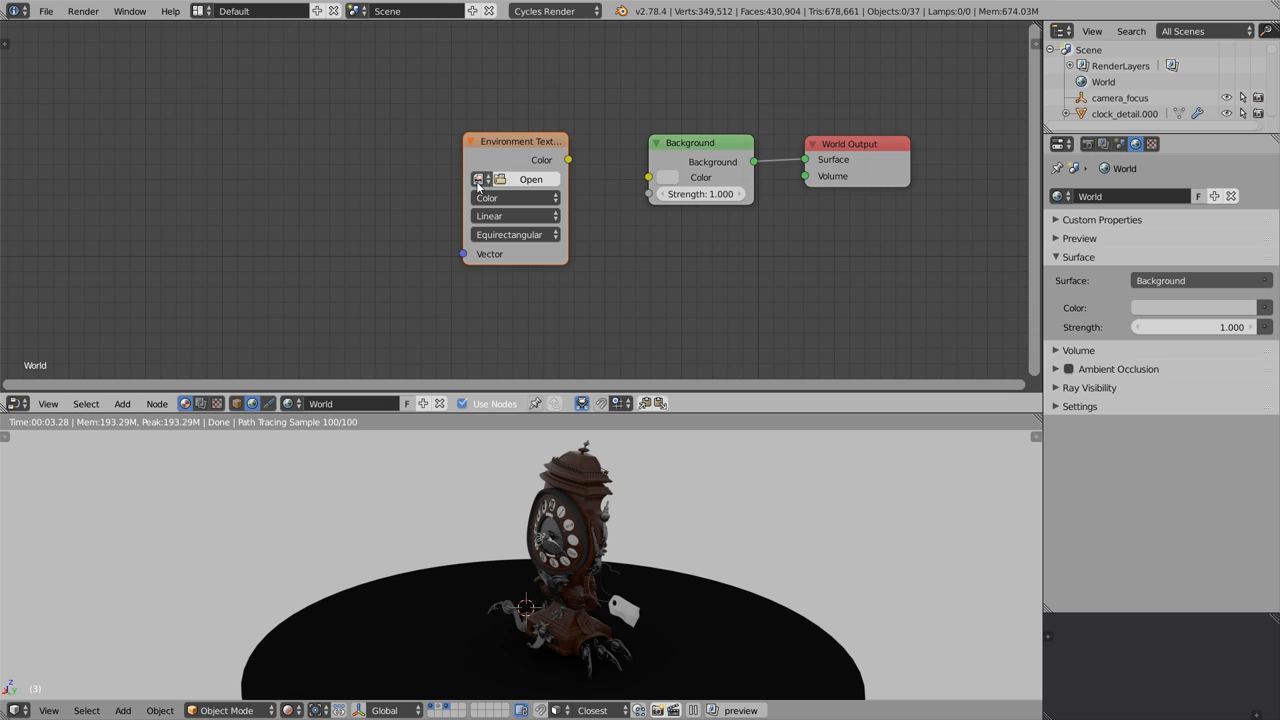
click(515, 234)
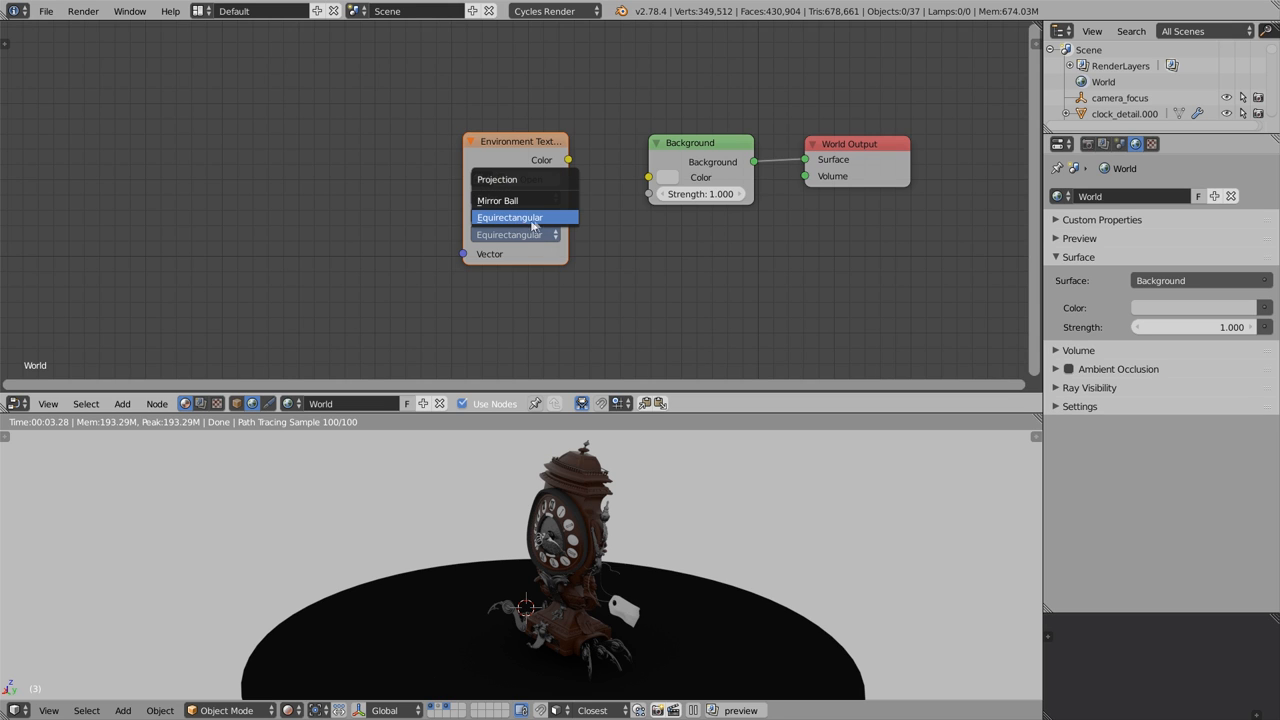
click(510, 217)
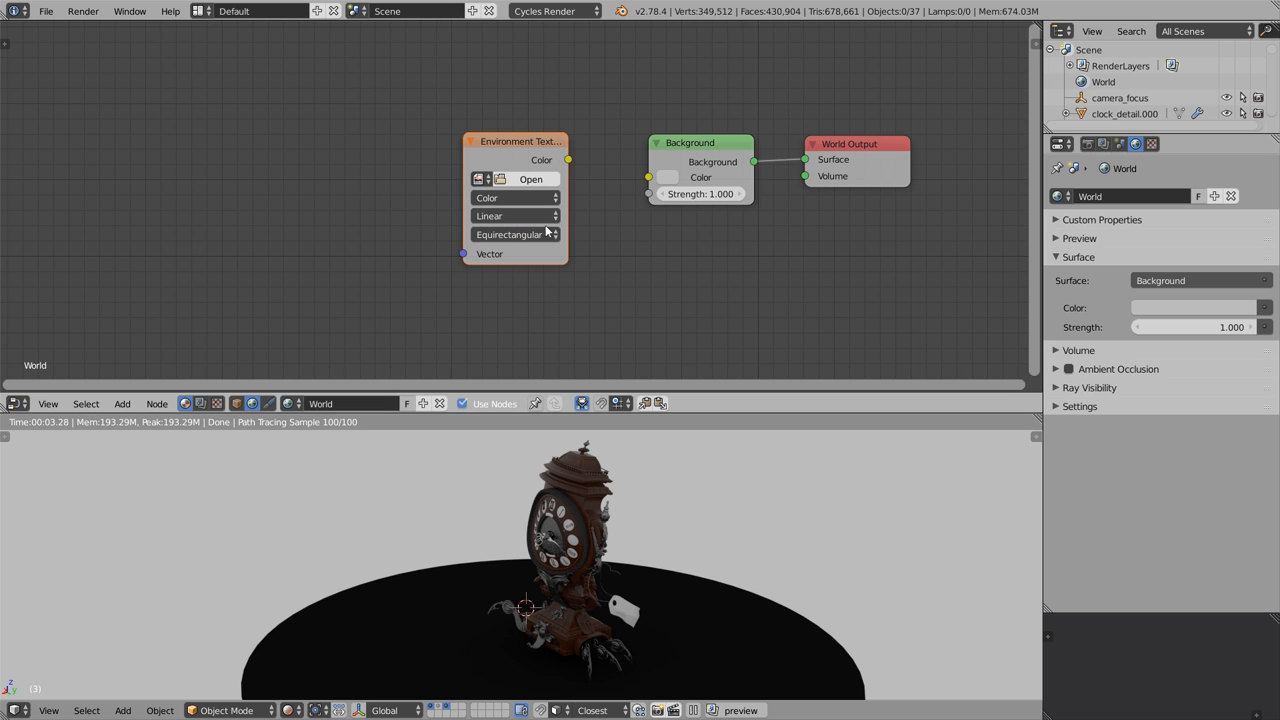
click(531, 179)
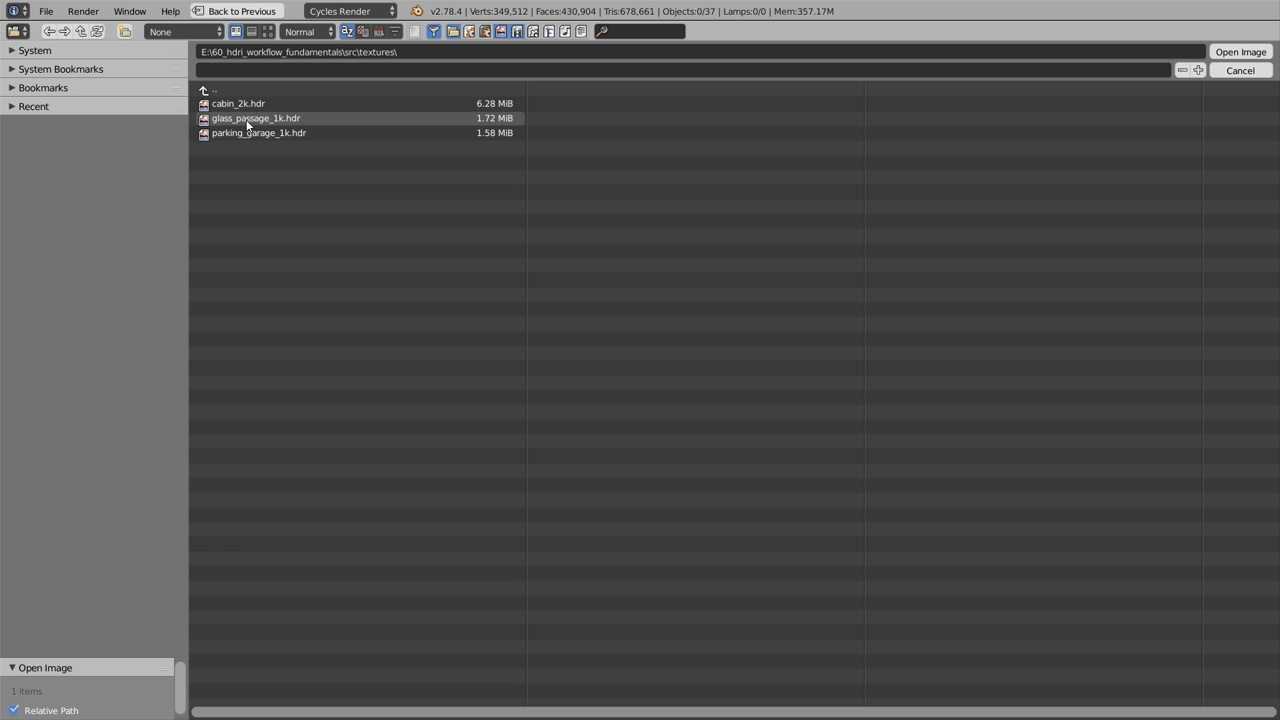
Step: Show the HDR files as thumbnails and choose glass_passage_1k.hdr
click(268, 31)
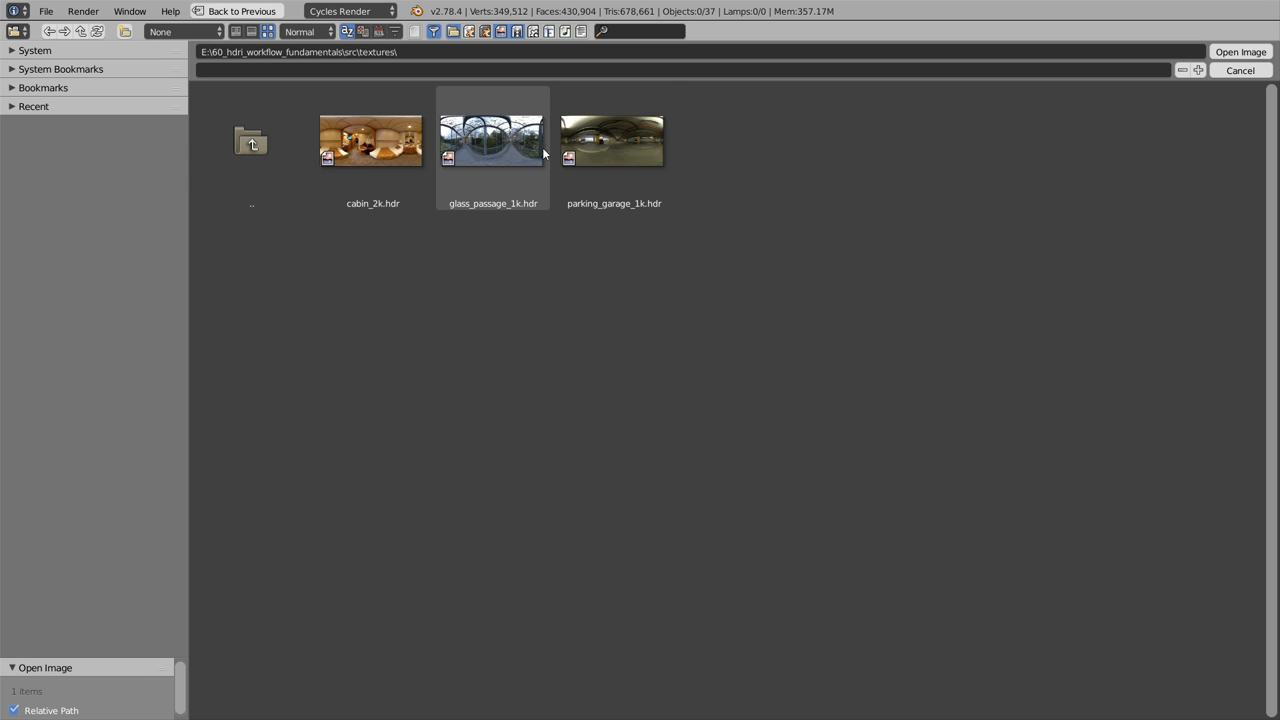
click(492, 140)
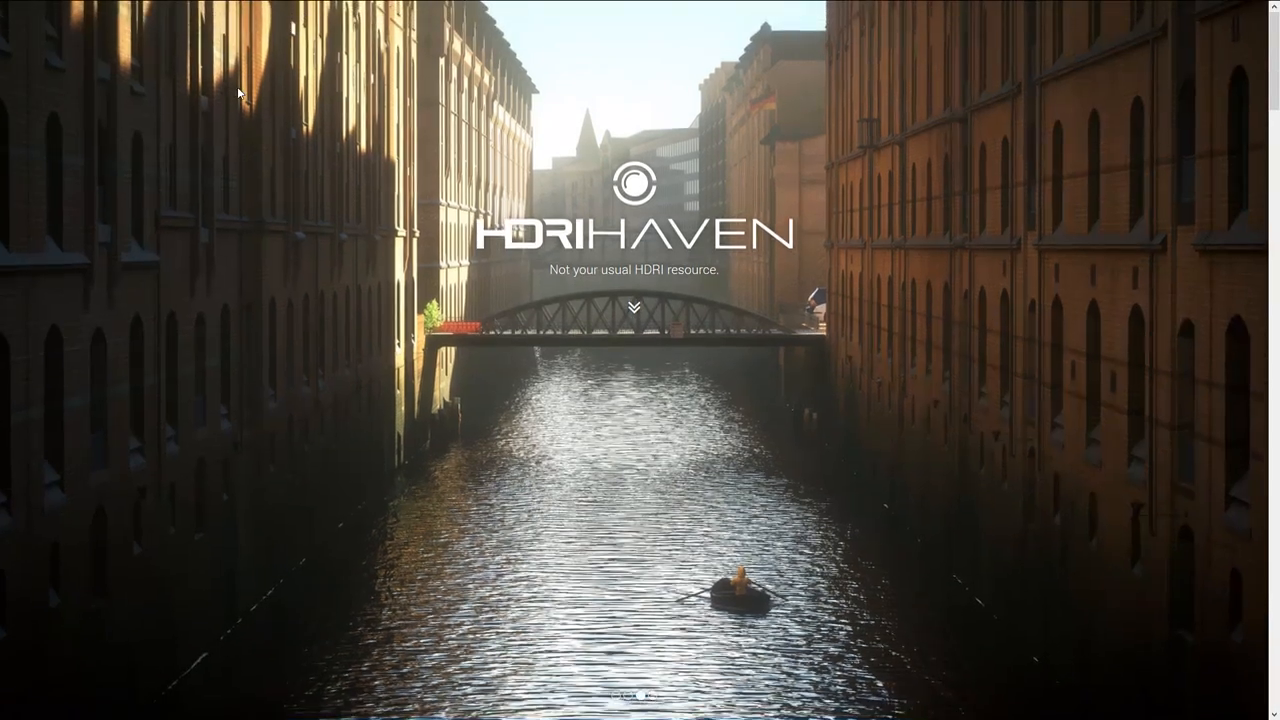
Step: Open the Kiara 2 Sunrise page from HDRI Haven's HDRI list
scroll(down, 3)
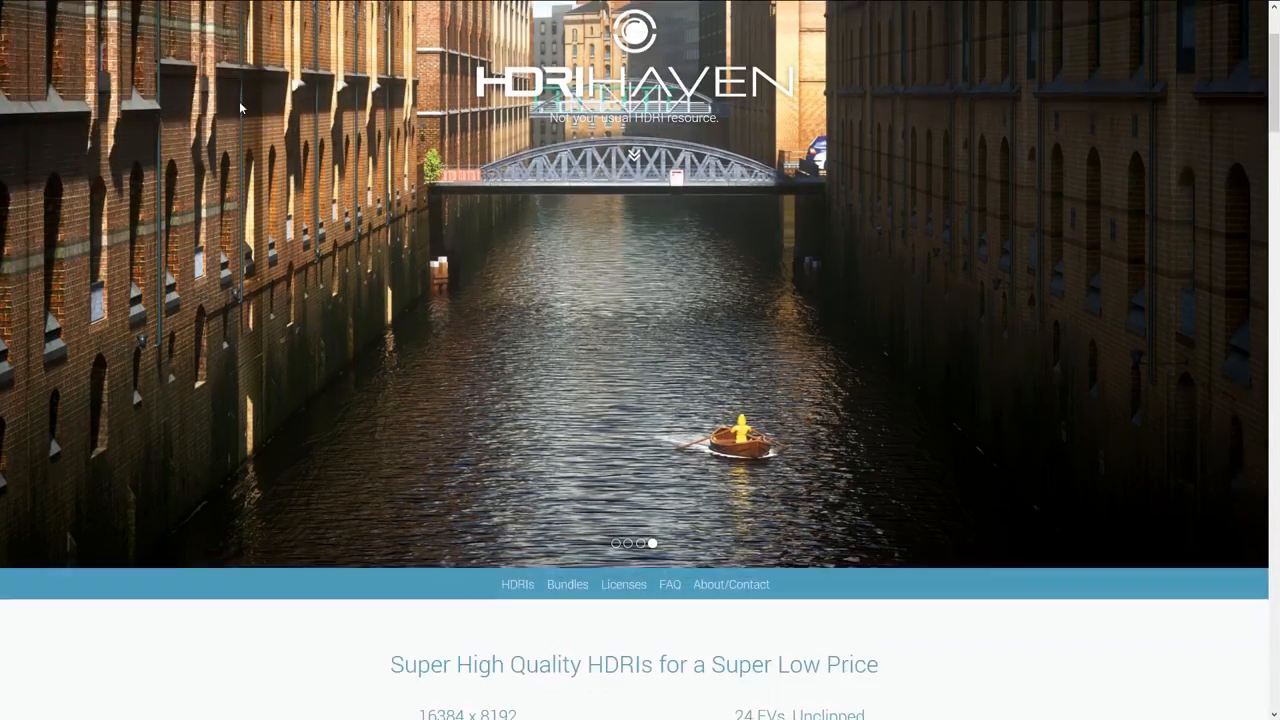
scroll(down, 3)
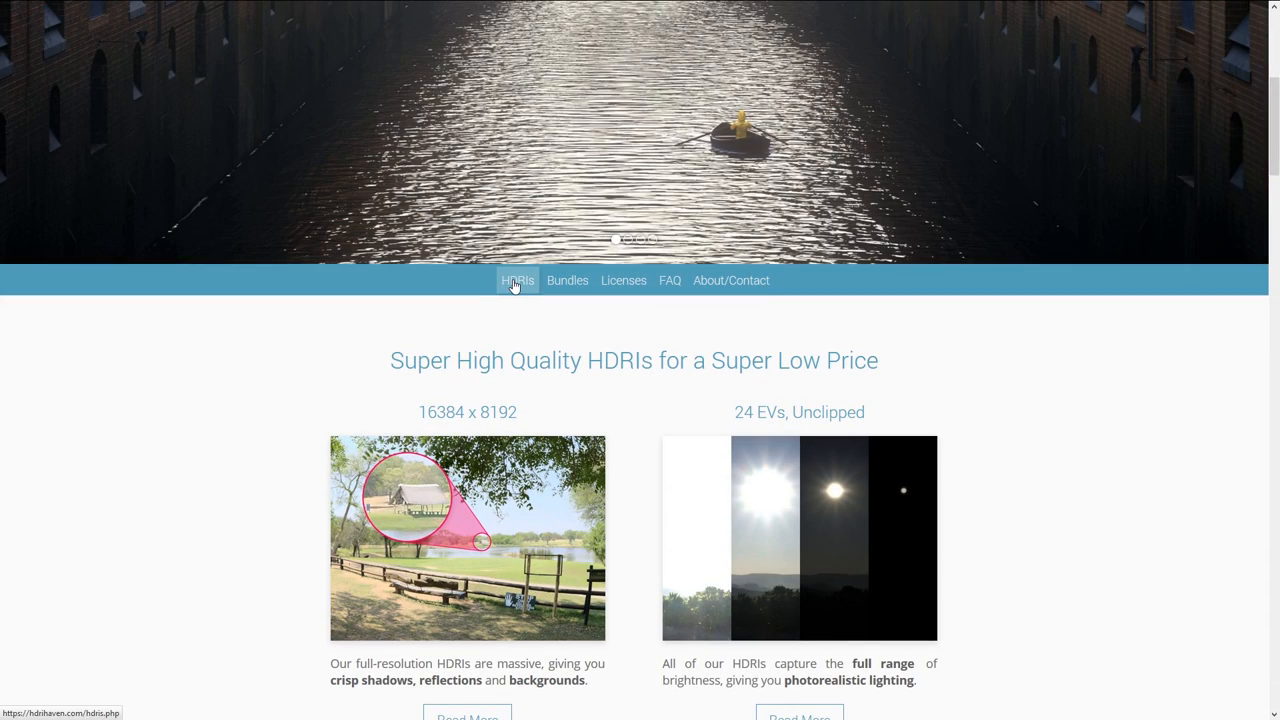
click(517, 280)
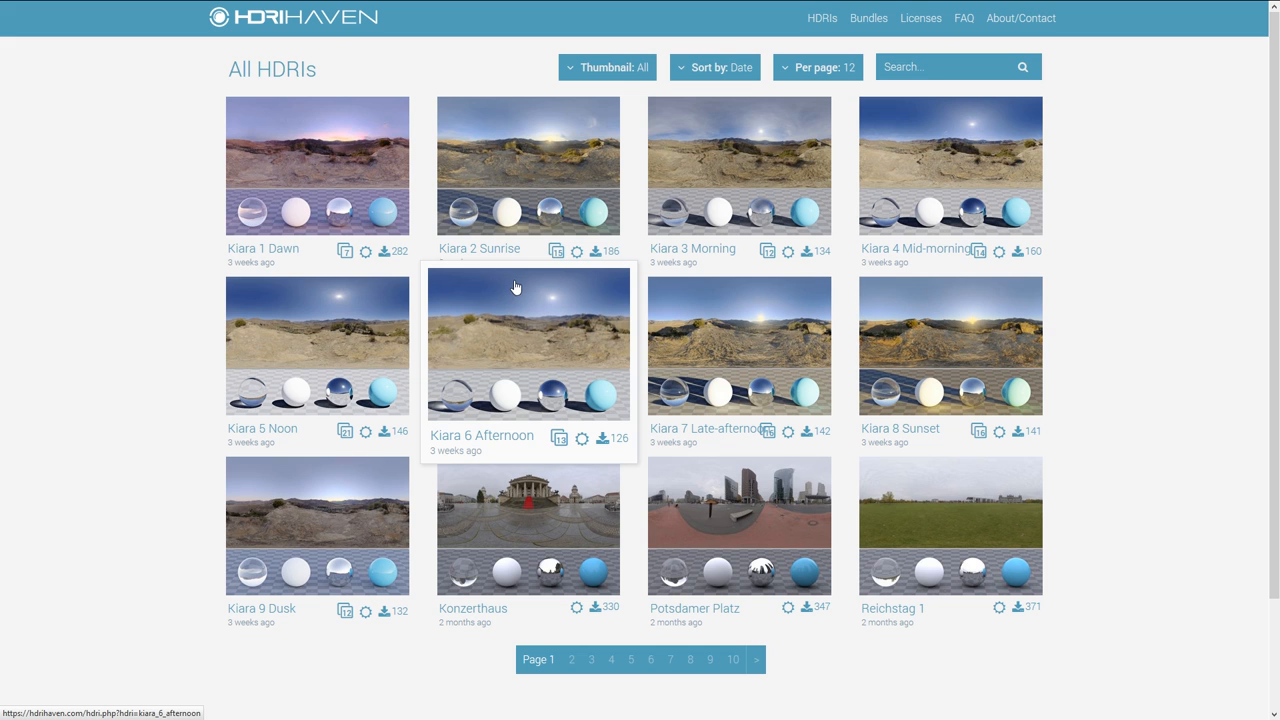
mouse_move(633, 240)
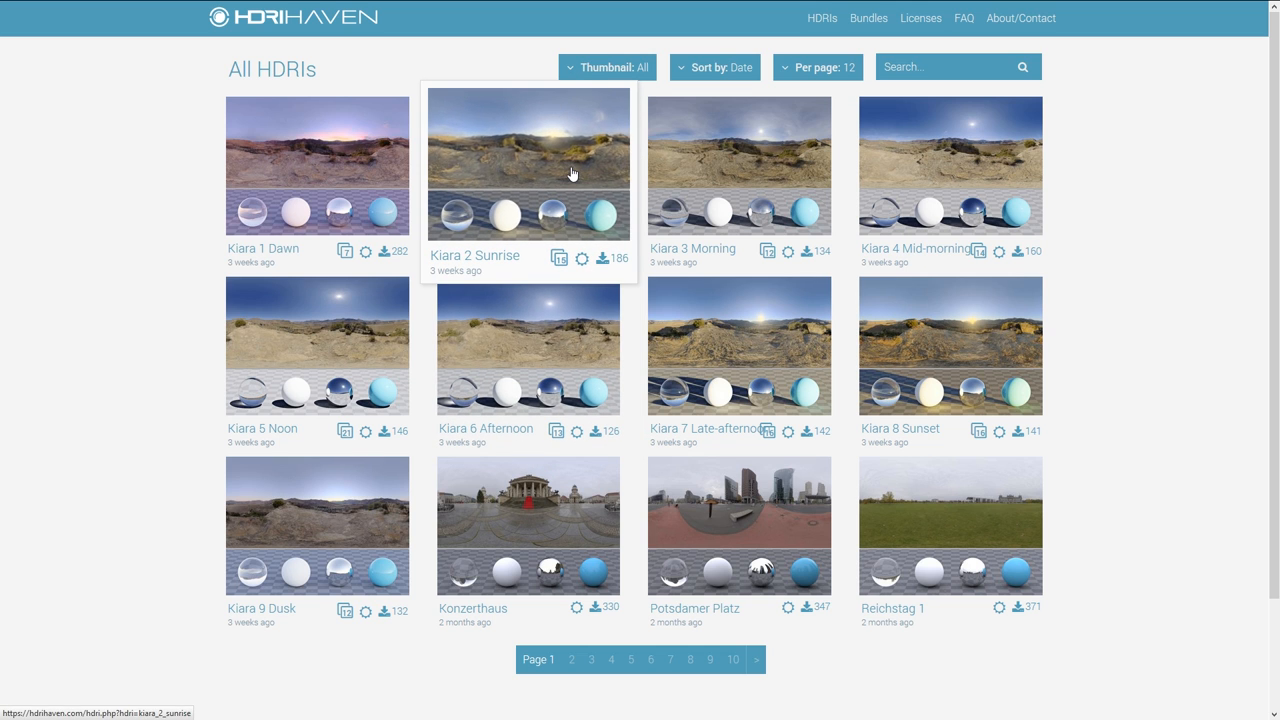
click(528, 163)
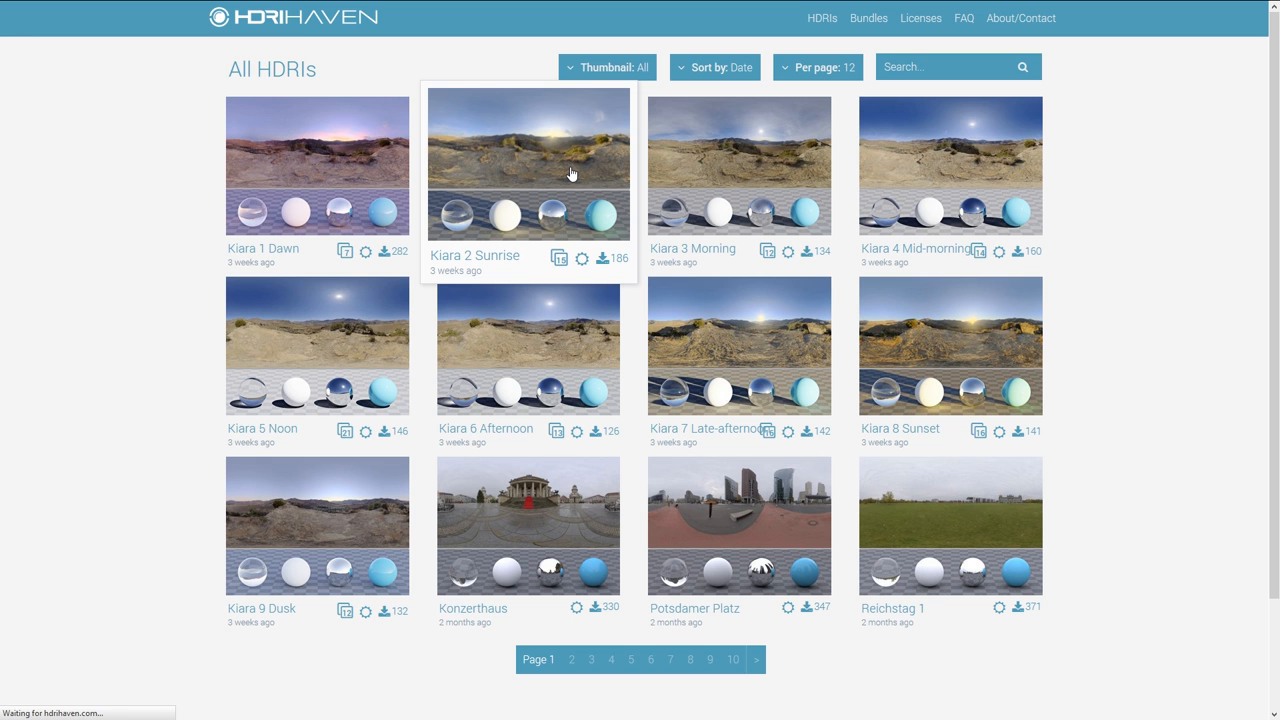
click(528, 162)
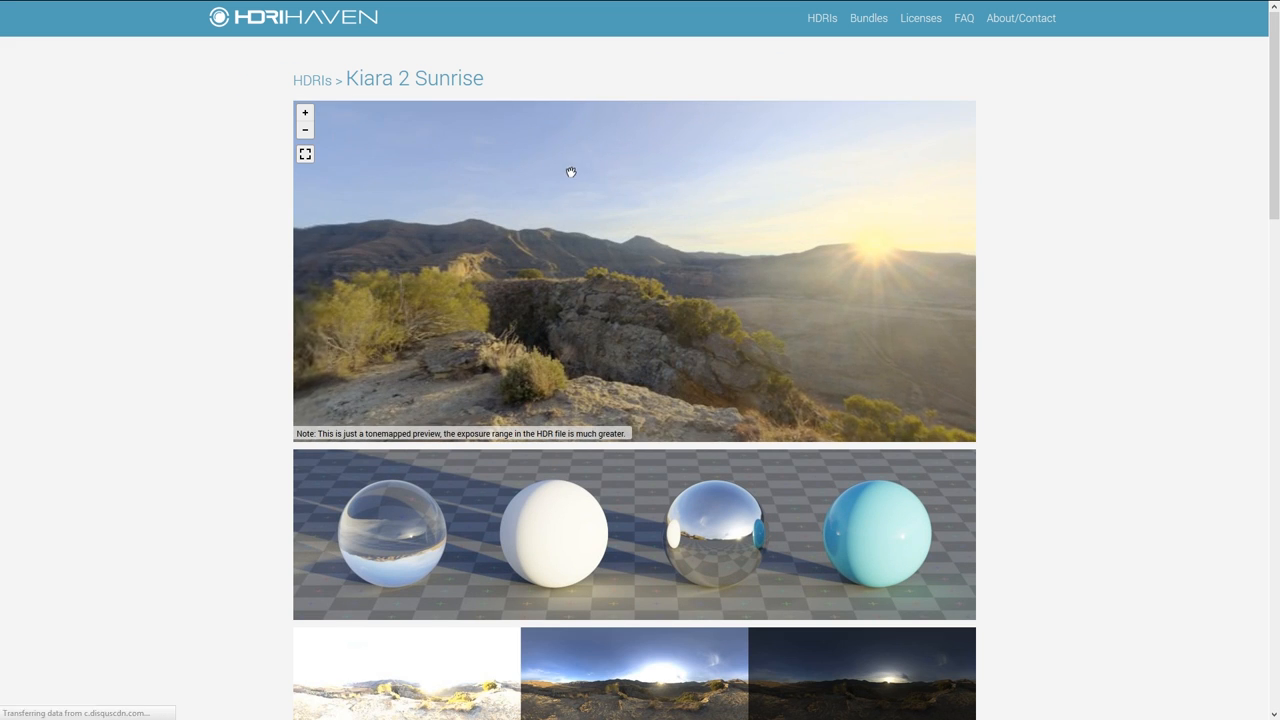
Step: Look around the sunrise panorama preview, toward the sun and rocky ground
drag(570, 170, 710, 270)
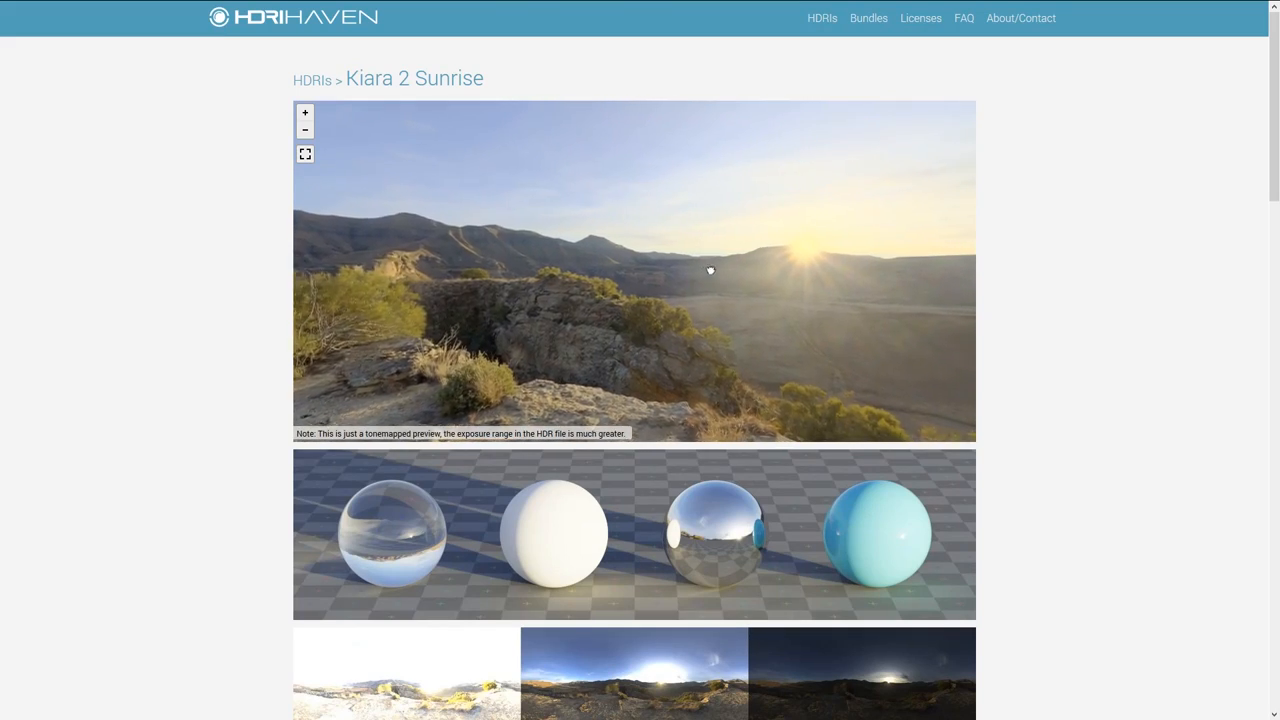
drag(710, 270, 780, 220)
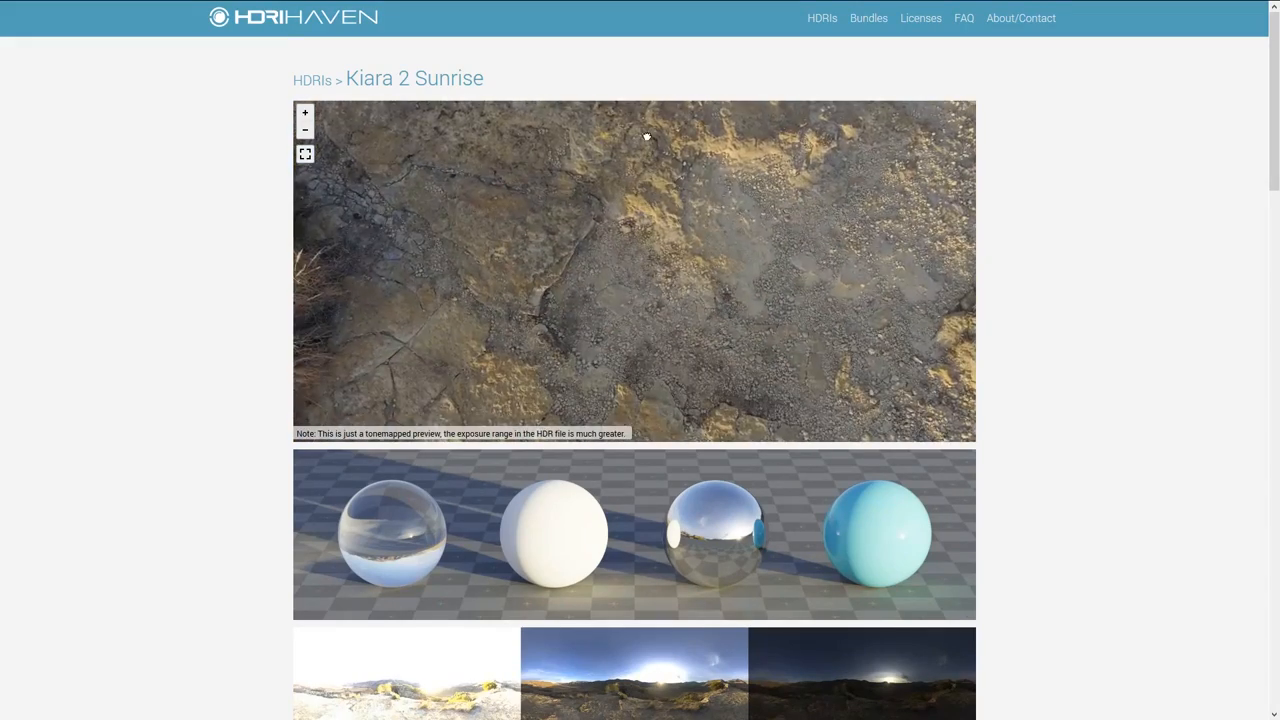
drag(645, 135, 662, 235)
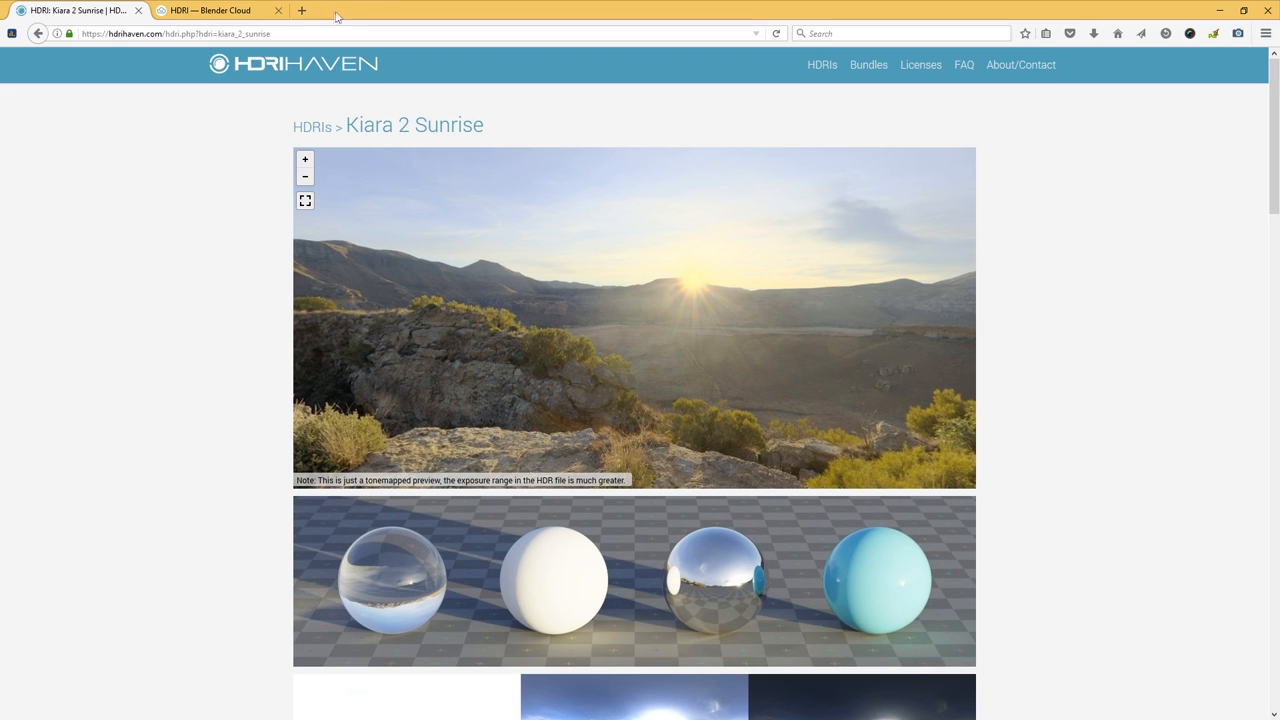
Step: Switch to the Blender Cloud HDRI library and open the Indoor collection
click(210, 10)
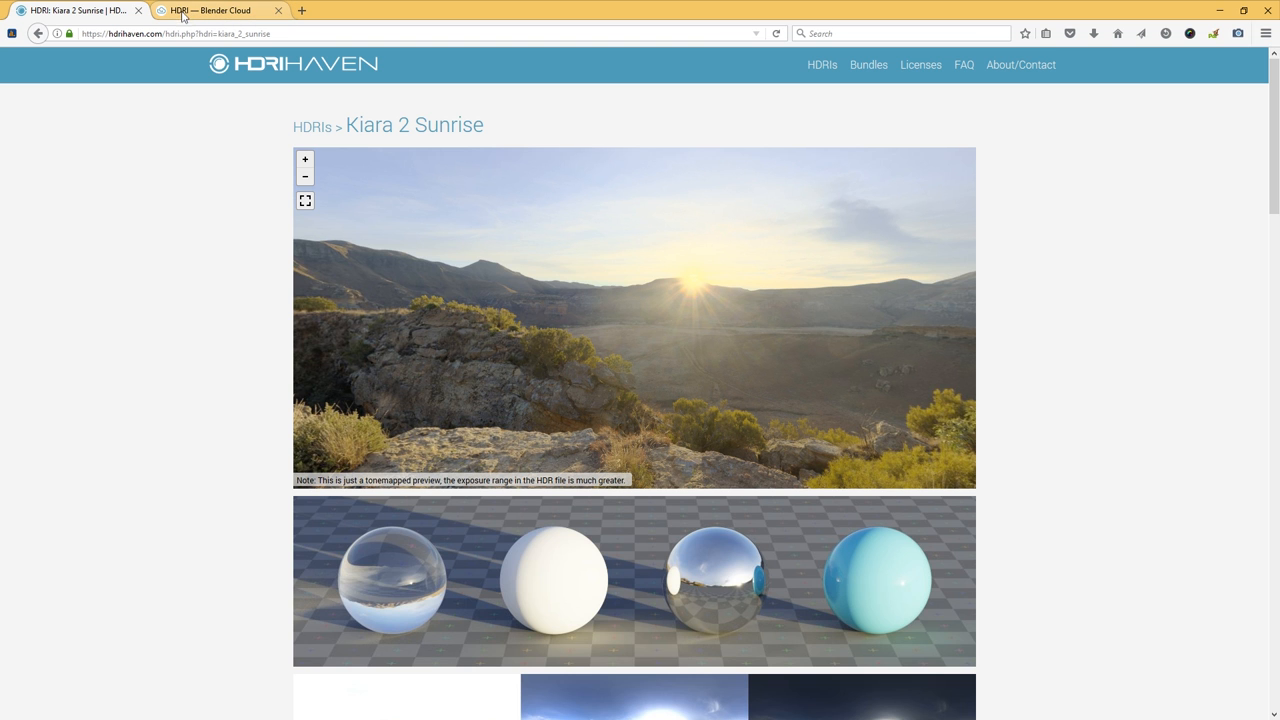
click(215, 10)
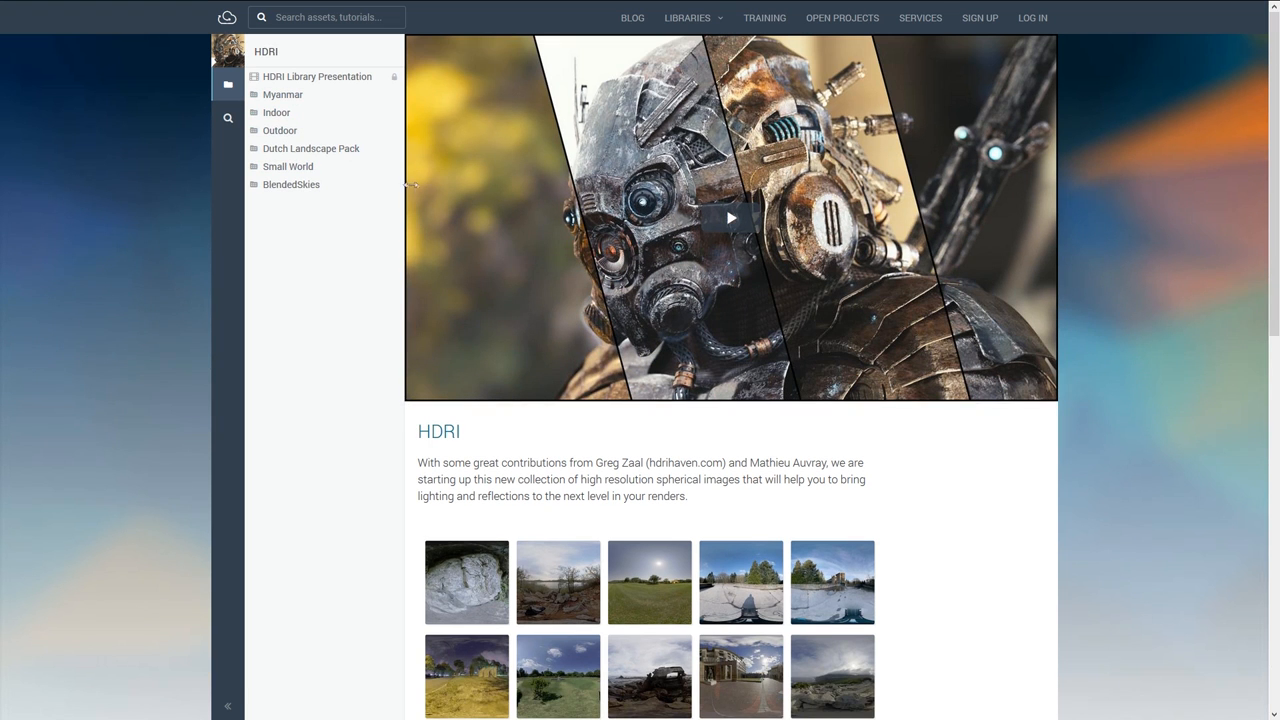
mouse_move(505, 233)
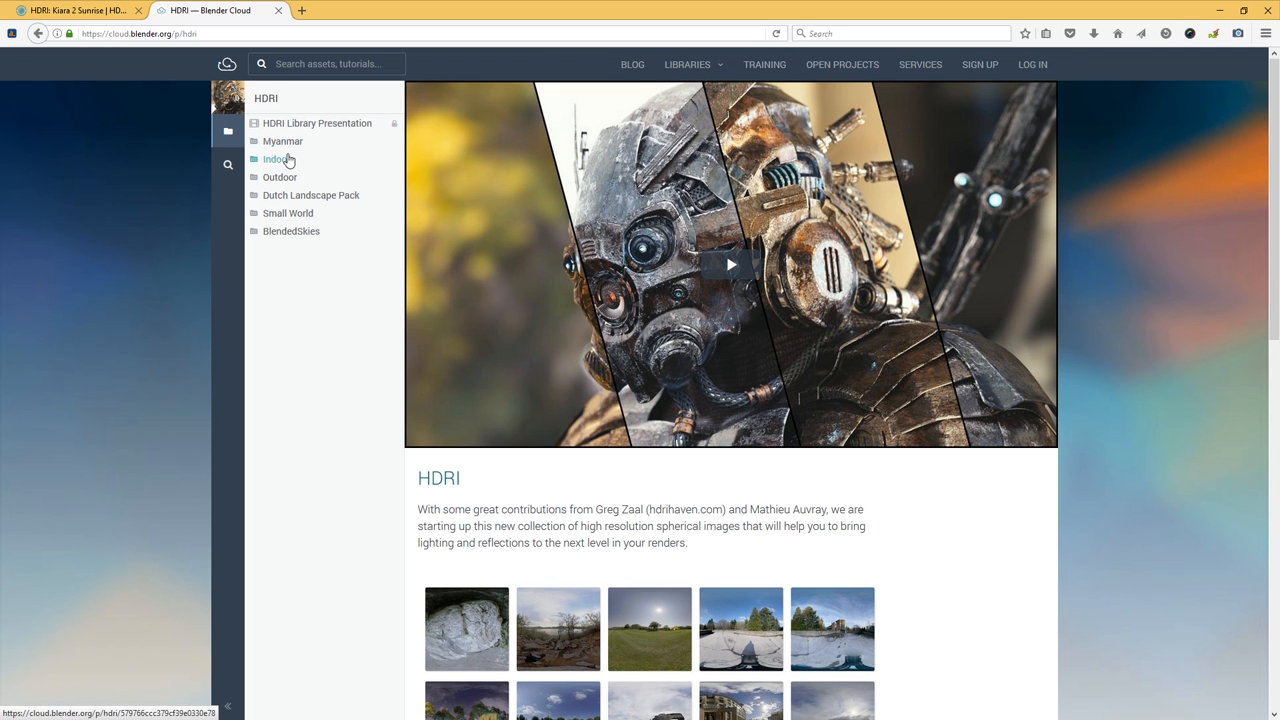
click(277, 159)
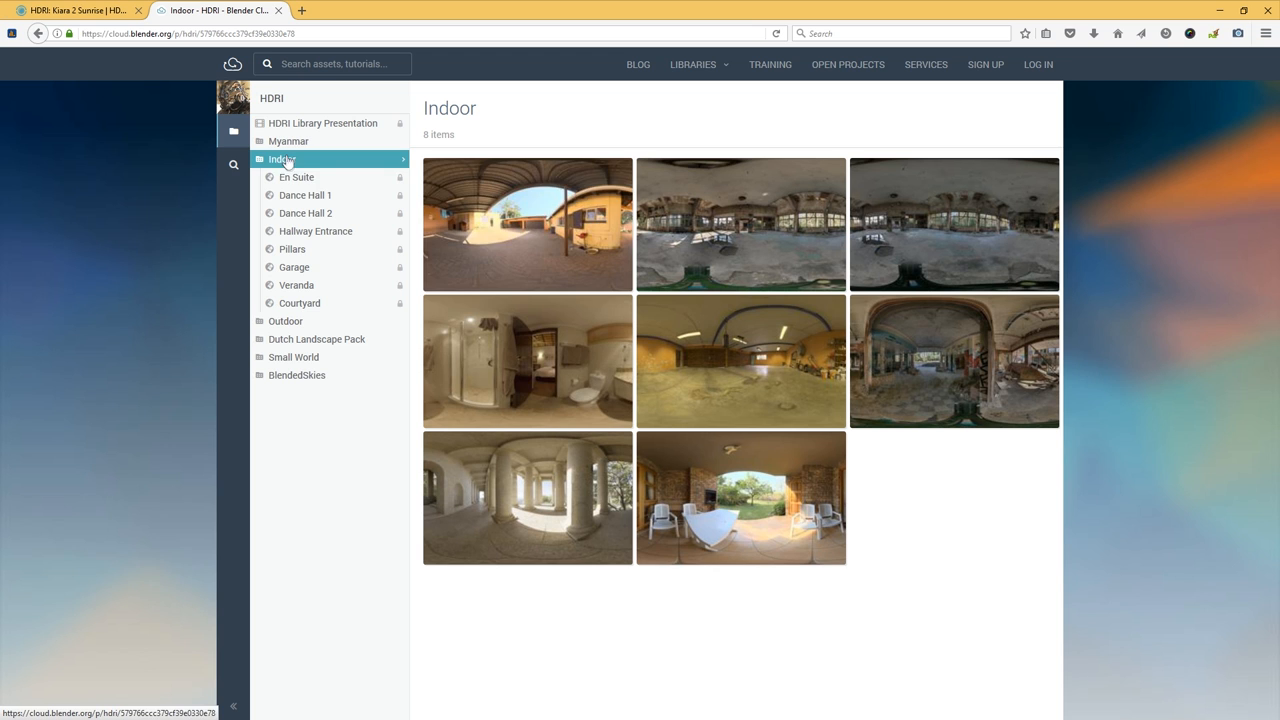
mouse_move(740, 223)
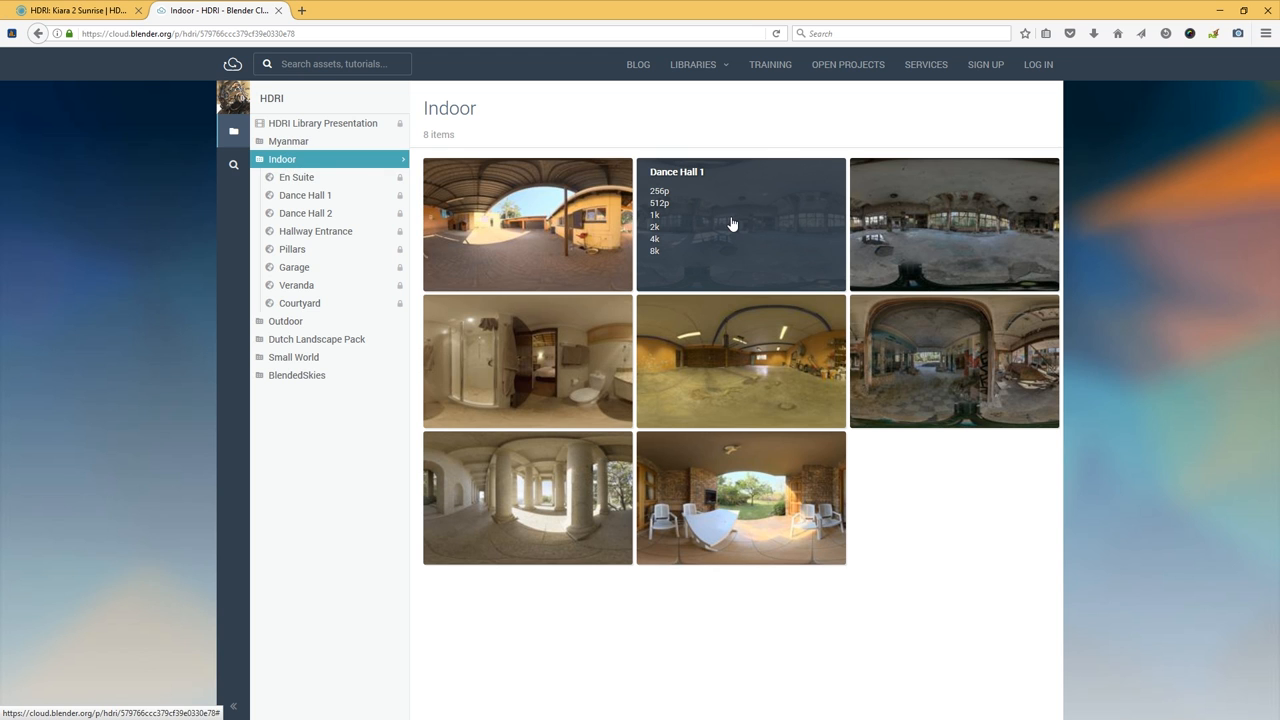
click(741, 224)
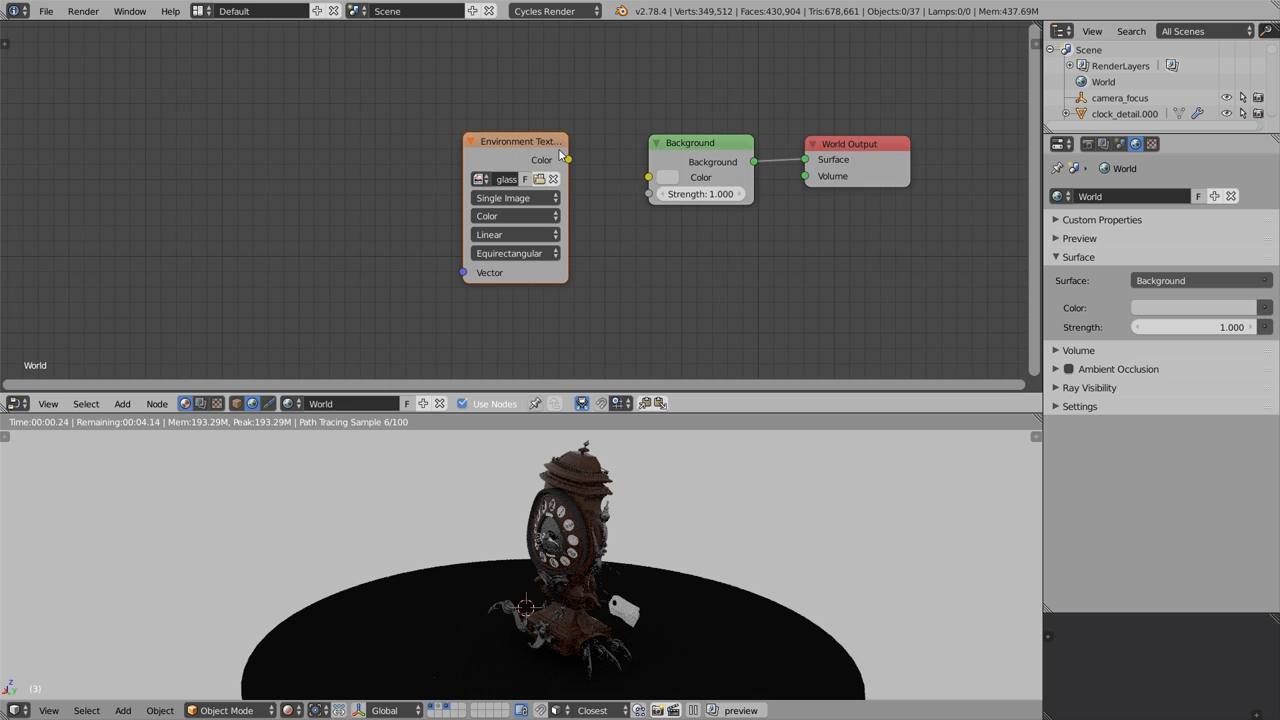
Step: Link the Environment Texture Color into Background Color, then browse for another image
drag(568, 160, 617, 180)
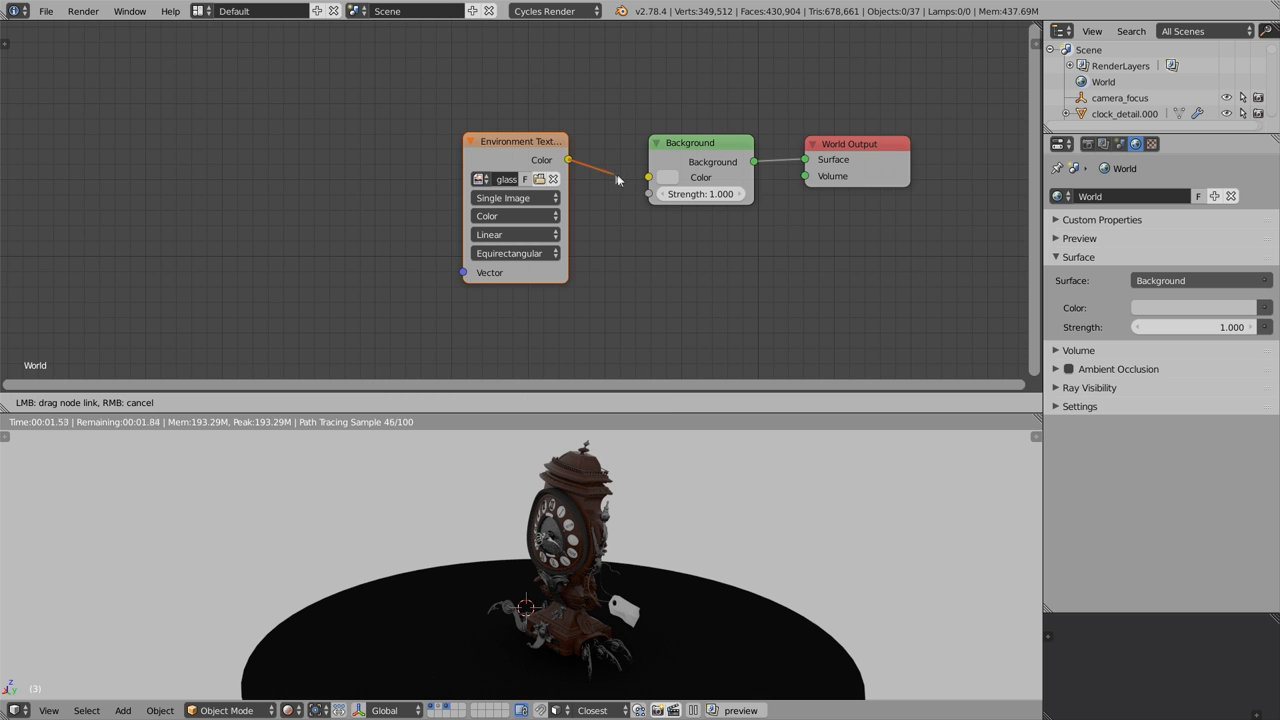
drag(568, 160, 650, 177)
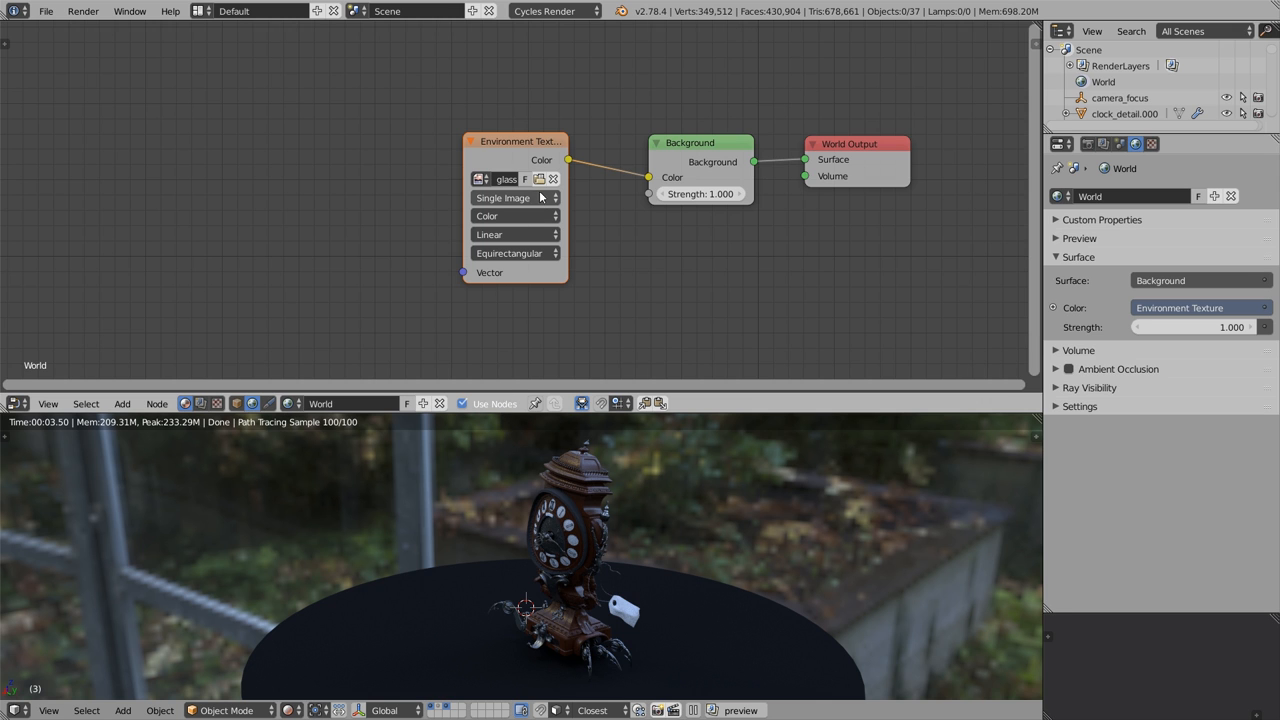
click(480, 179)
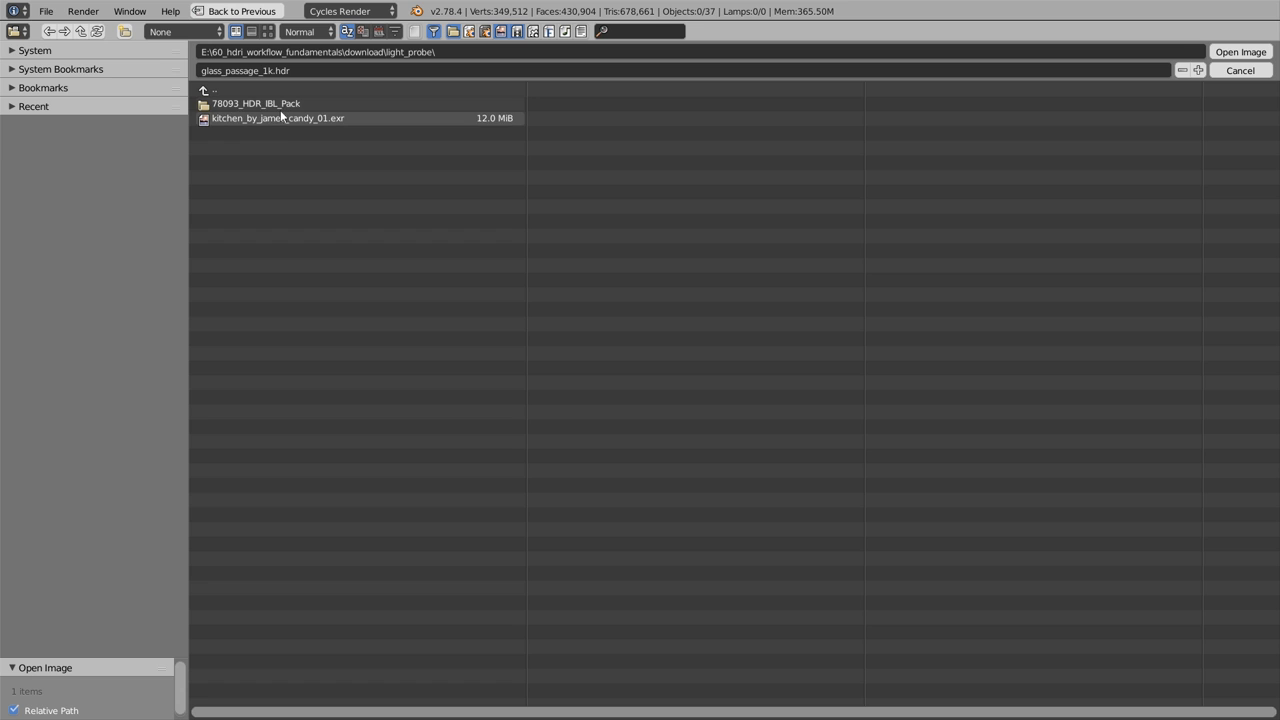
Step: Load kitchen_by_james_candy_01.exr as the world environment image, browsing in thumbnail view
click(277, 118)
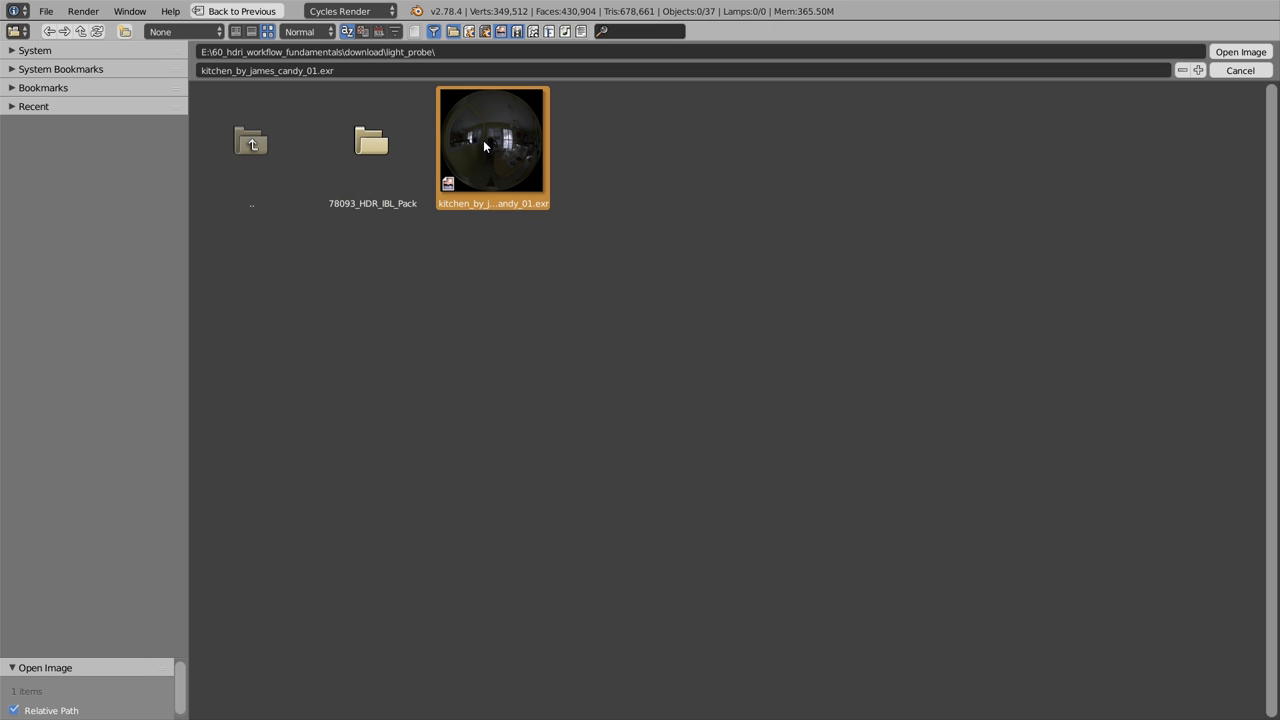
click(1240, 52)
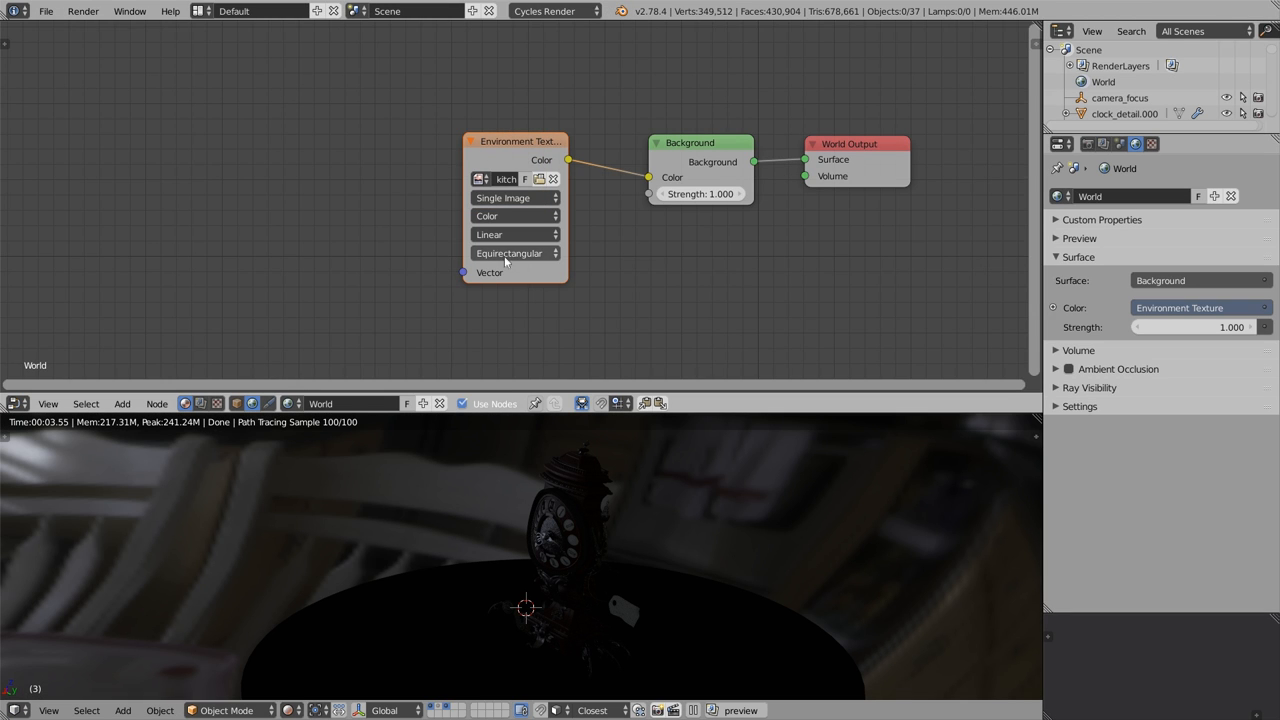
Step: Give the kitchen image Mirror Ball projection with background strength 20
click(514, 253)
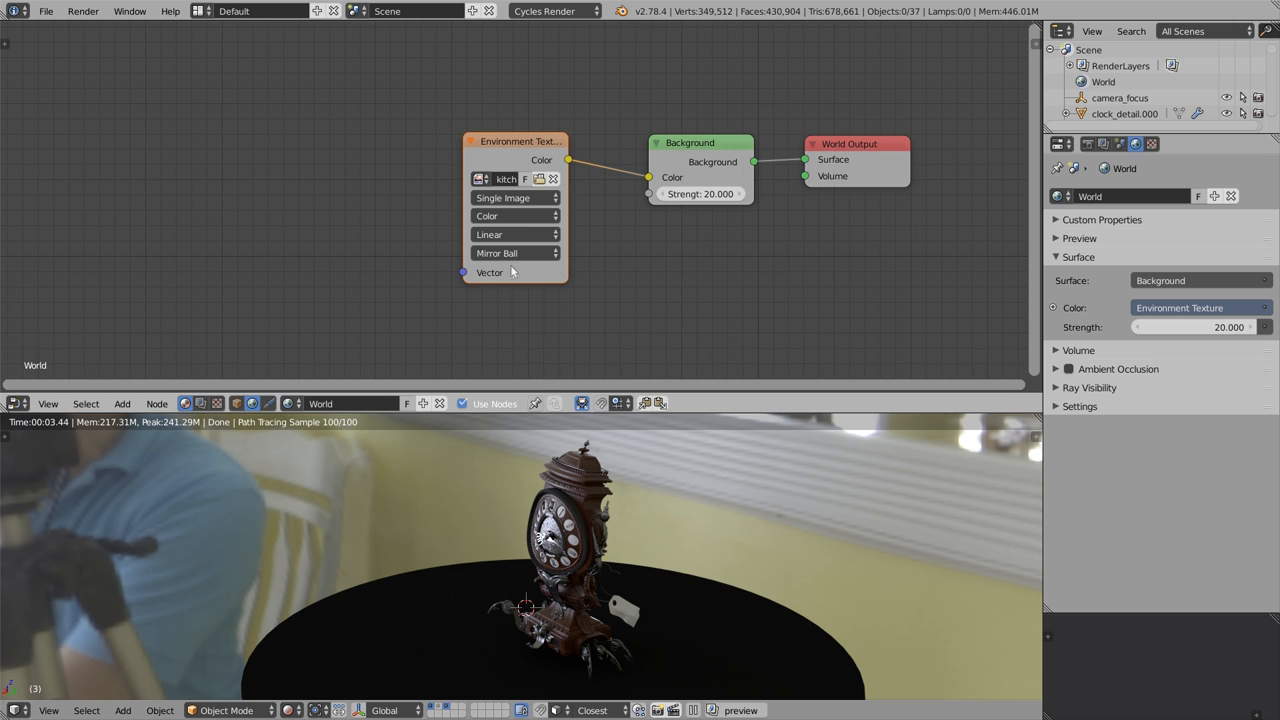
click(481, 179)
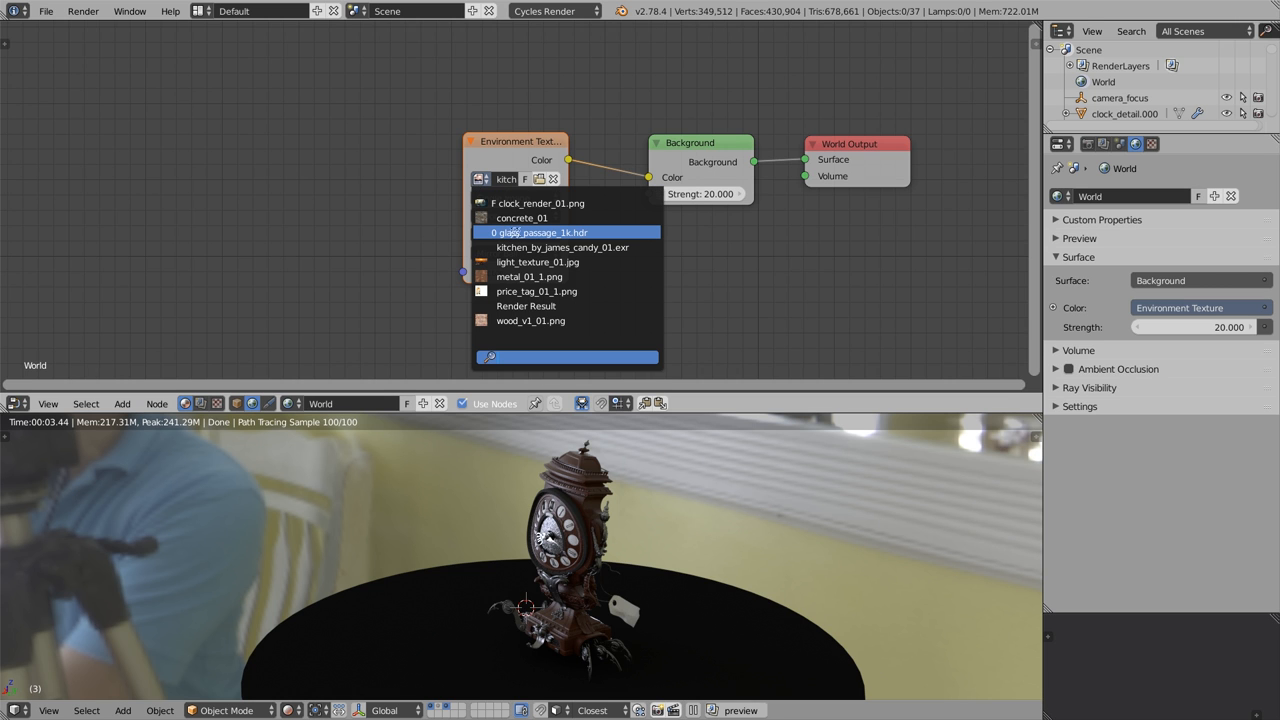
Step: Swap the environment back to glass_passage_1k.hdr with Equirectangular projection
click(538, 232)
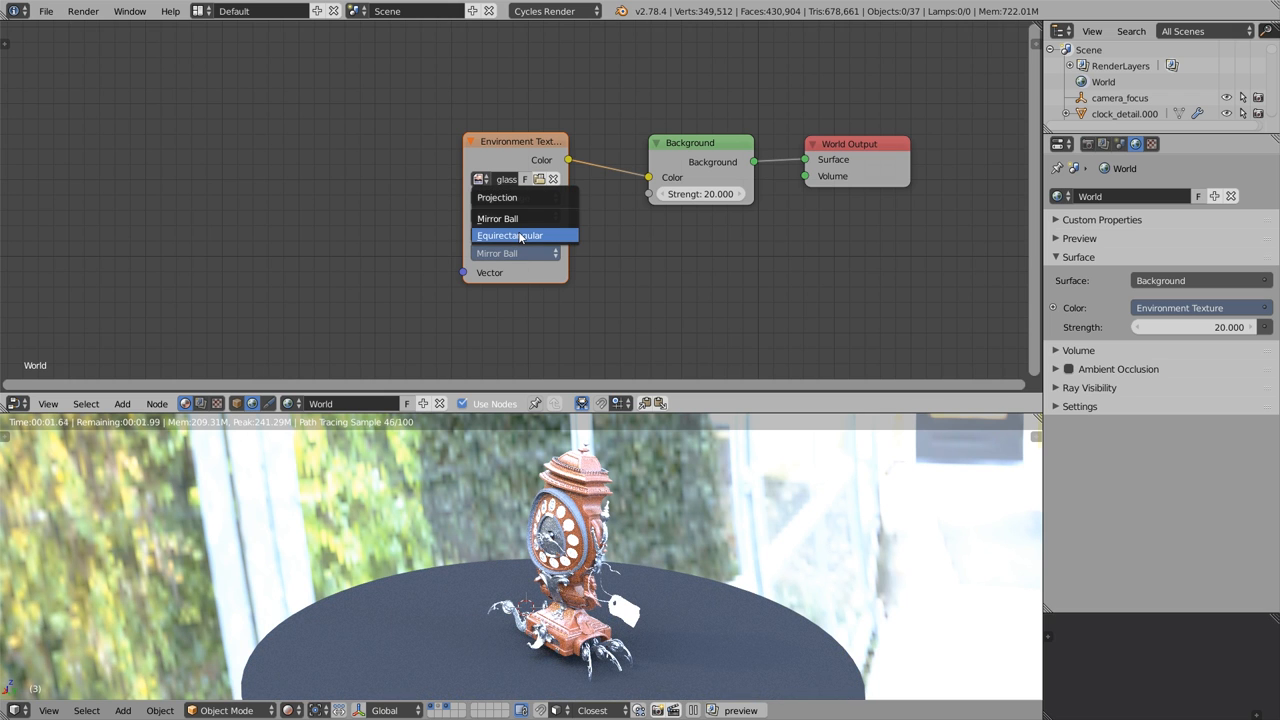
click(510, 235)
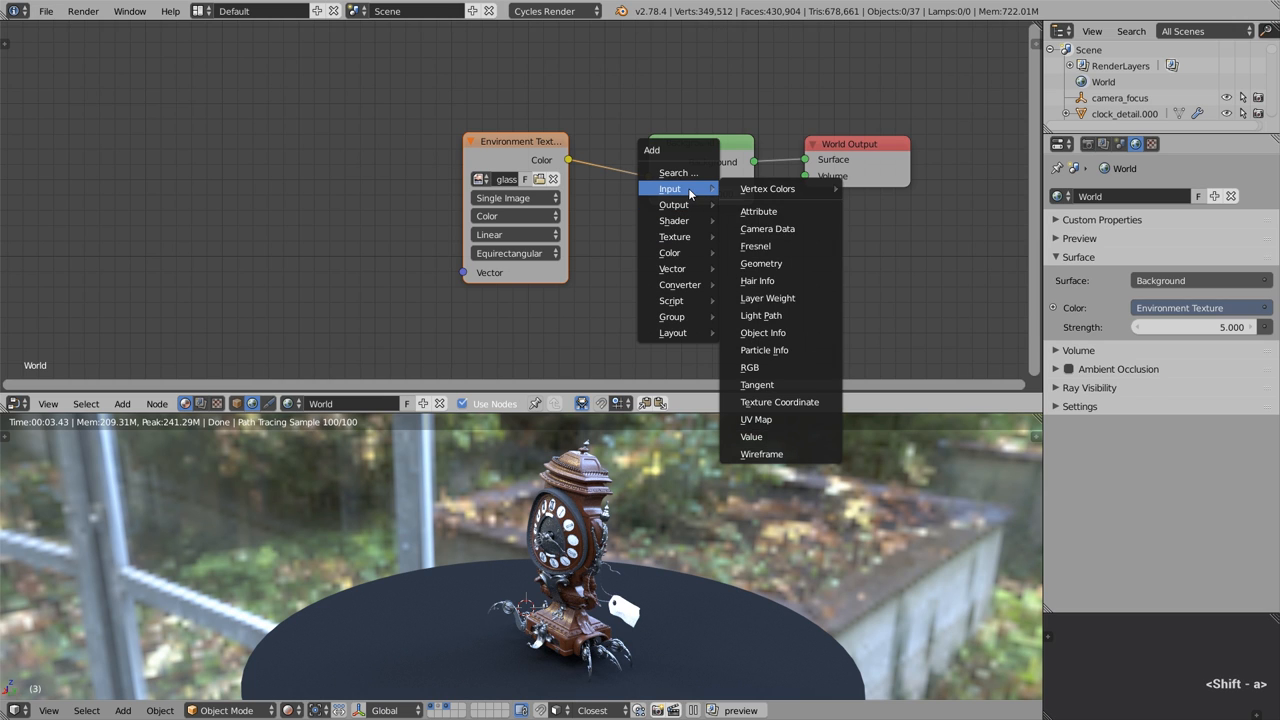
mouse_move(779, 401)
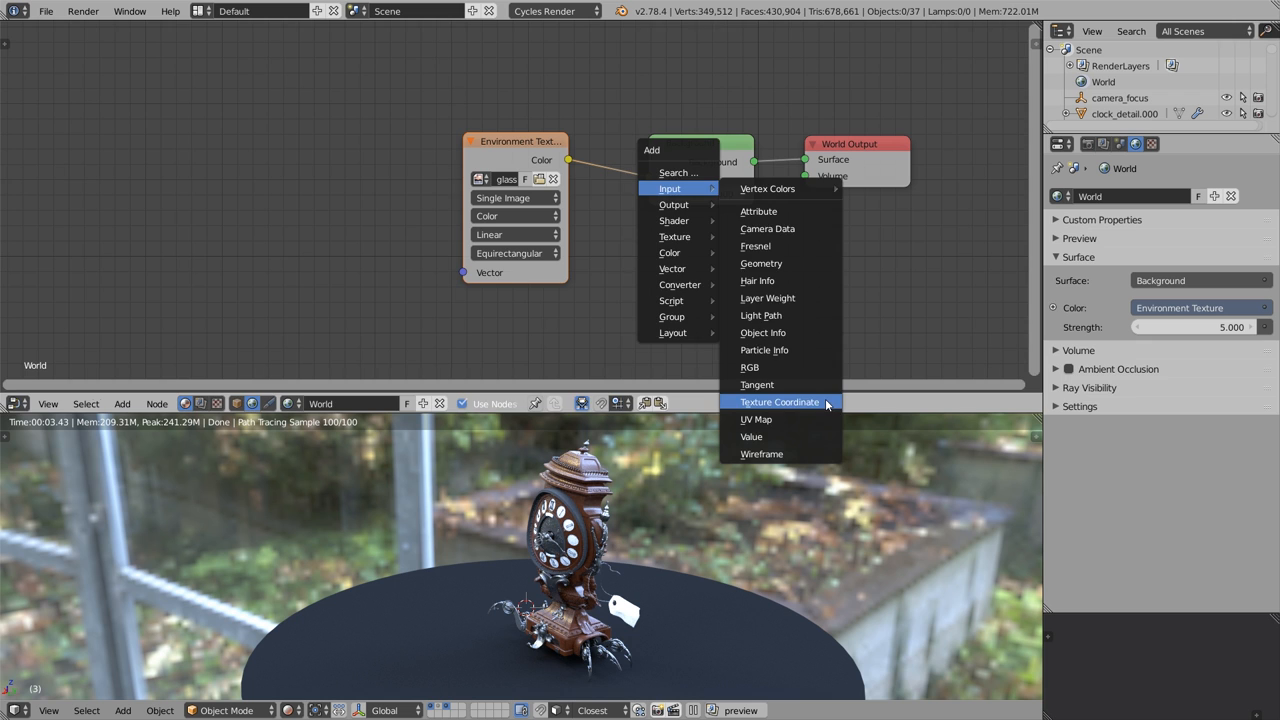
Step: Insert a Texture Coordinate node and a Mapping node into the world nodes
click(779, 401)
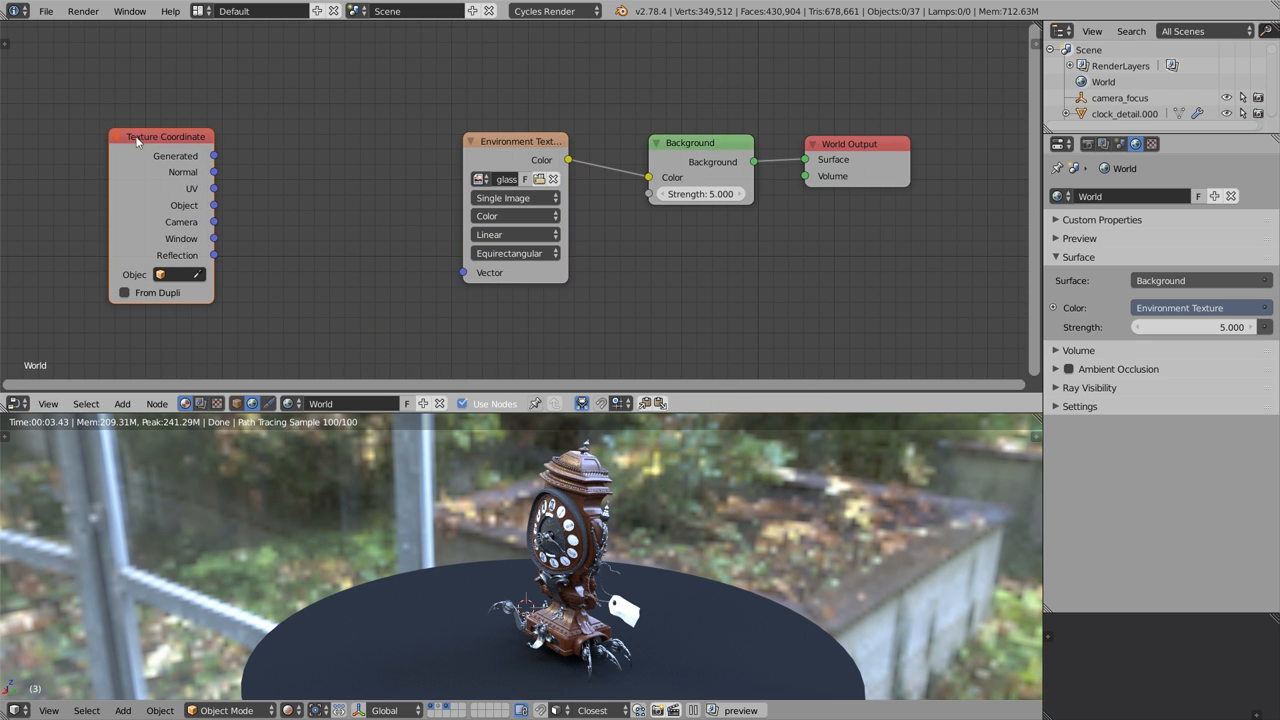
key(shift+a)
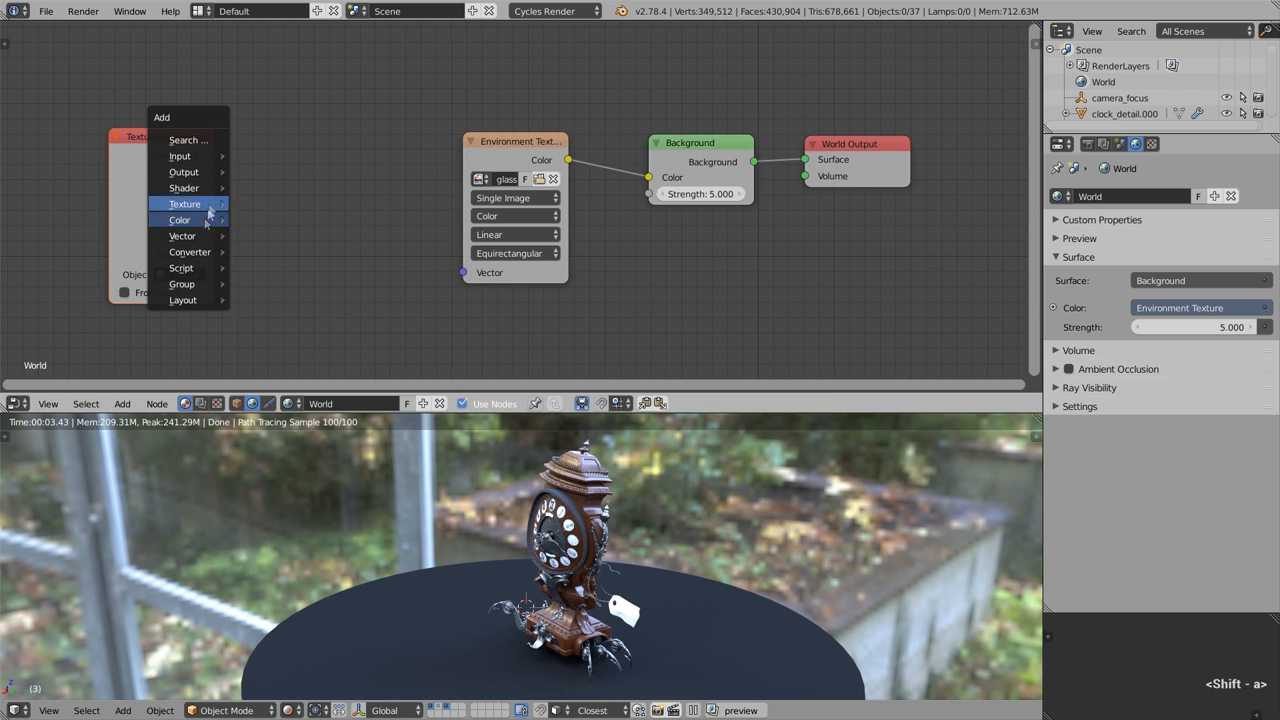
mouse_move(183, 235)
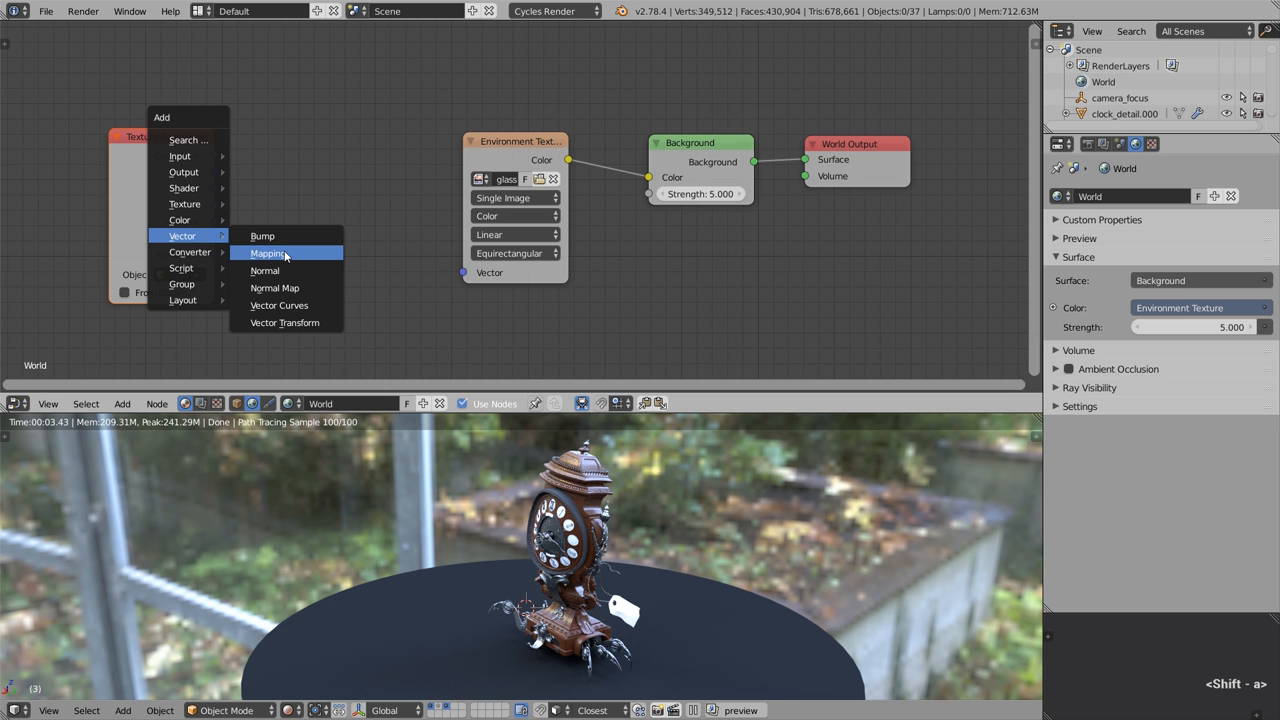
click(268, 253)
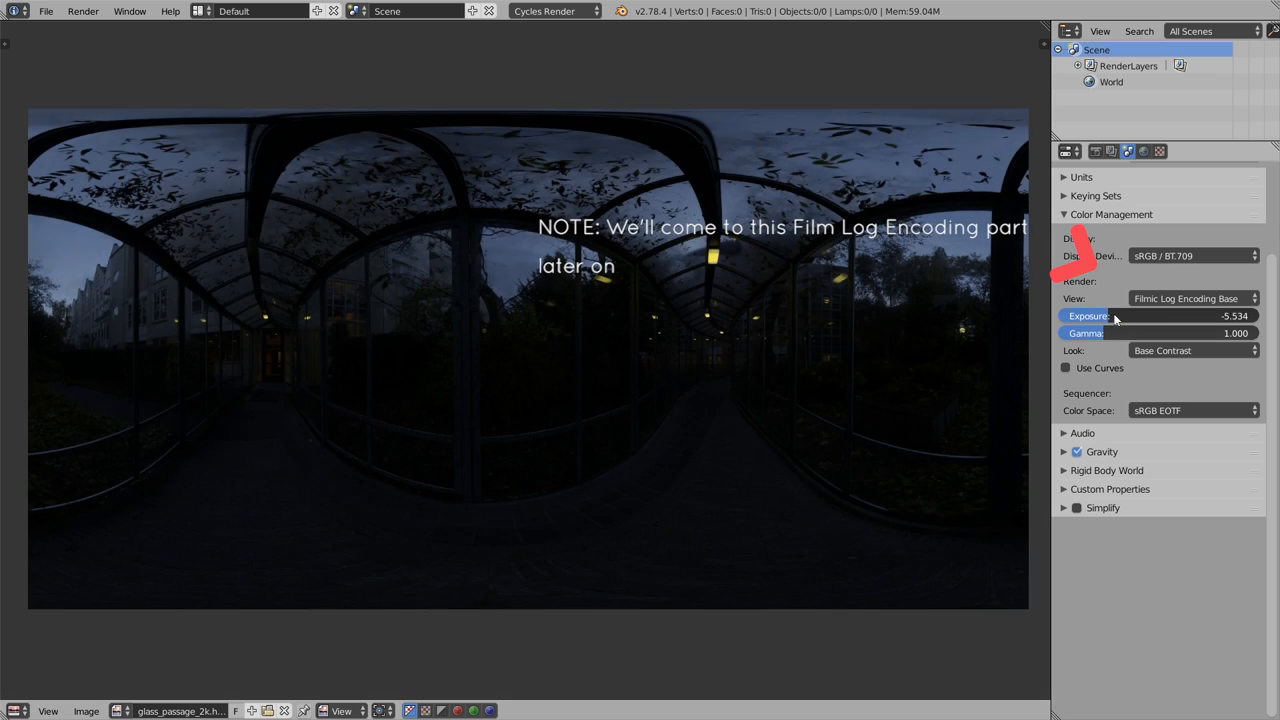
Step: Raise the glass passage HDR's Filmic view exposure from -5.5 to about -0.8
drag(1115, 316, 1130, 316)
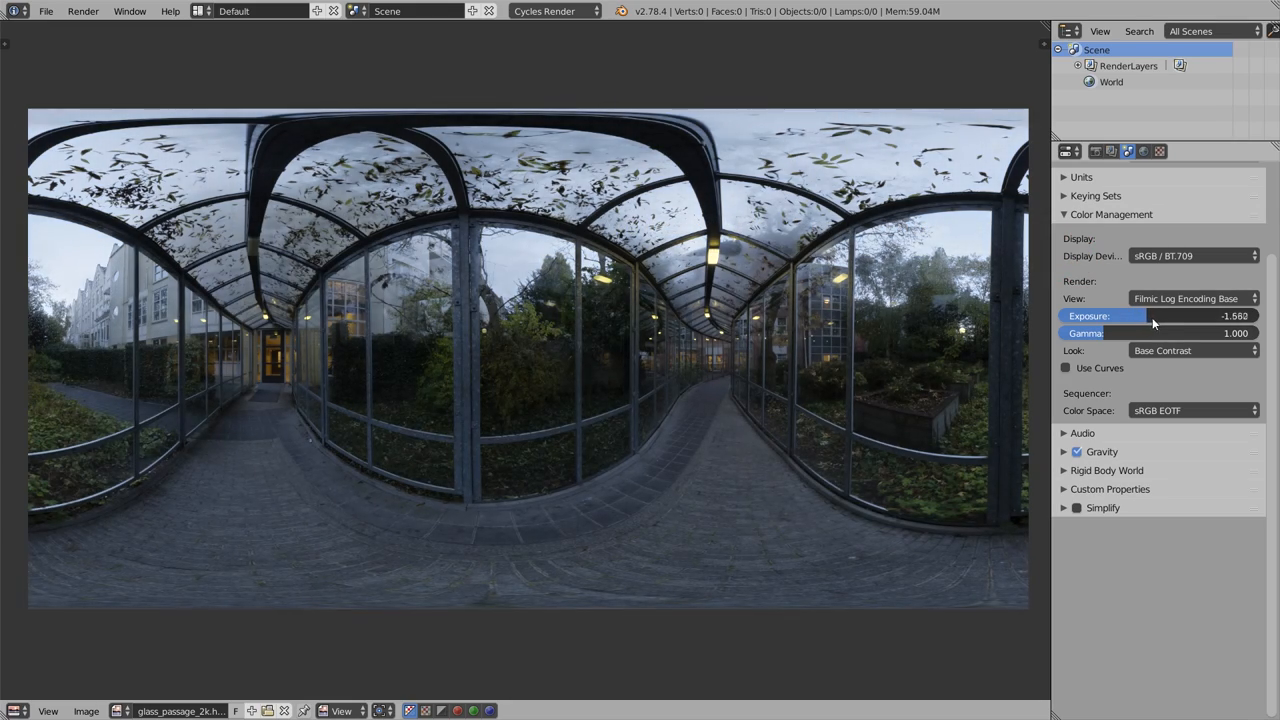
drag(1120, 316, 1150, 316)
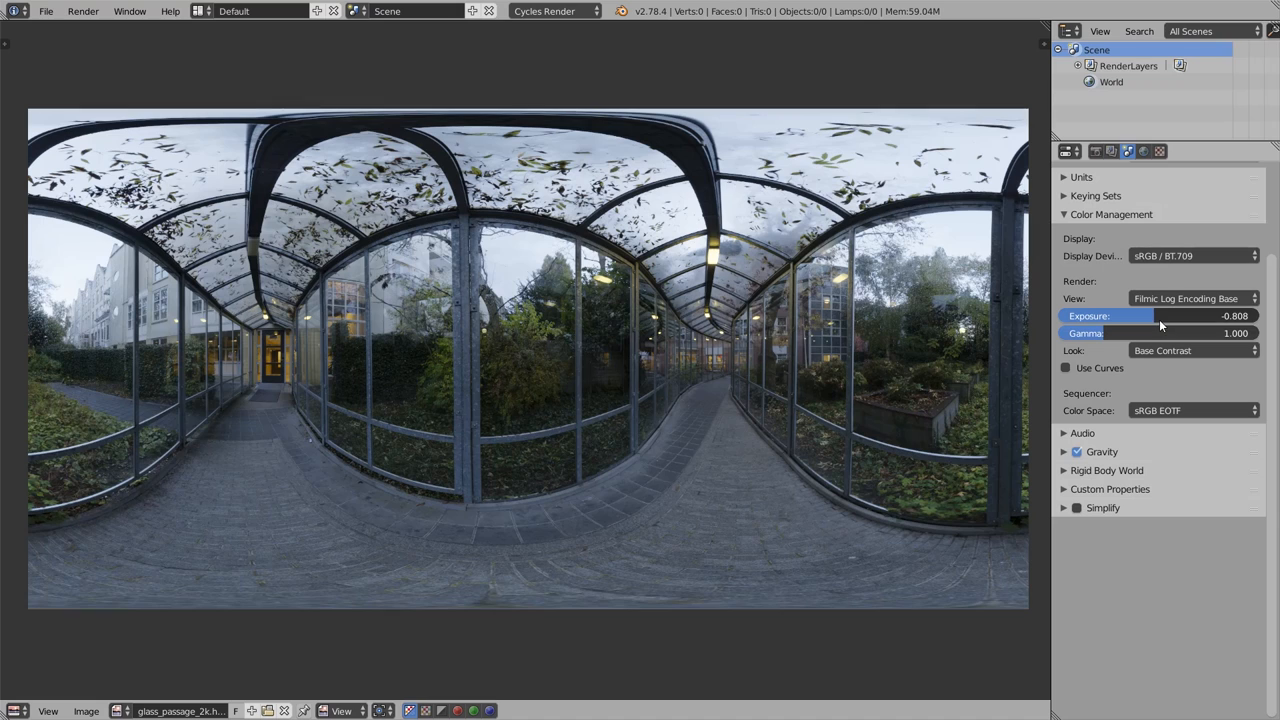
drag(1150, 316, 1145, 316)
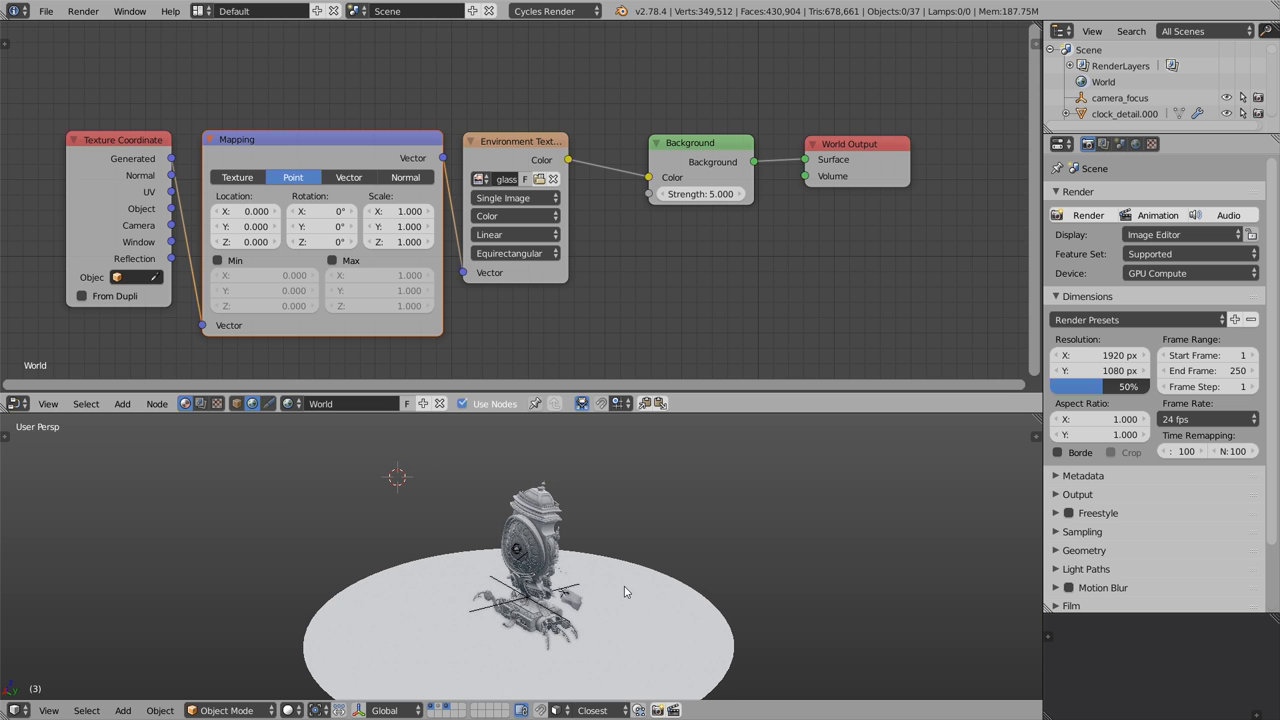
Step: Add a camera framing the clock and set its Passepartout Alpha to 0.85
key(shift+a)
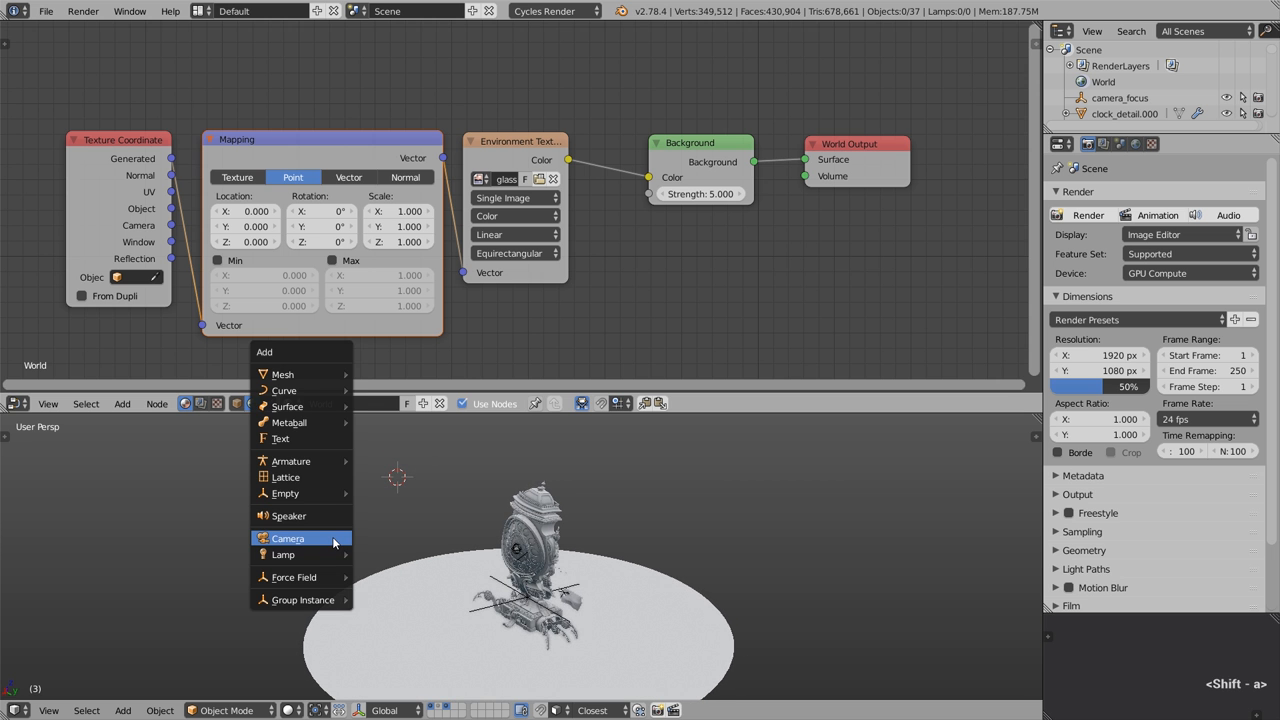
click(288, 538)
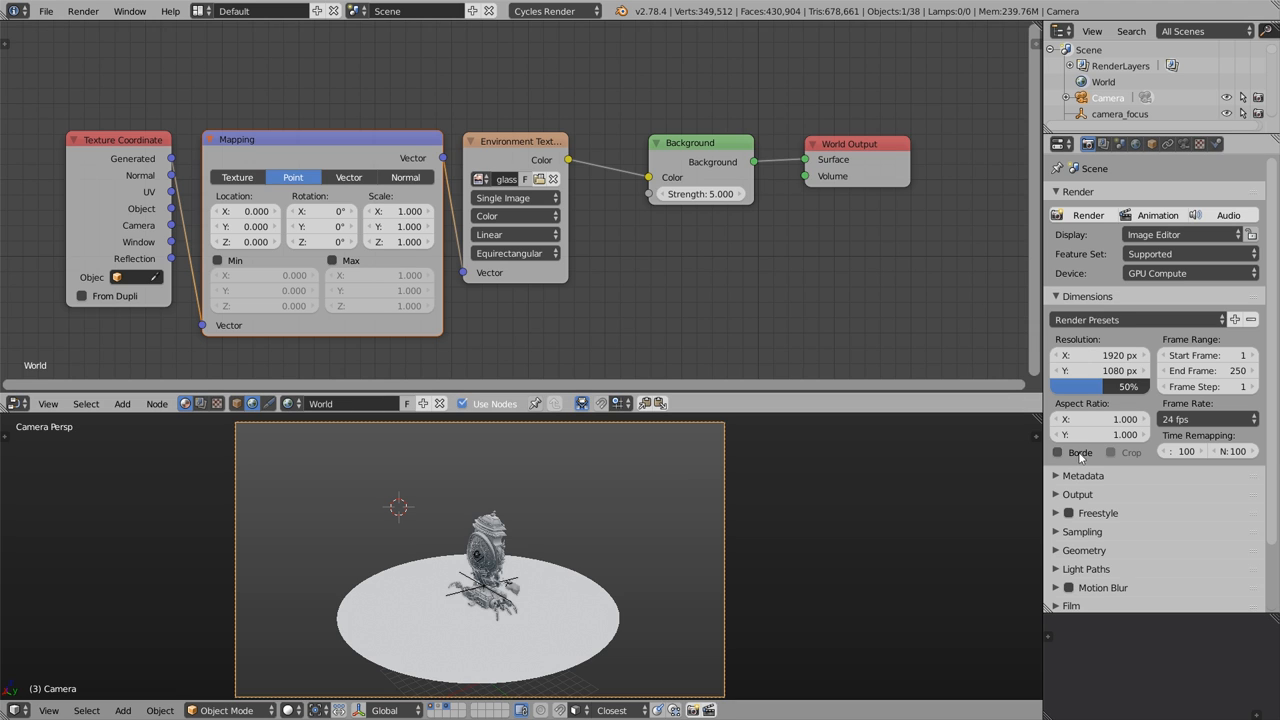
click(1057, 452)
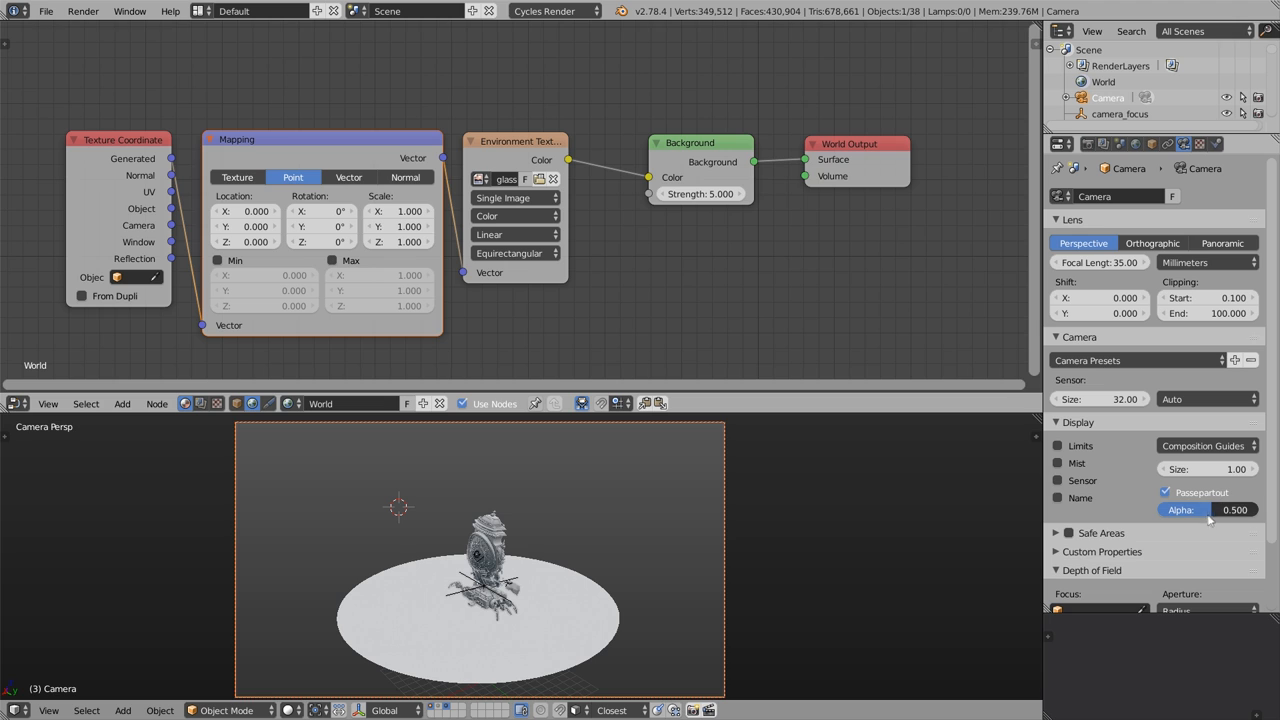
drag(1180, 510, 1245, 510)
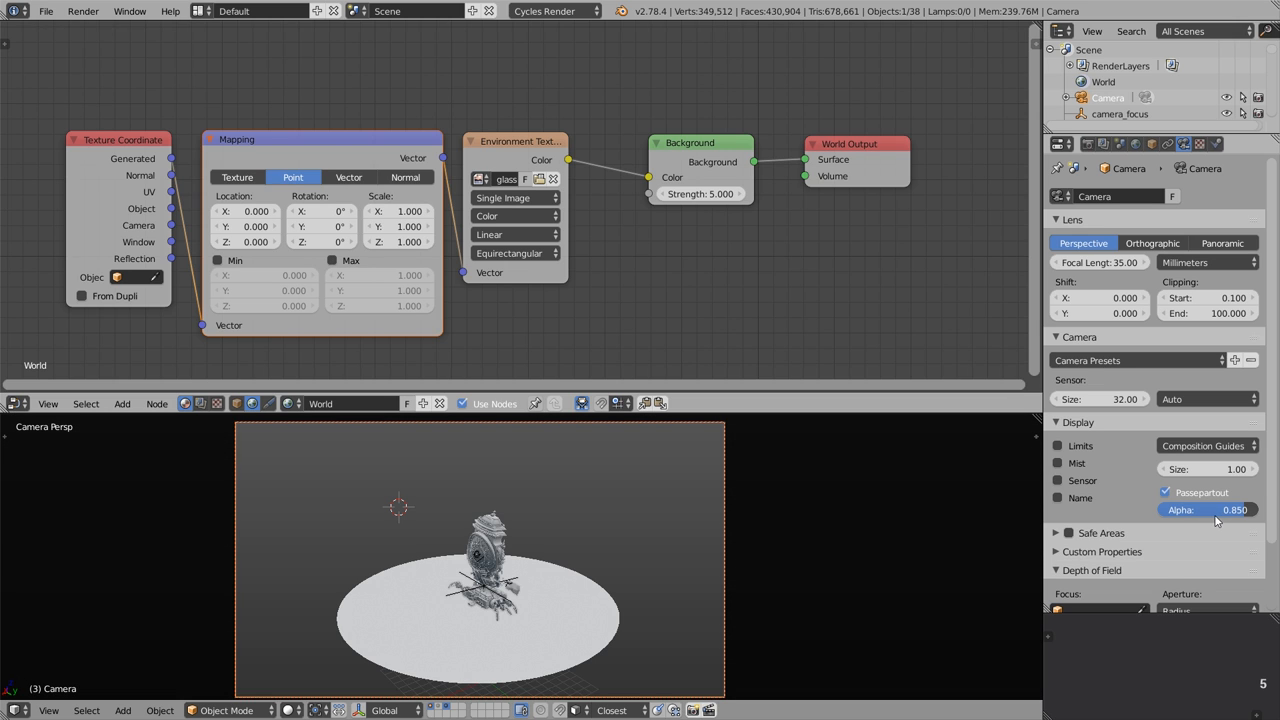
click(1087, 144)
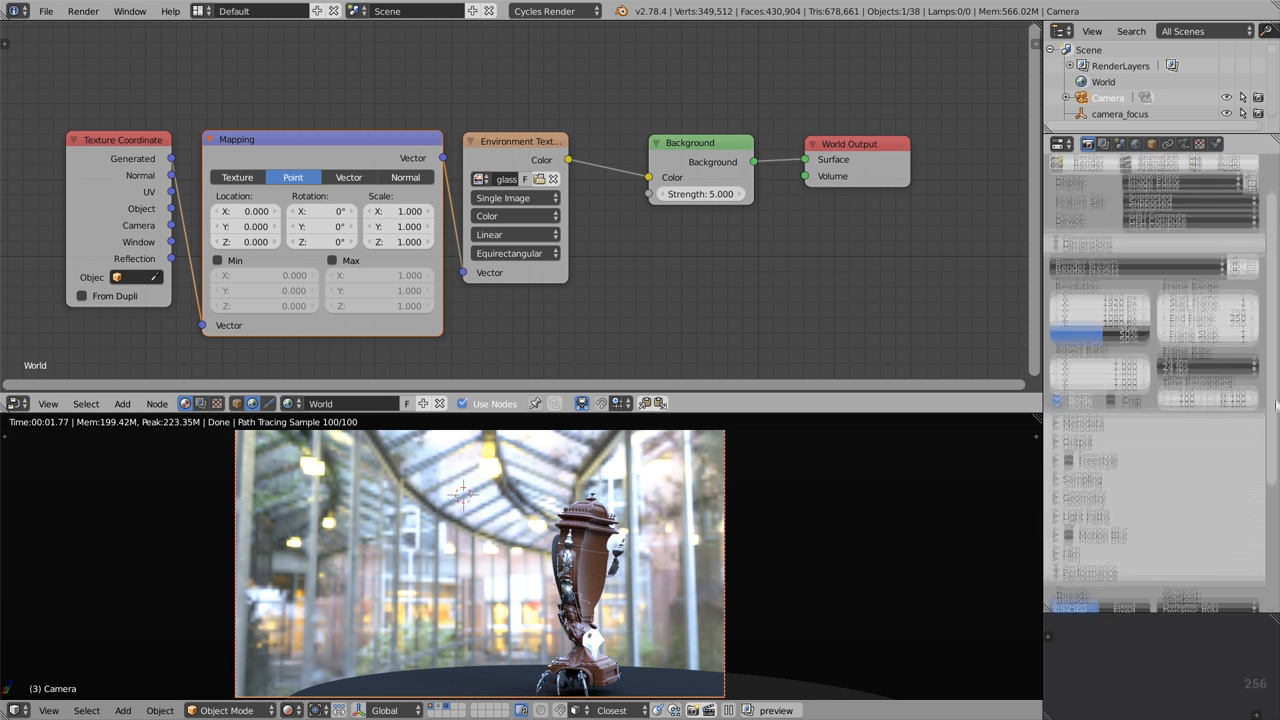
Step: Render a still image of the clock from the camera view
click(1087, 201)
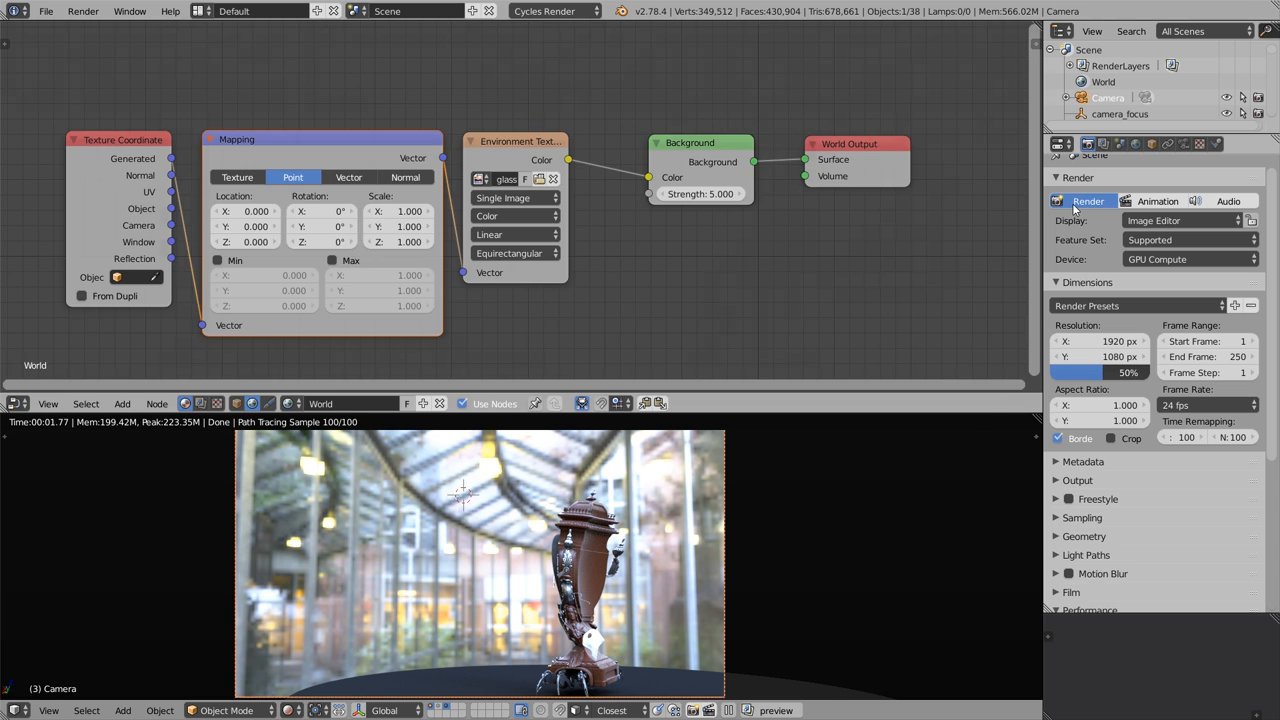
click(1088, 201)
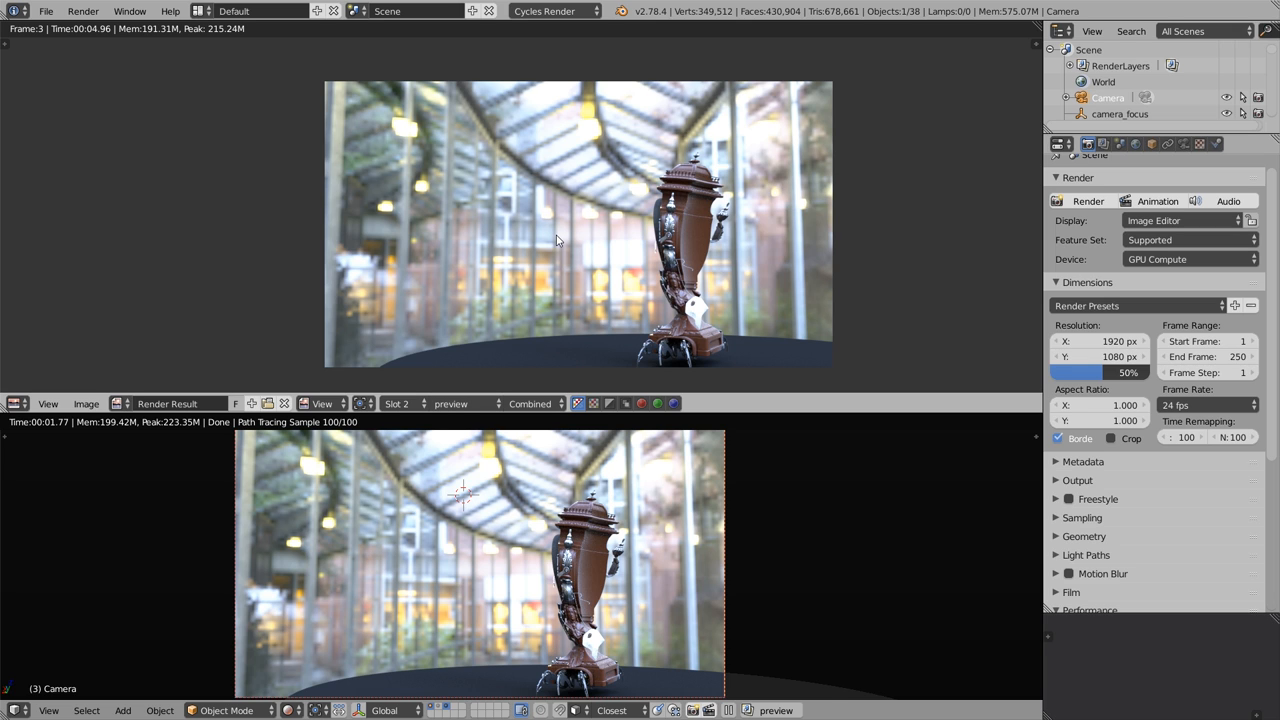
mouse_move(685, 203)
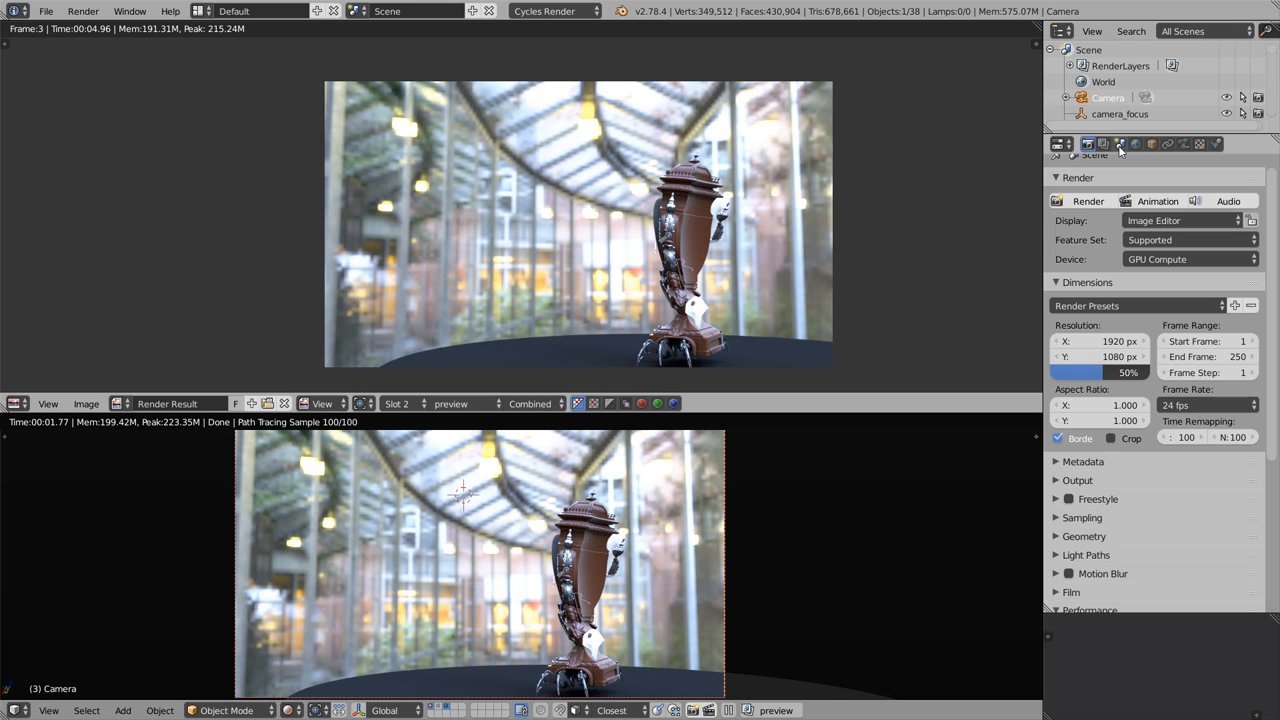
Step: Darken the scene Color Management exposure to about -4 to inspect highlights, then reset to 0
click(1119, 143)
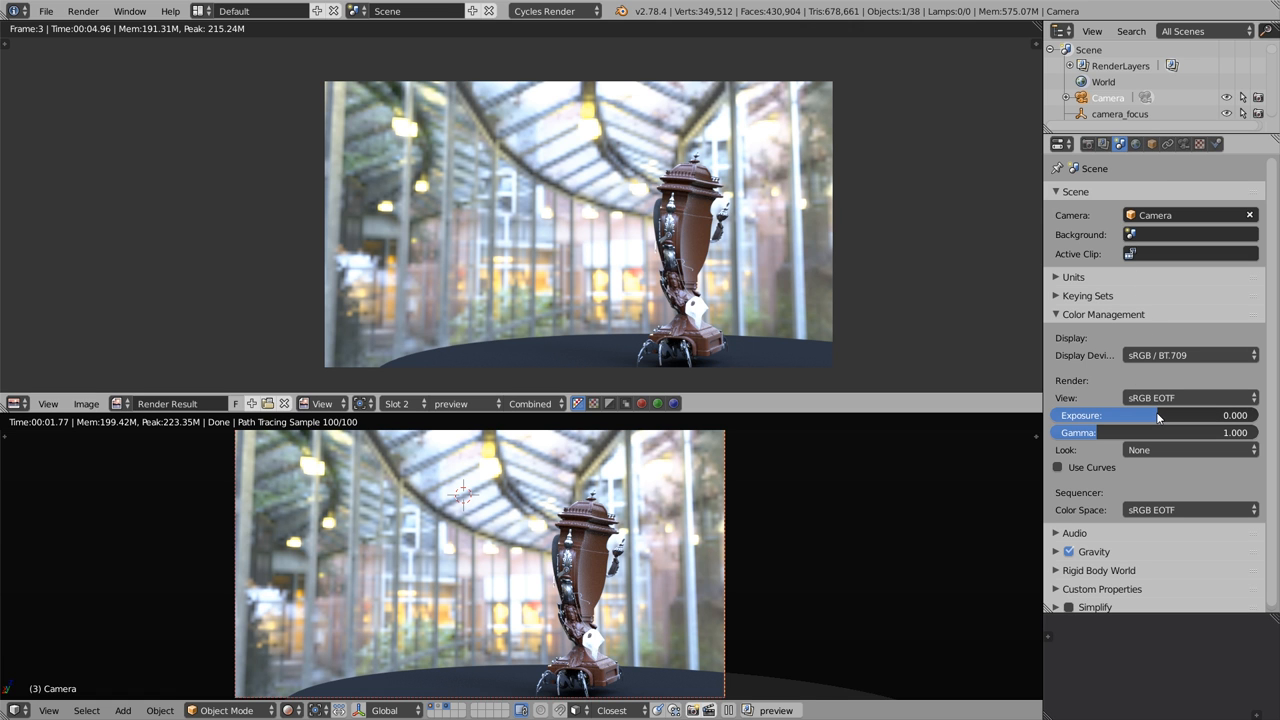
drag(1150, 415, 1145, 415)
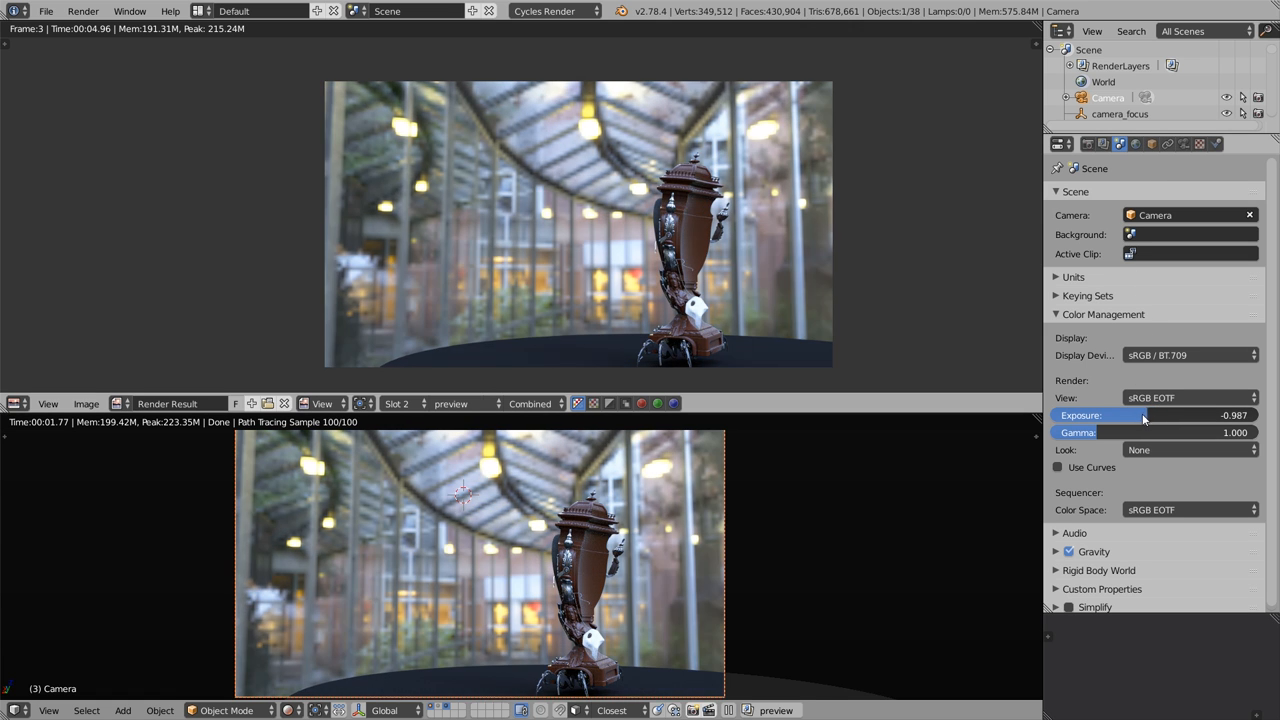
drag(1150, 415, 1120, 415)
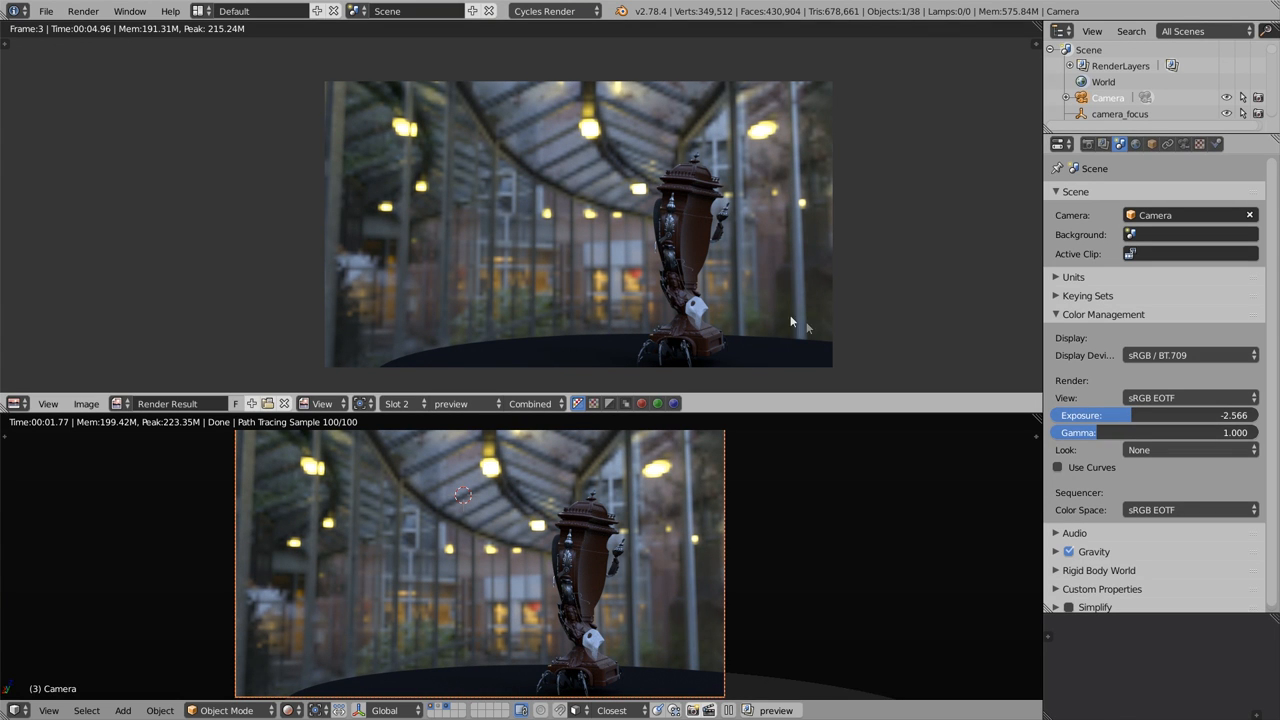
mouse_move(590, 133)
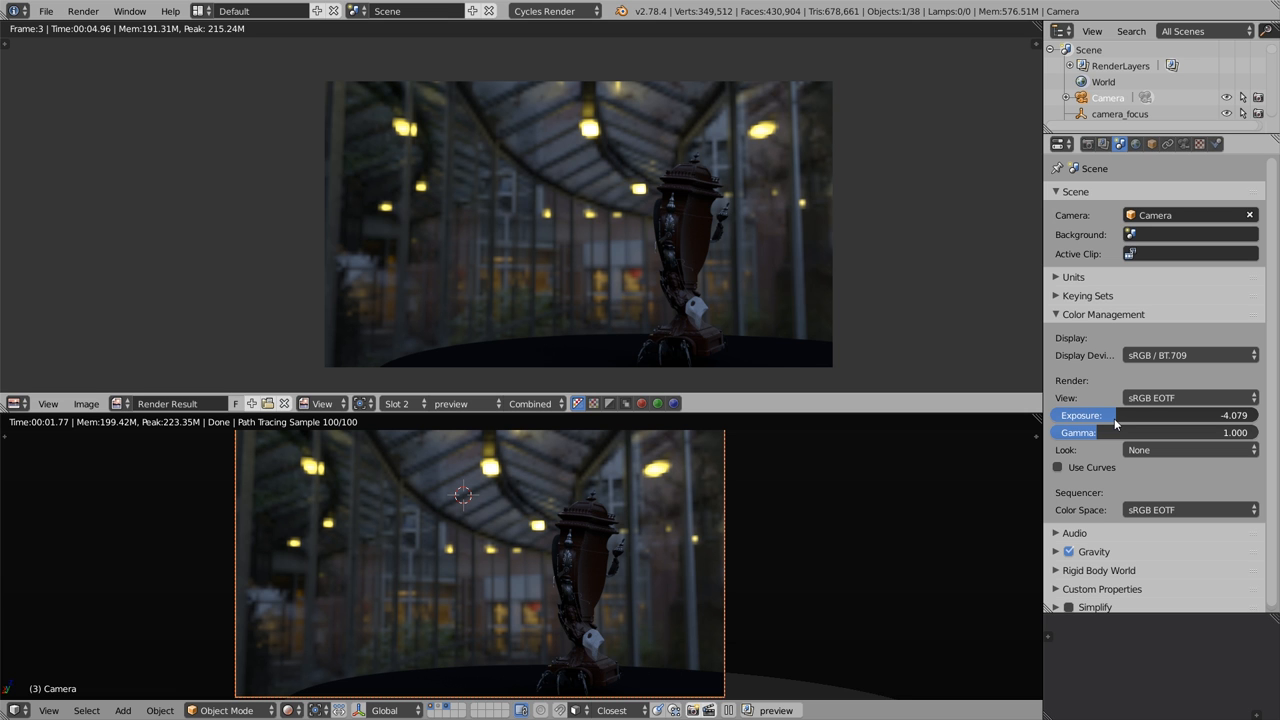
drag(1100, 415, 1120, 415)
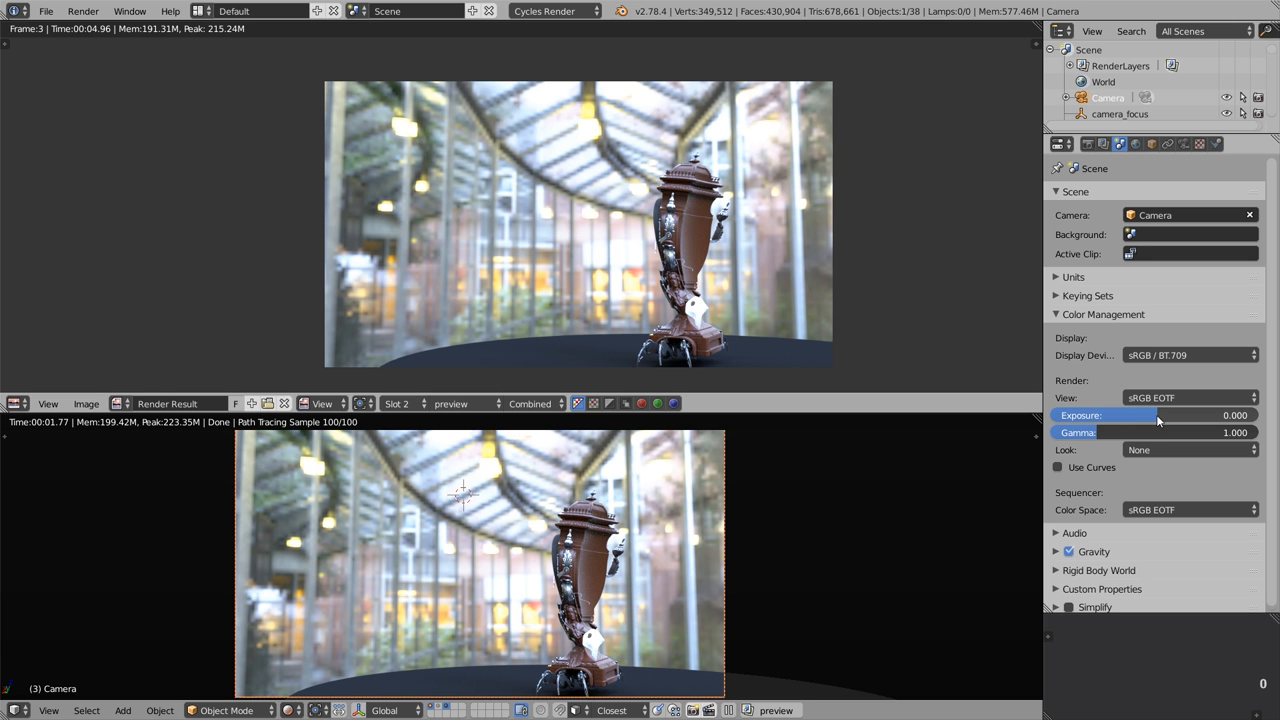
click(14, 404)
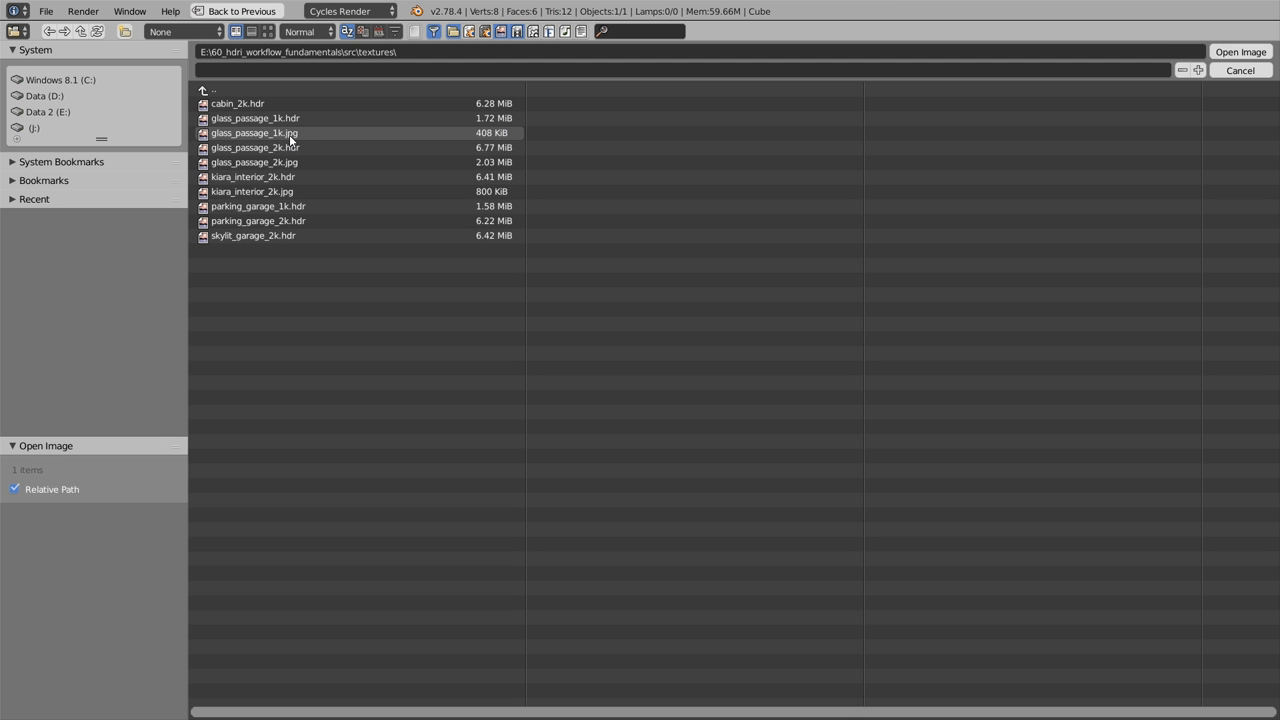
Step: Load glass_passage_1k.jpg into the Environment Texture node
click(254, 132)
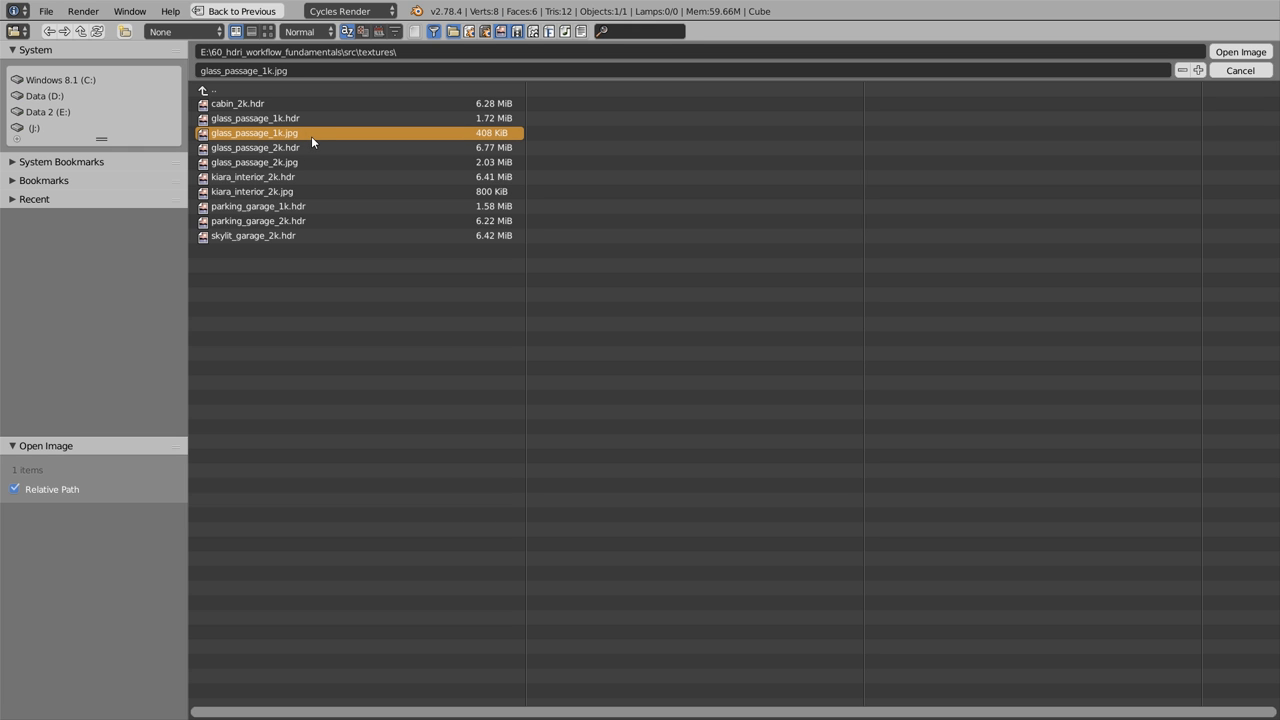
mouse_move(307, 138)
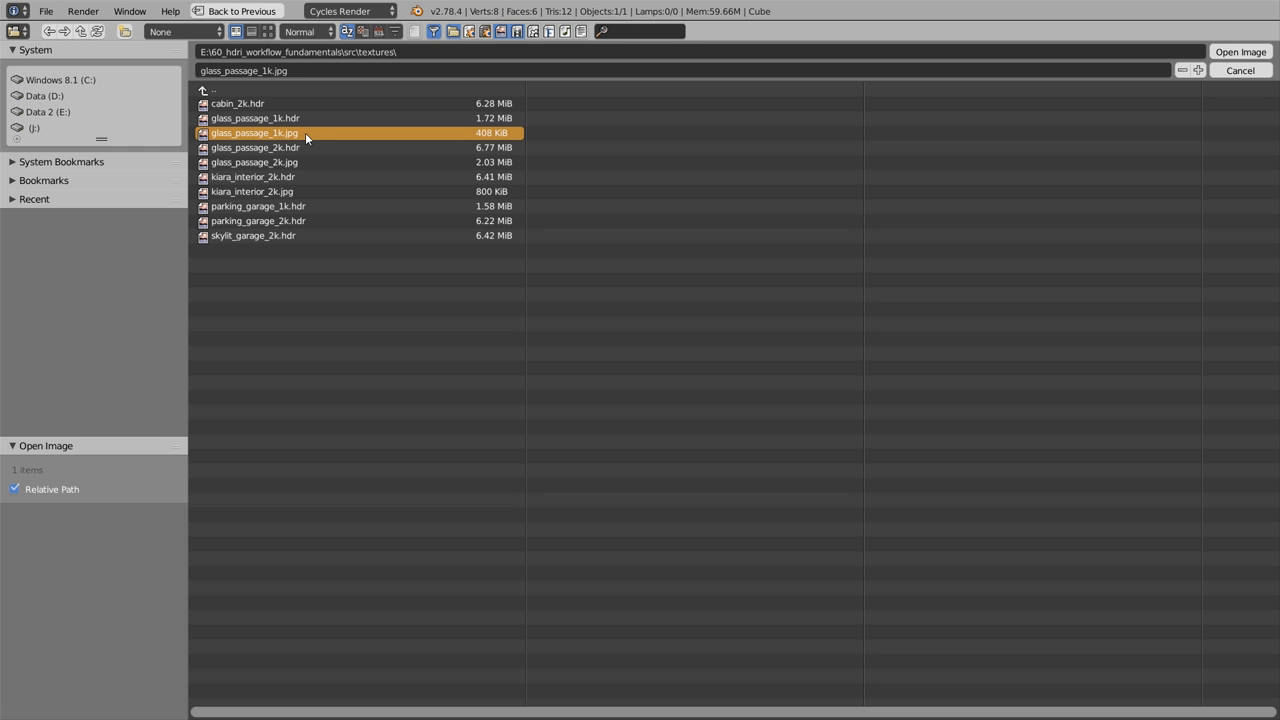
click(1240, 51)
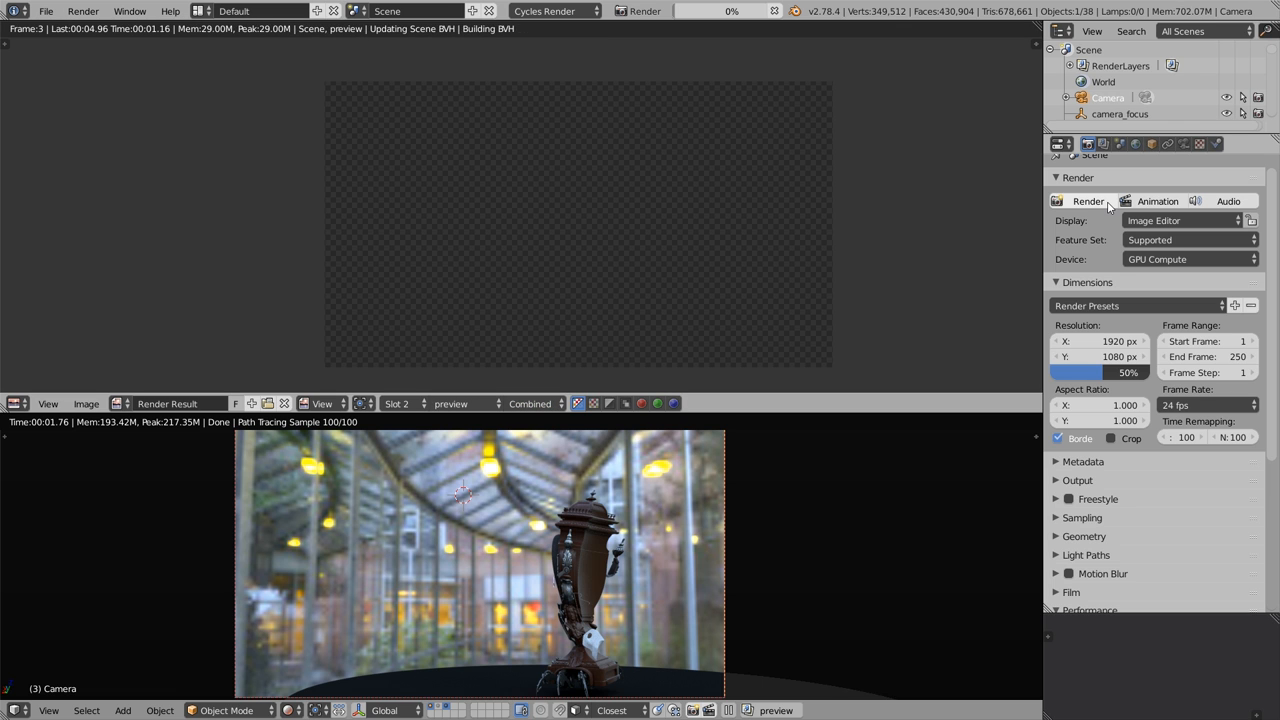
Step: Render with the JPEG environment, lower world strength from 5 to 1, and re-render
click(1088, 201)
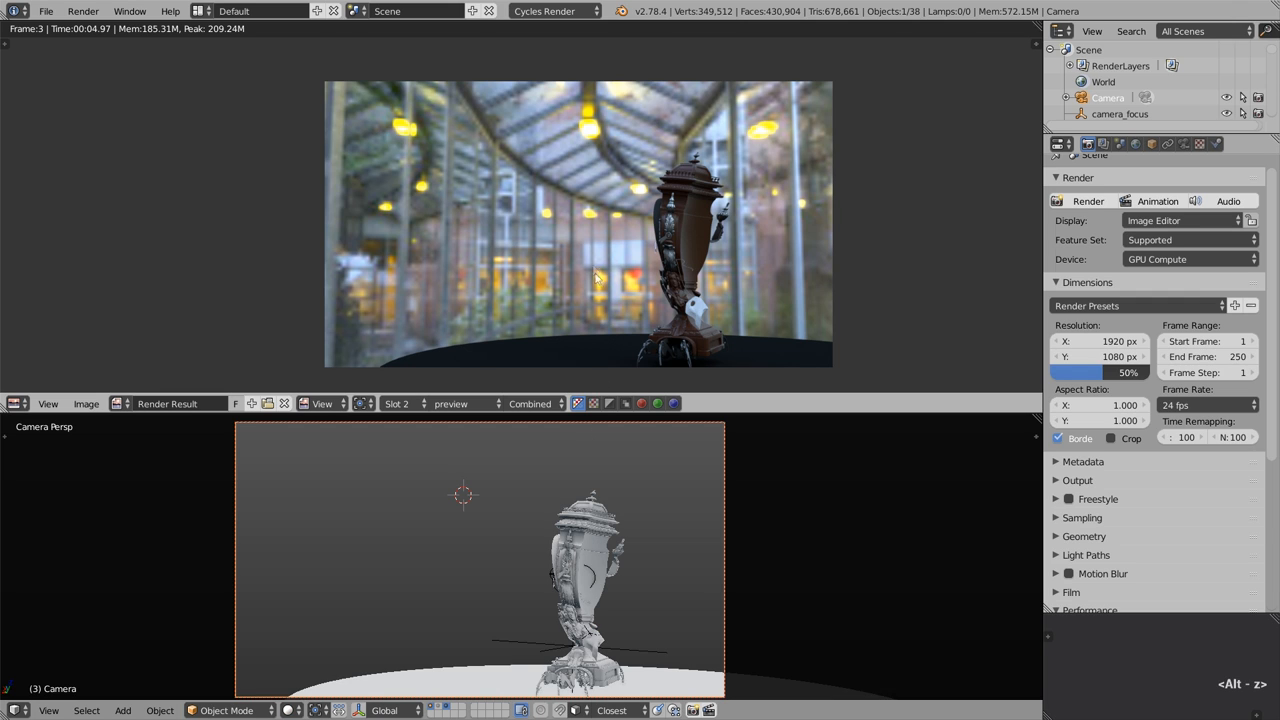
mouse_move(591, 136)
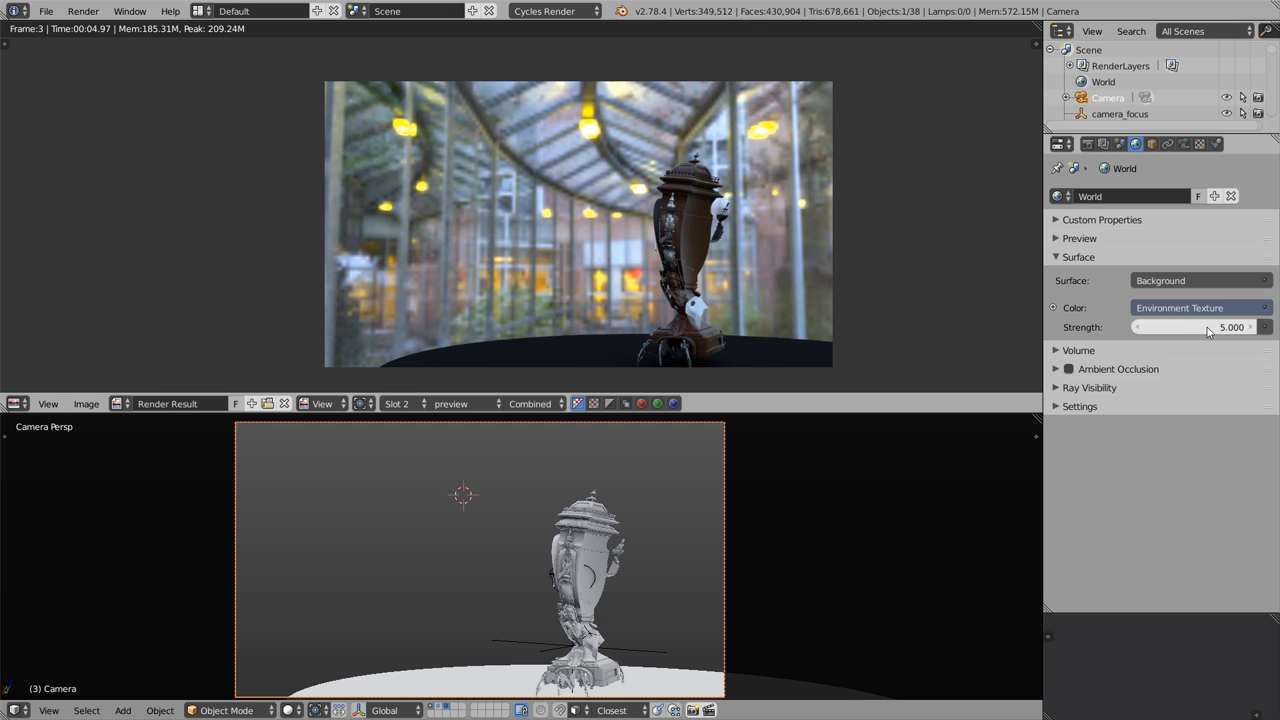
mouse_move(1142, 334)
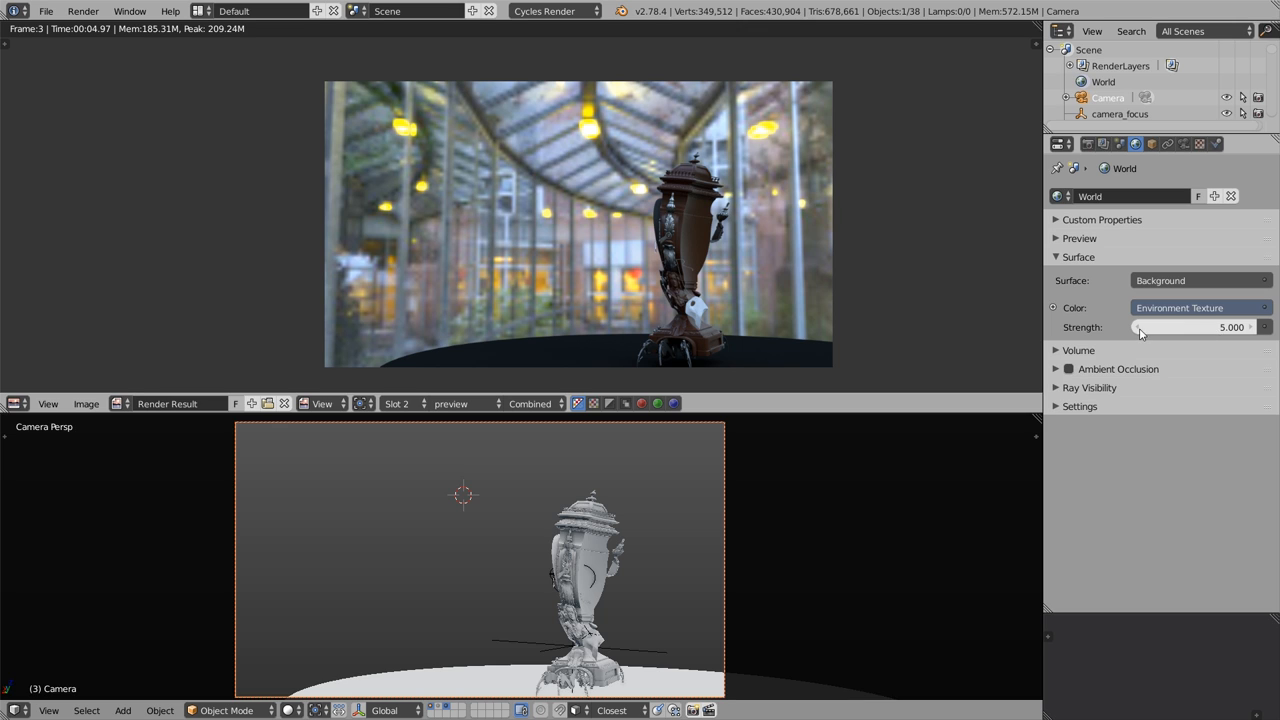
click(1195, 327)
text(1.000)
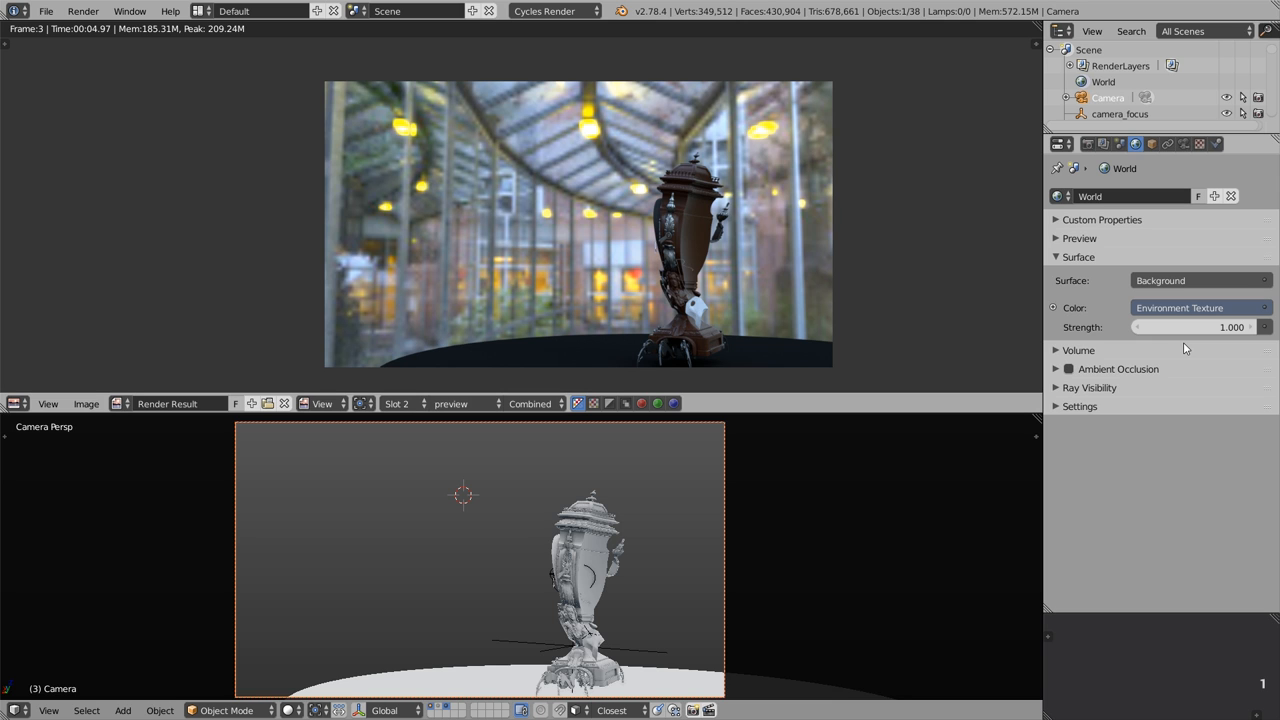
click(1088, 144)
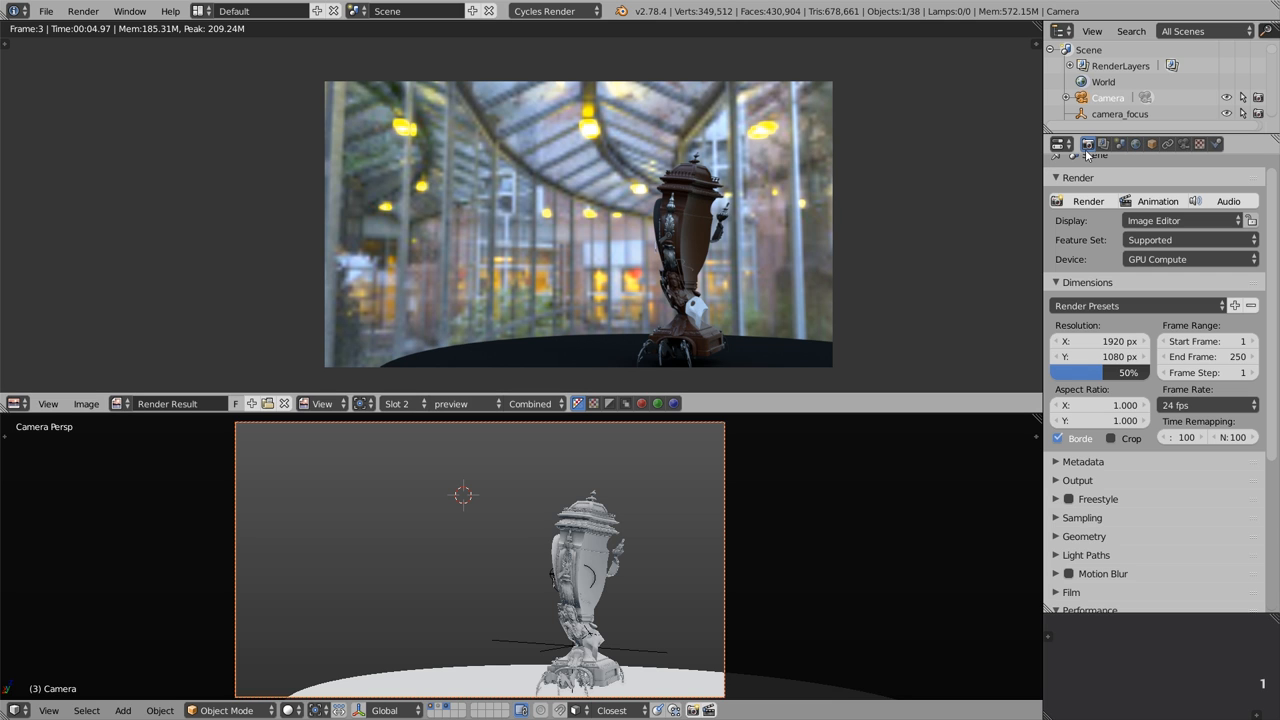
click(1087, 201)
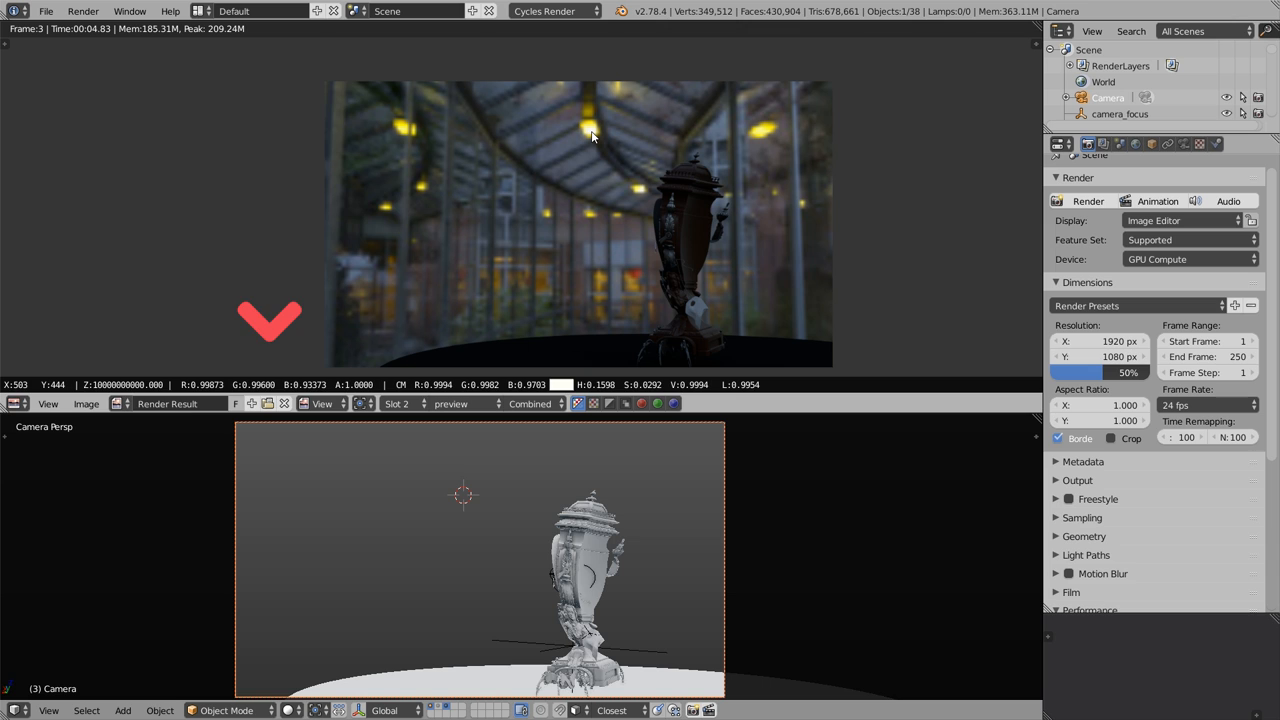
mouse_move(641, 194)
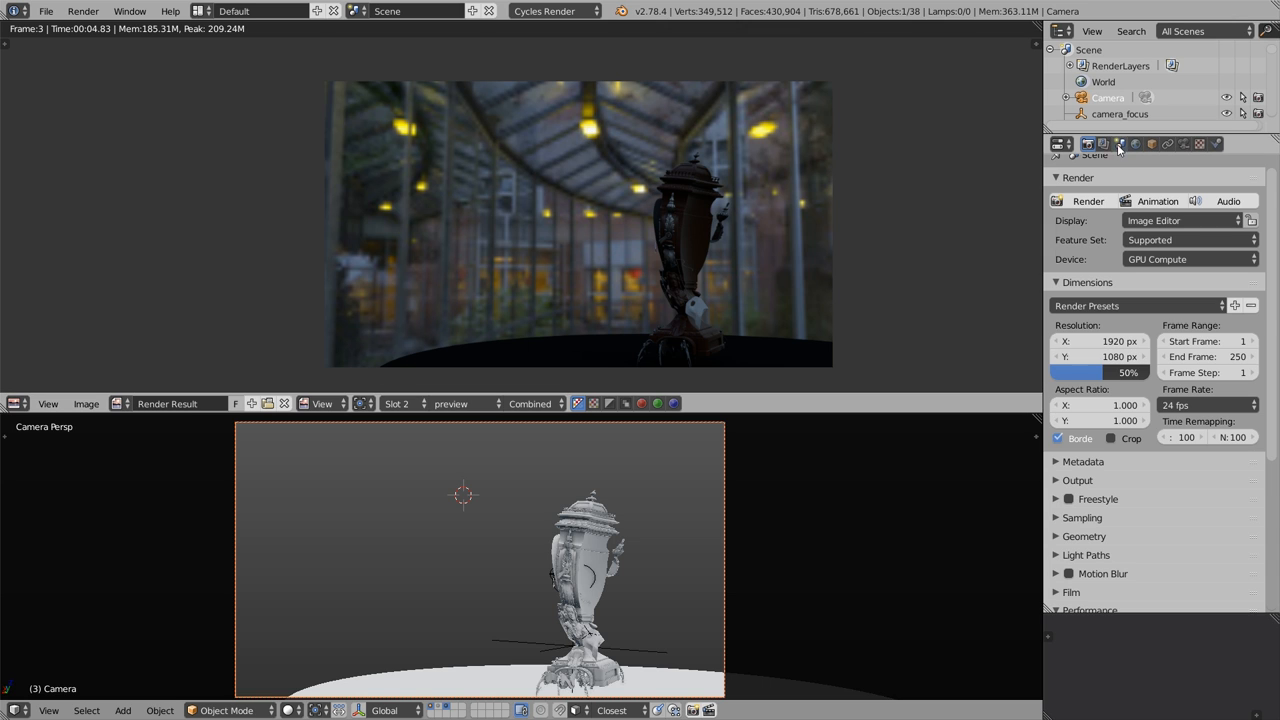
Step: Drop scene exposure to about -3.4 to check the JPEG, reset to 0, then list loaded environment images
click(1120, 143)
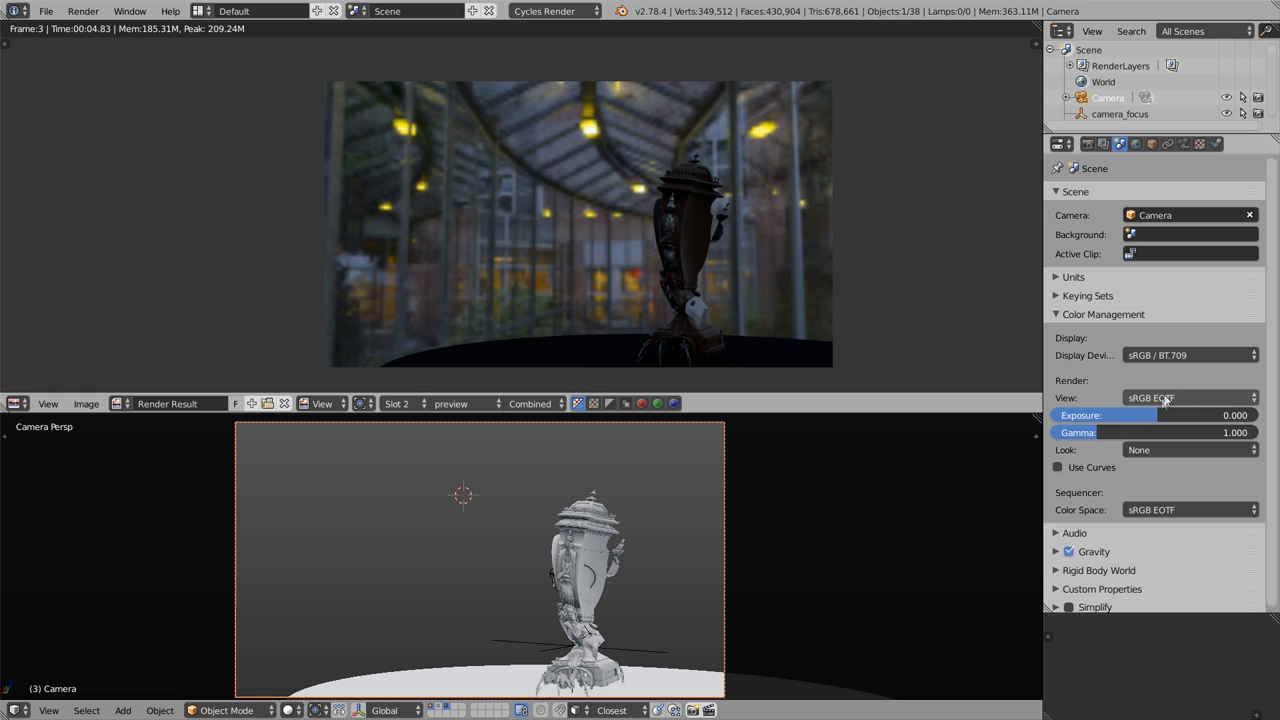
drag(1150, 415, 1100, 415)
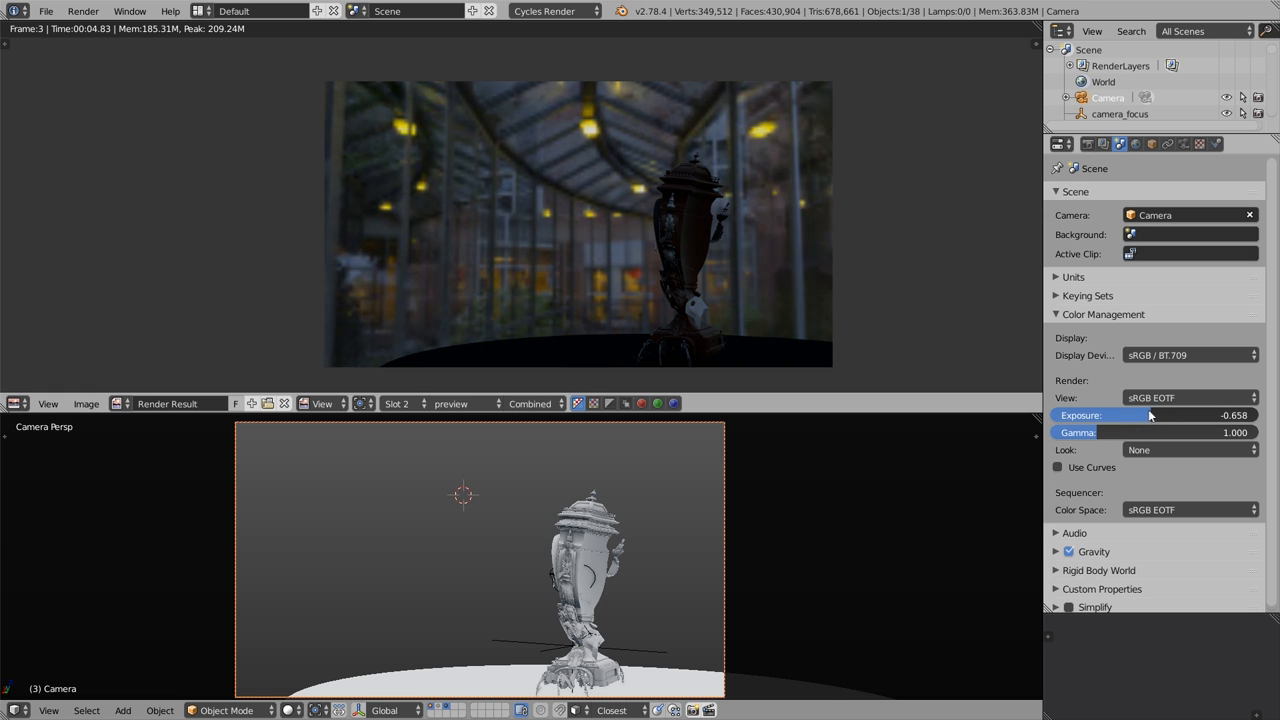
drag(1180, 415, 1135, 415)
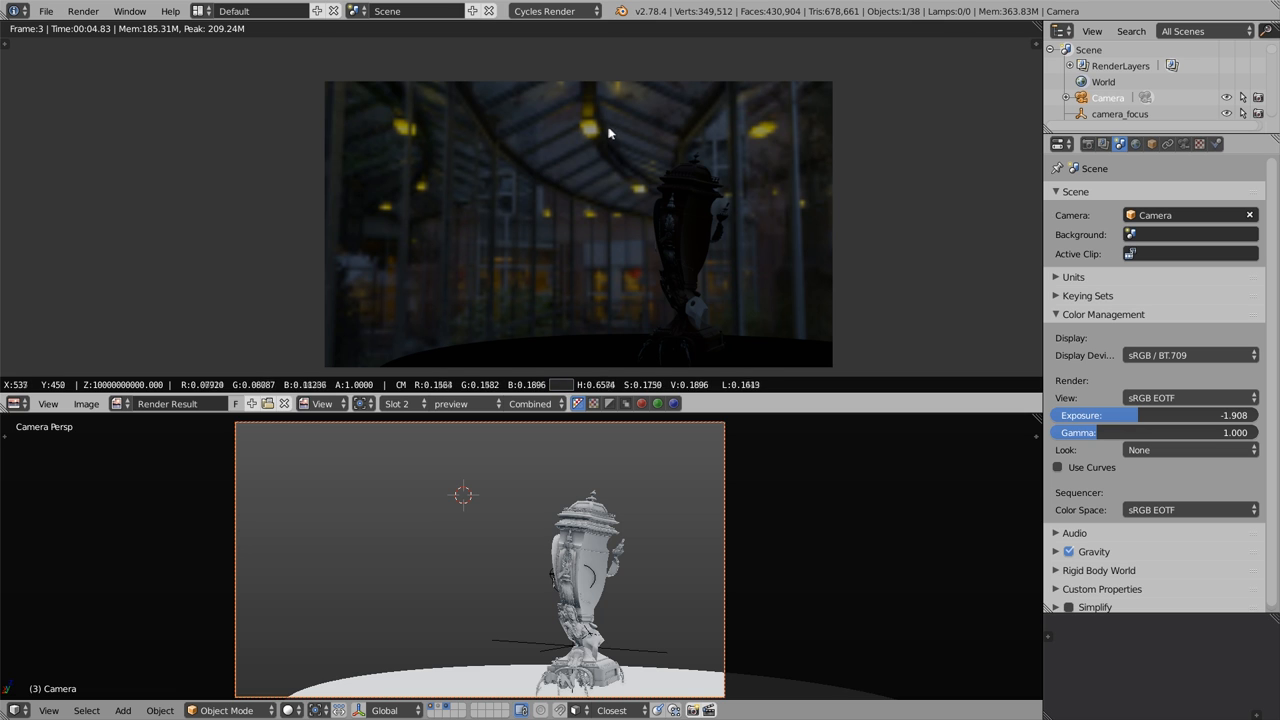
drag(1200, 415, 1137, 415)
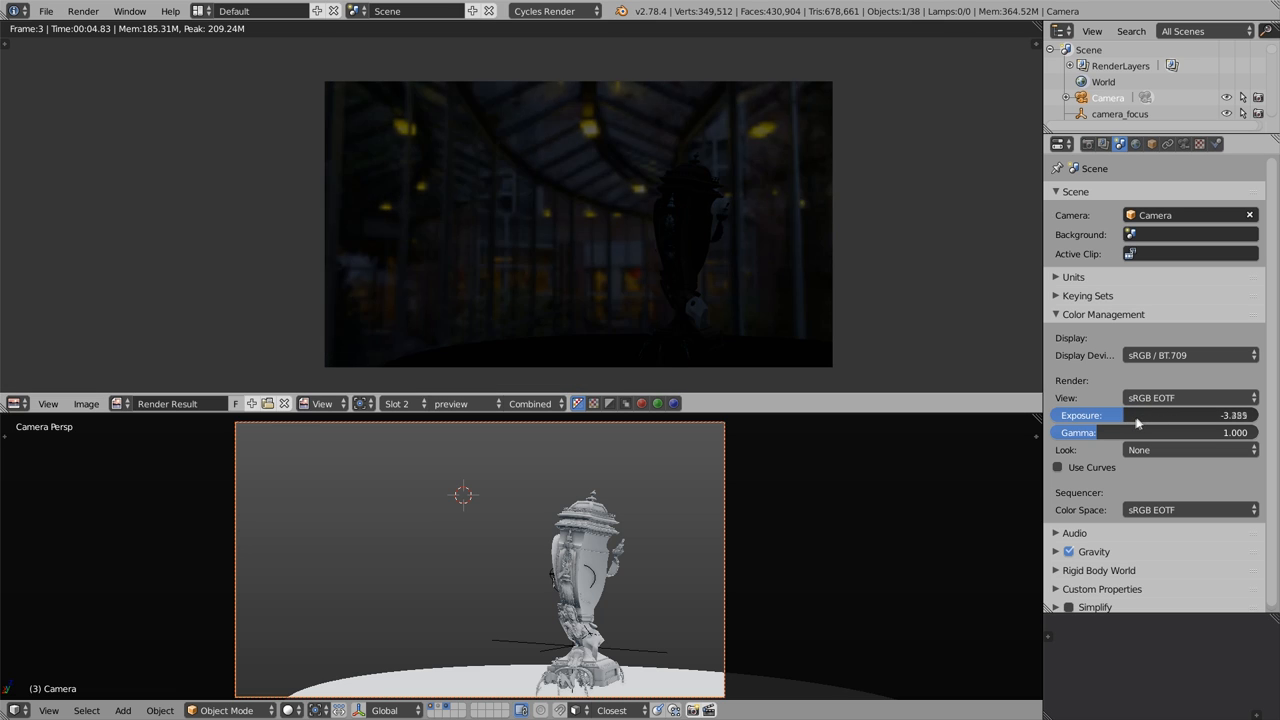
drag(1137, 415, 1168, 415)
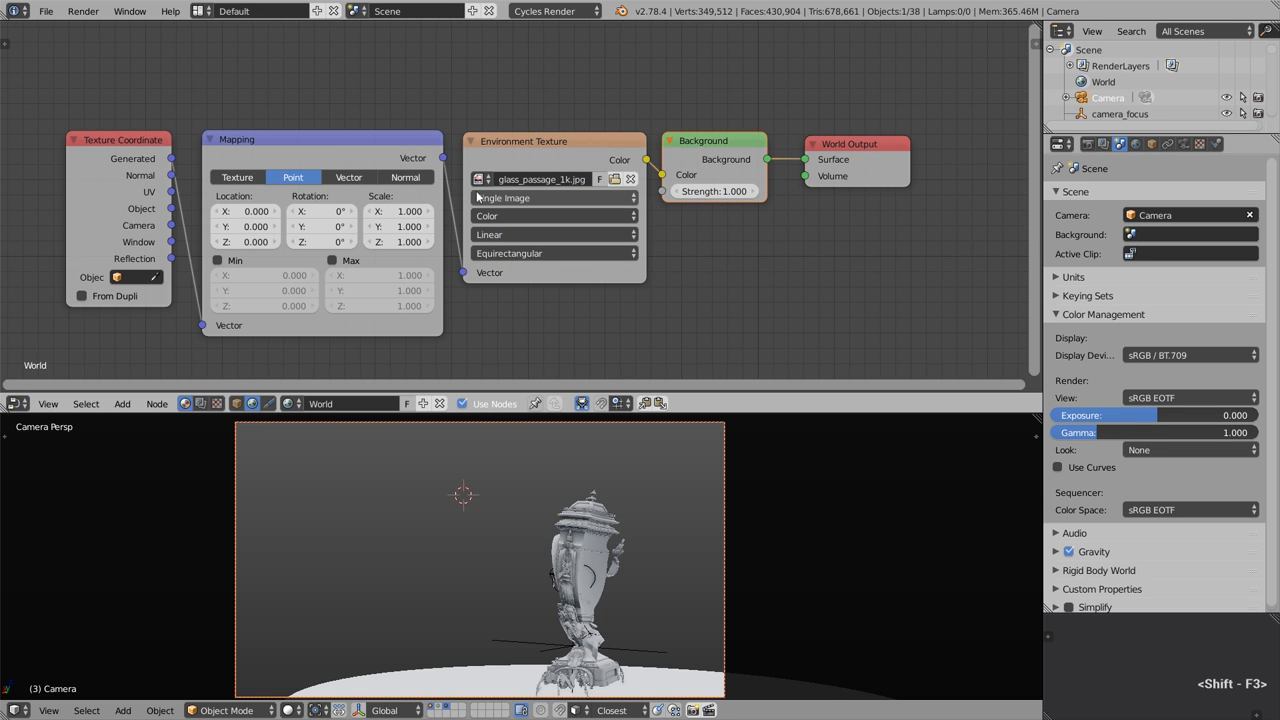
click(481, 179)
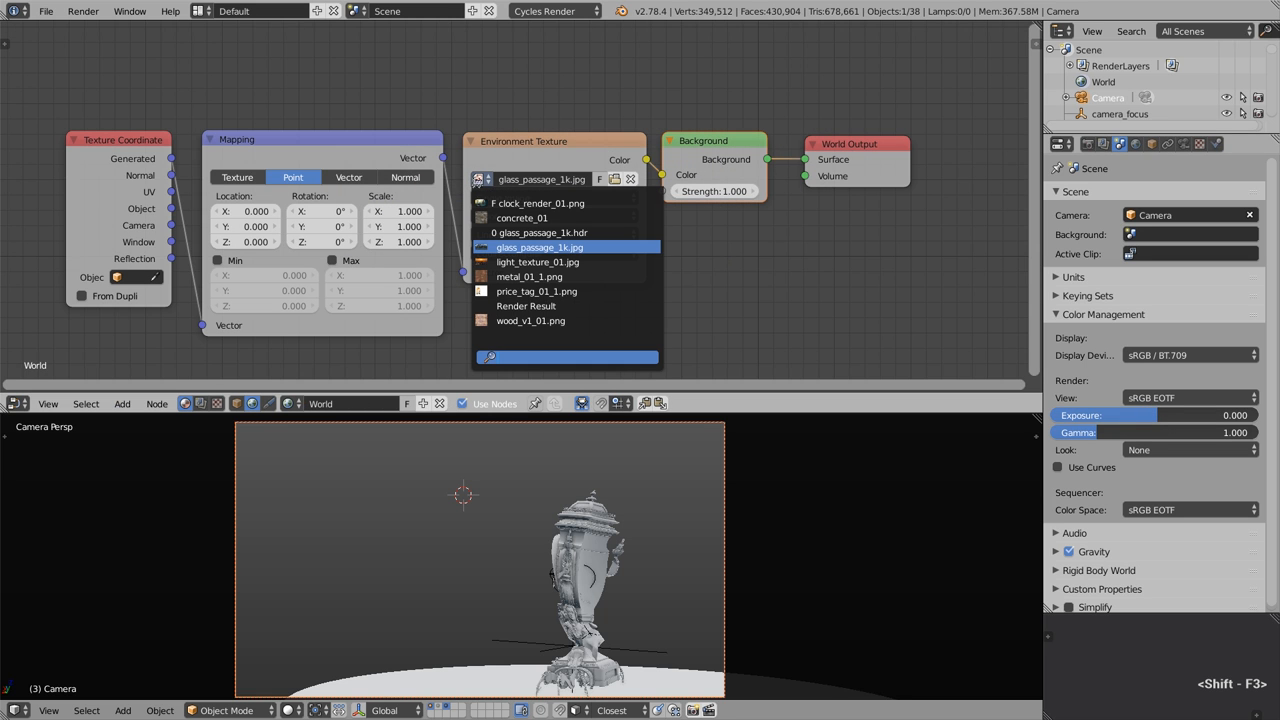